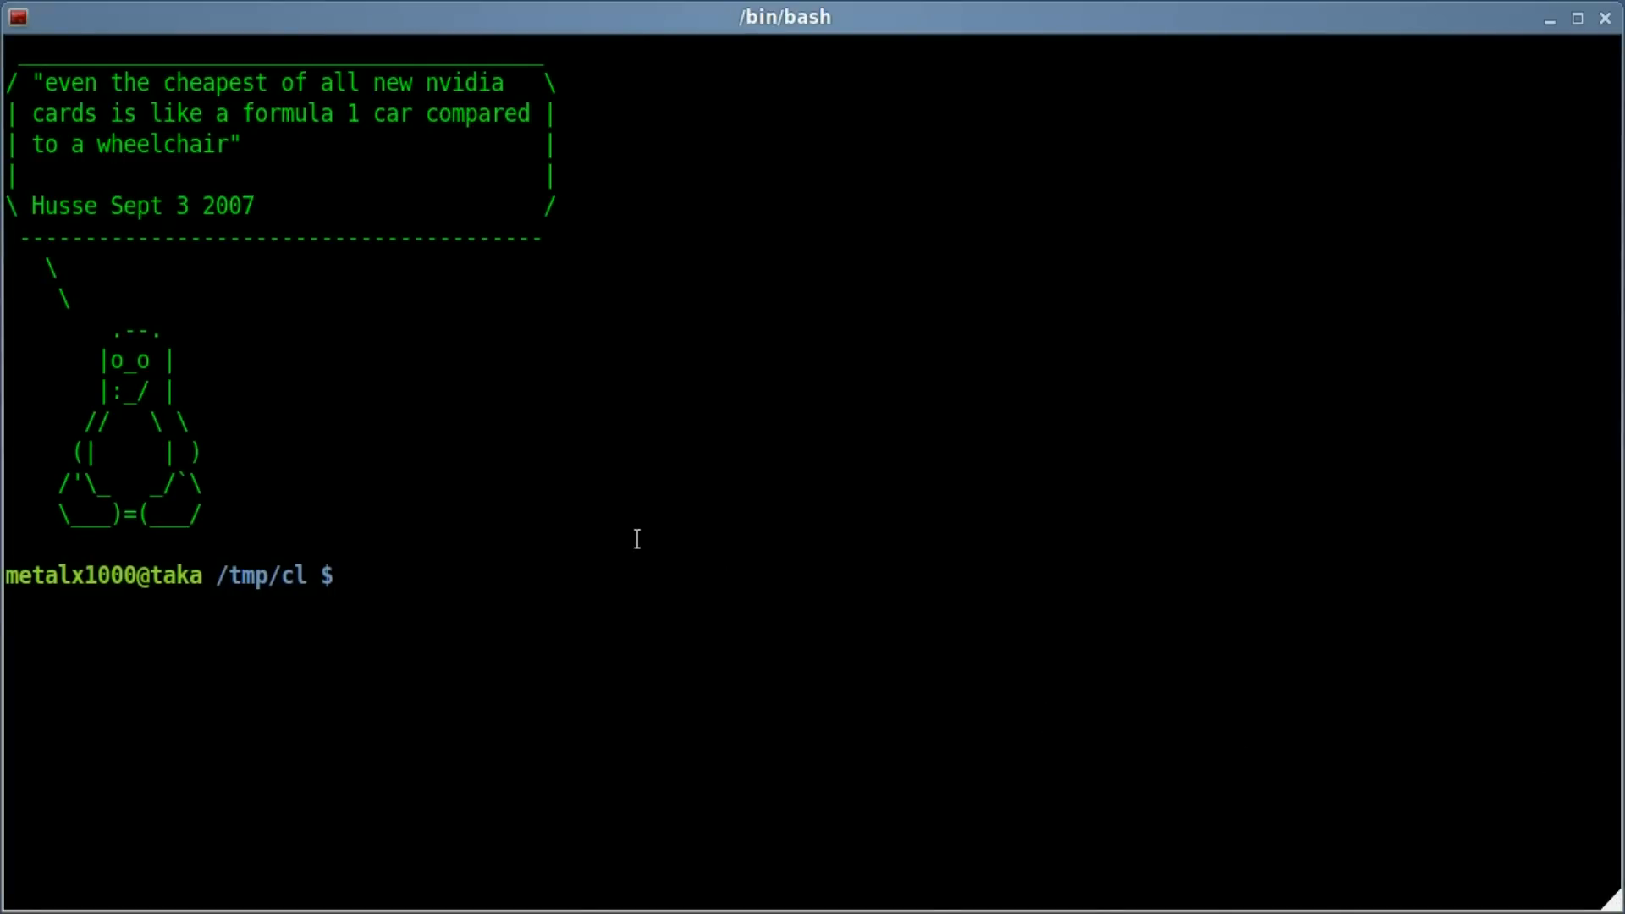
# - Begin the command 'vim mytime' at the bash prompt to edit the script
pyautogui.write('vim')
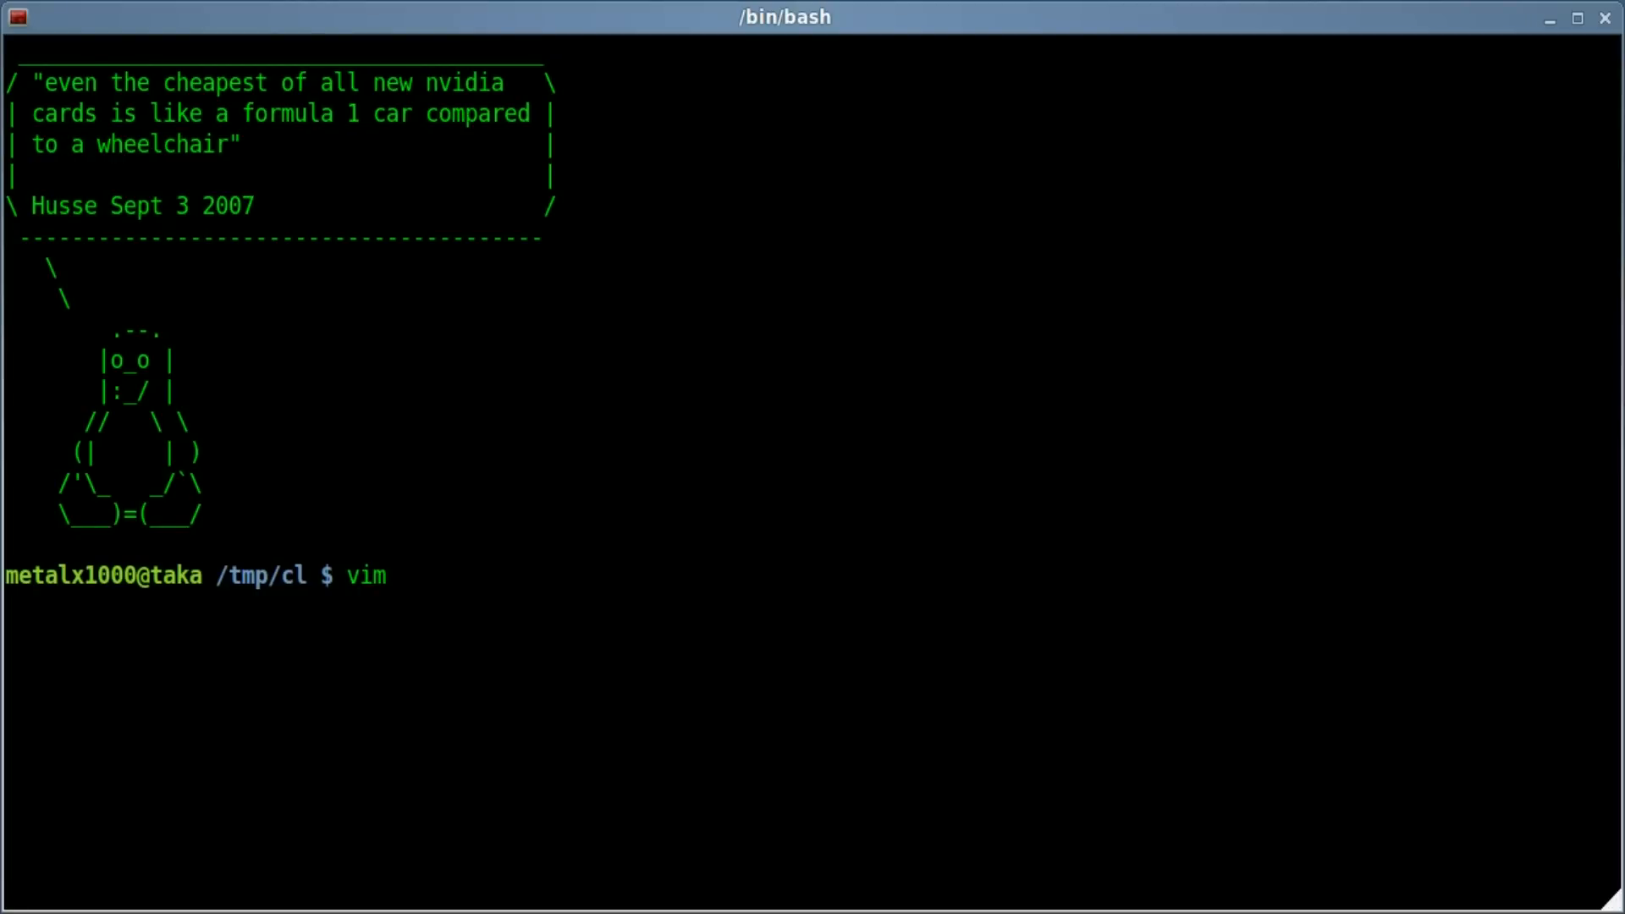
pyautogui.write('mytime')
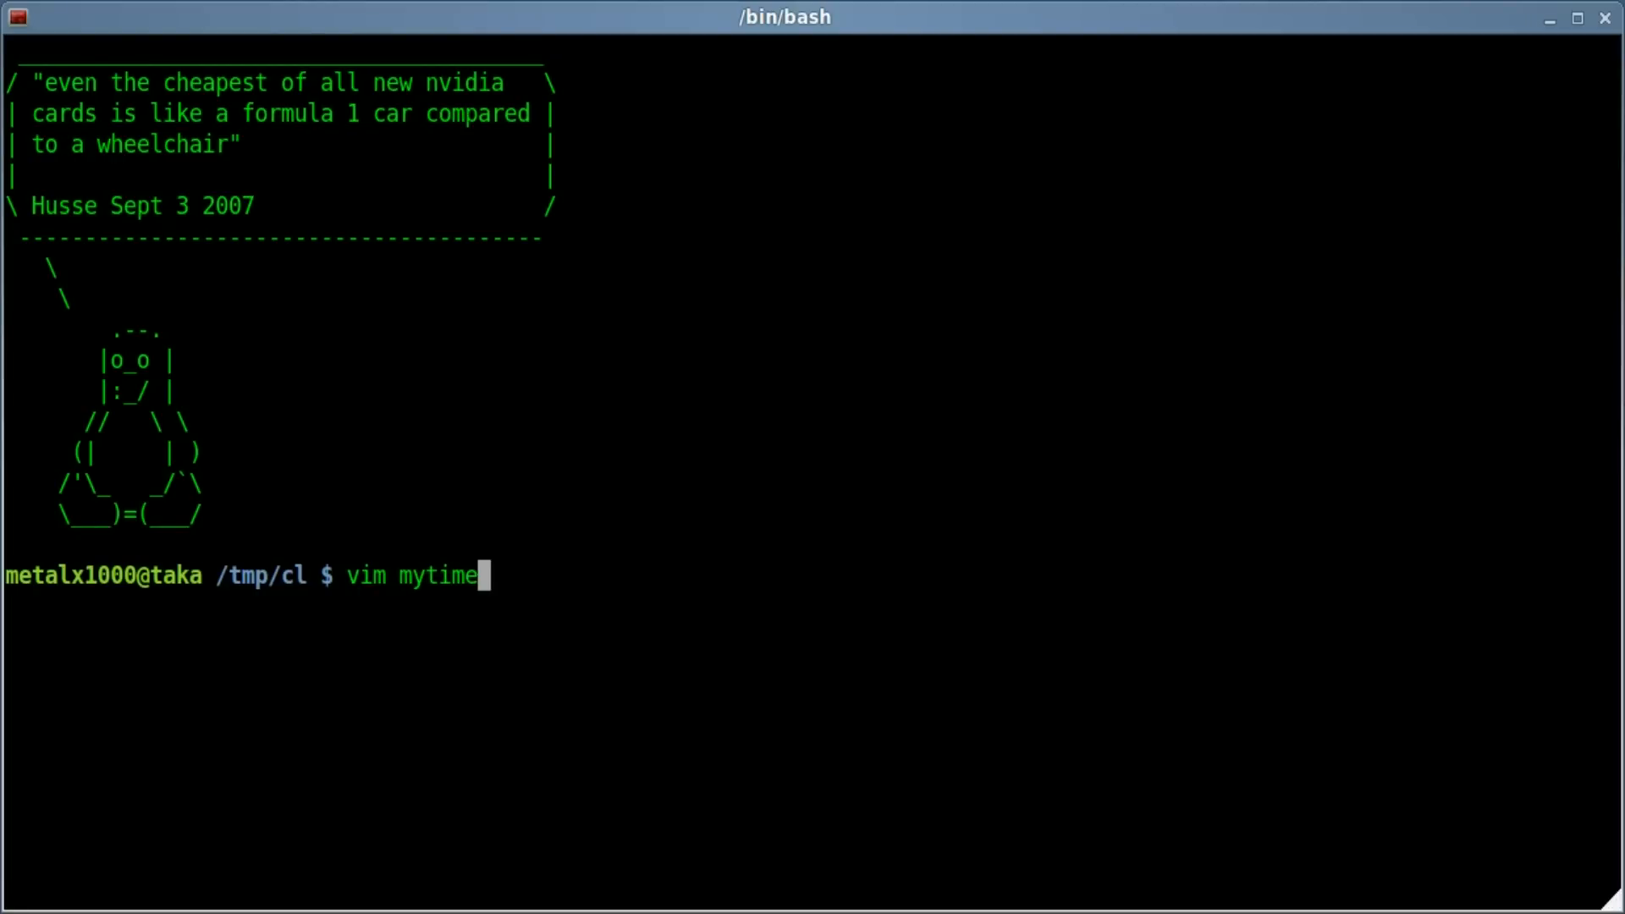
# - Write '#!/bin/bash', a blank line and 'date' into mytime, then prepare ':wq' to save
pyautogui.press('Return')
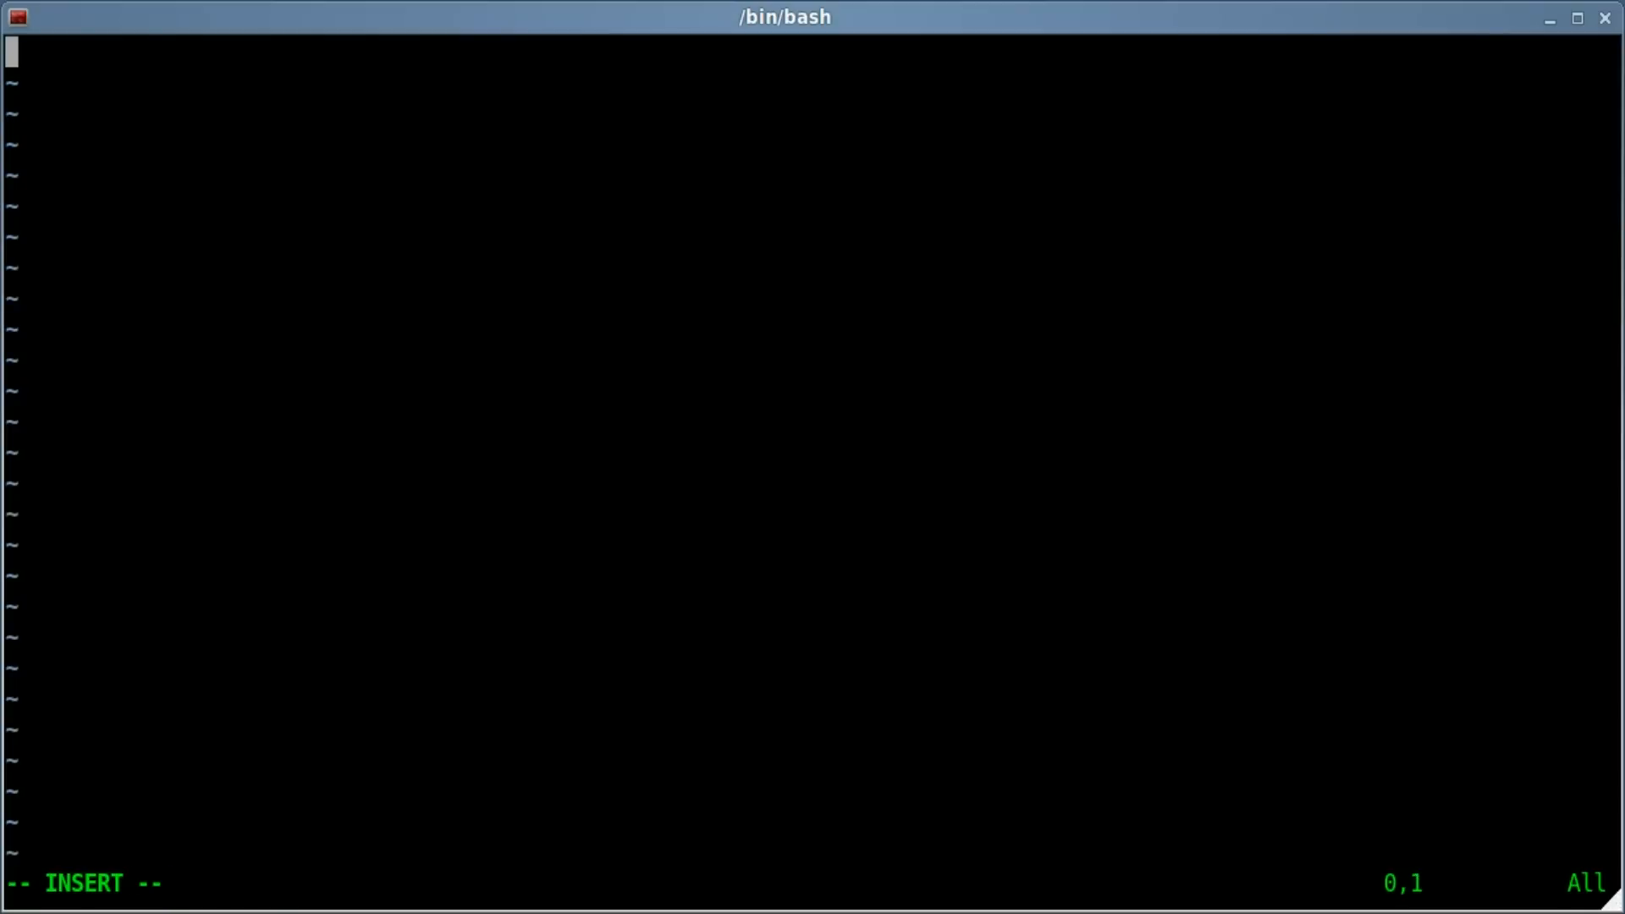
pyautogui.write('#!/')
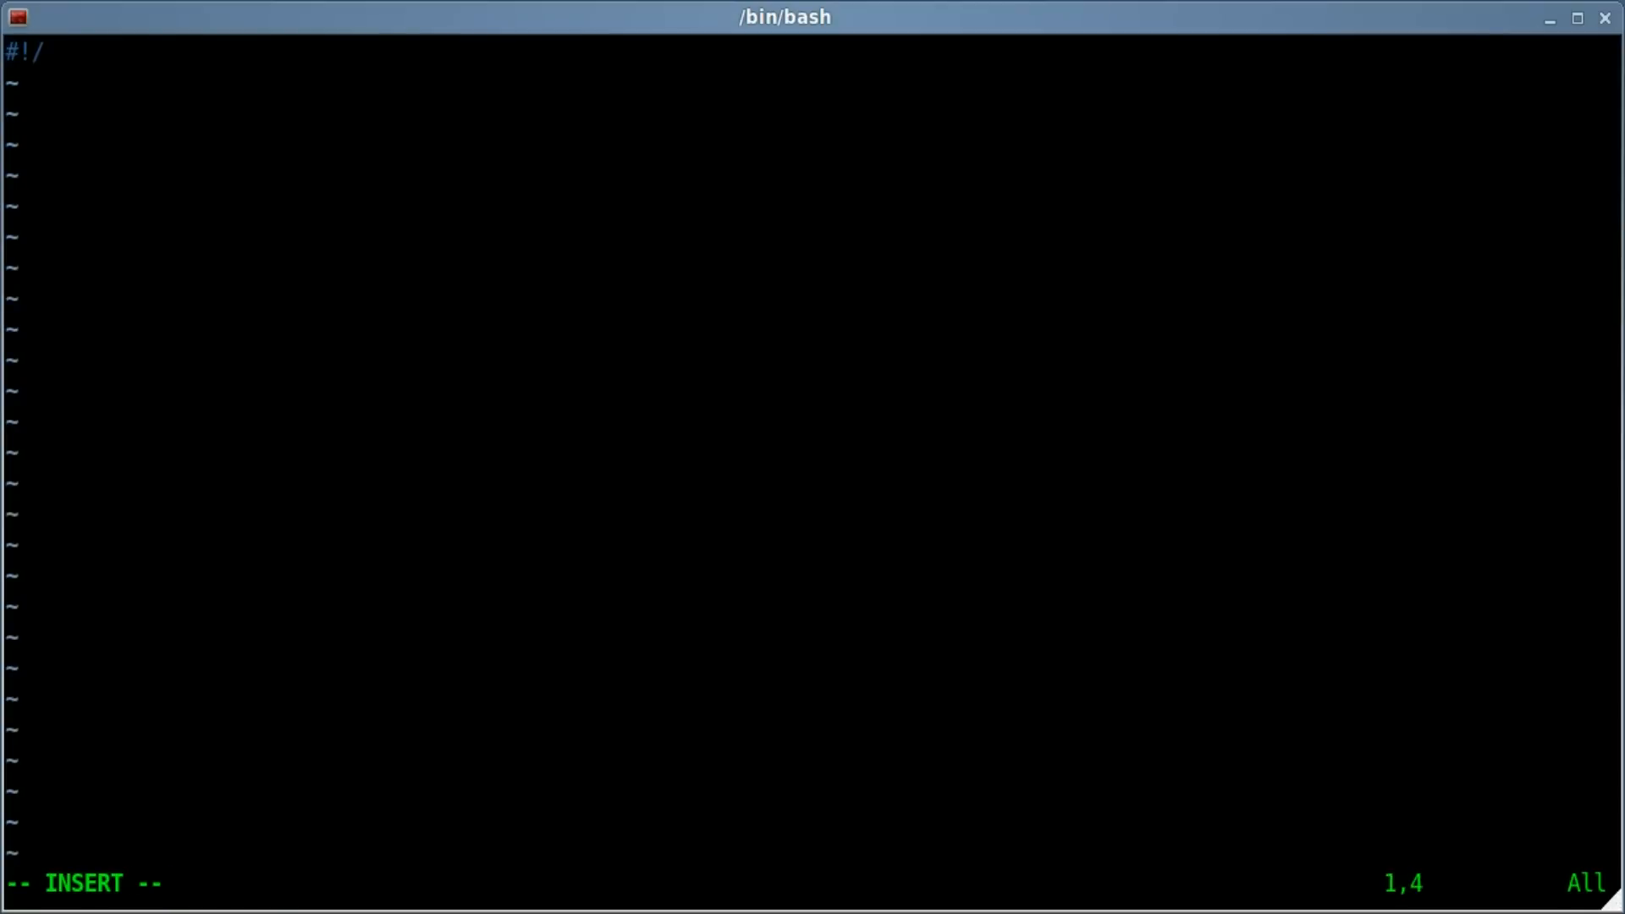
pyautogui.write('bin/')
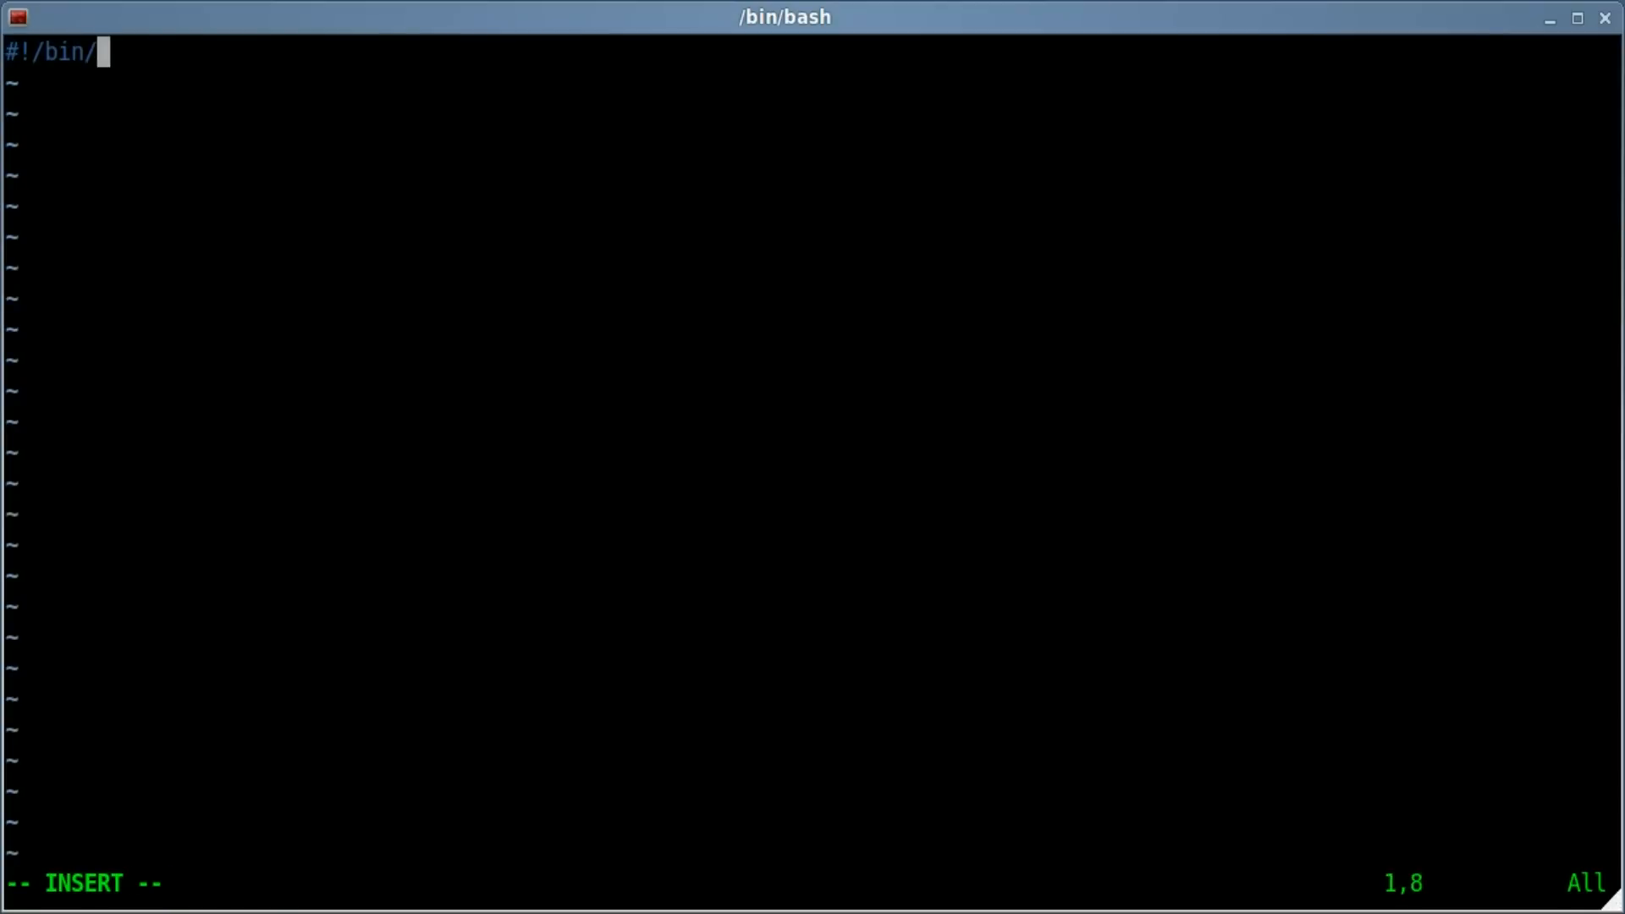
pyautogui.write('bash')
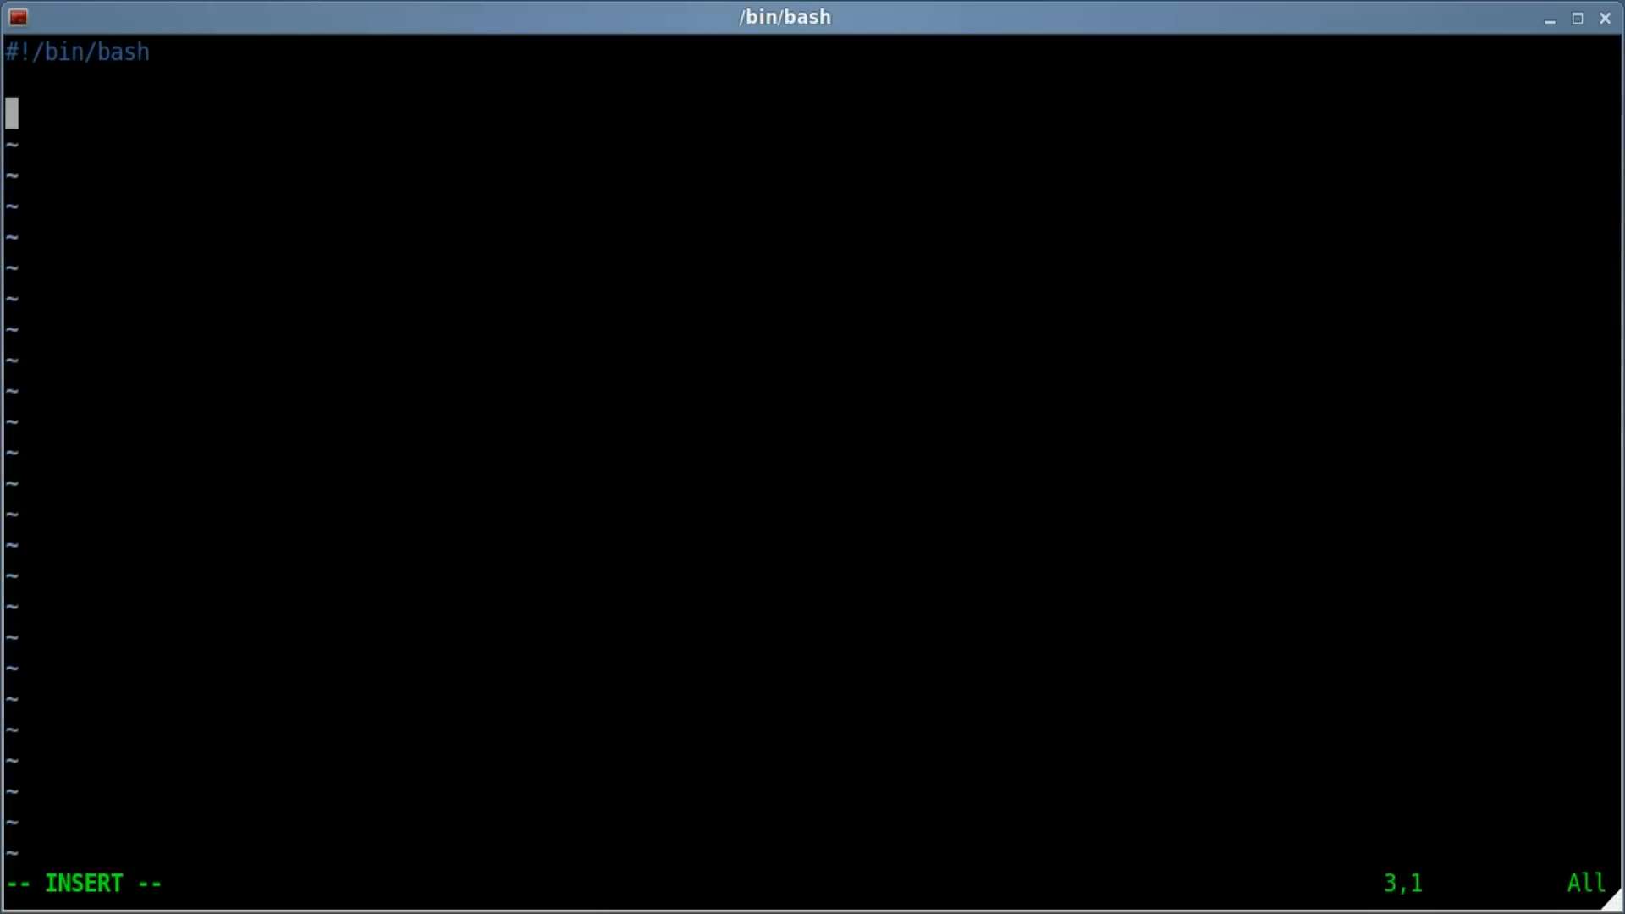
pyautogui.write('da')
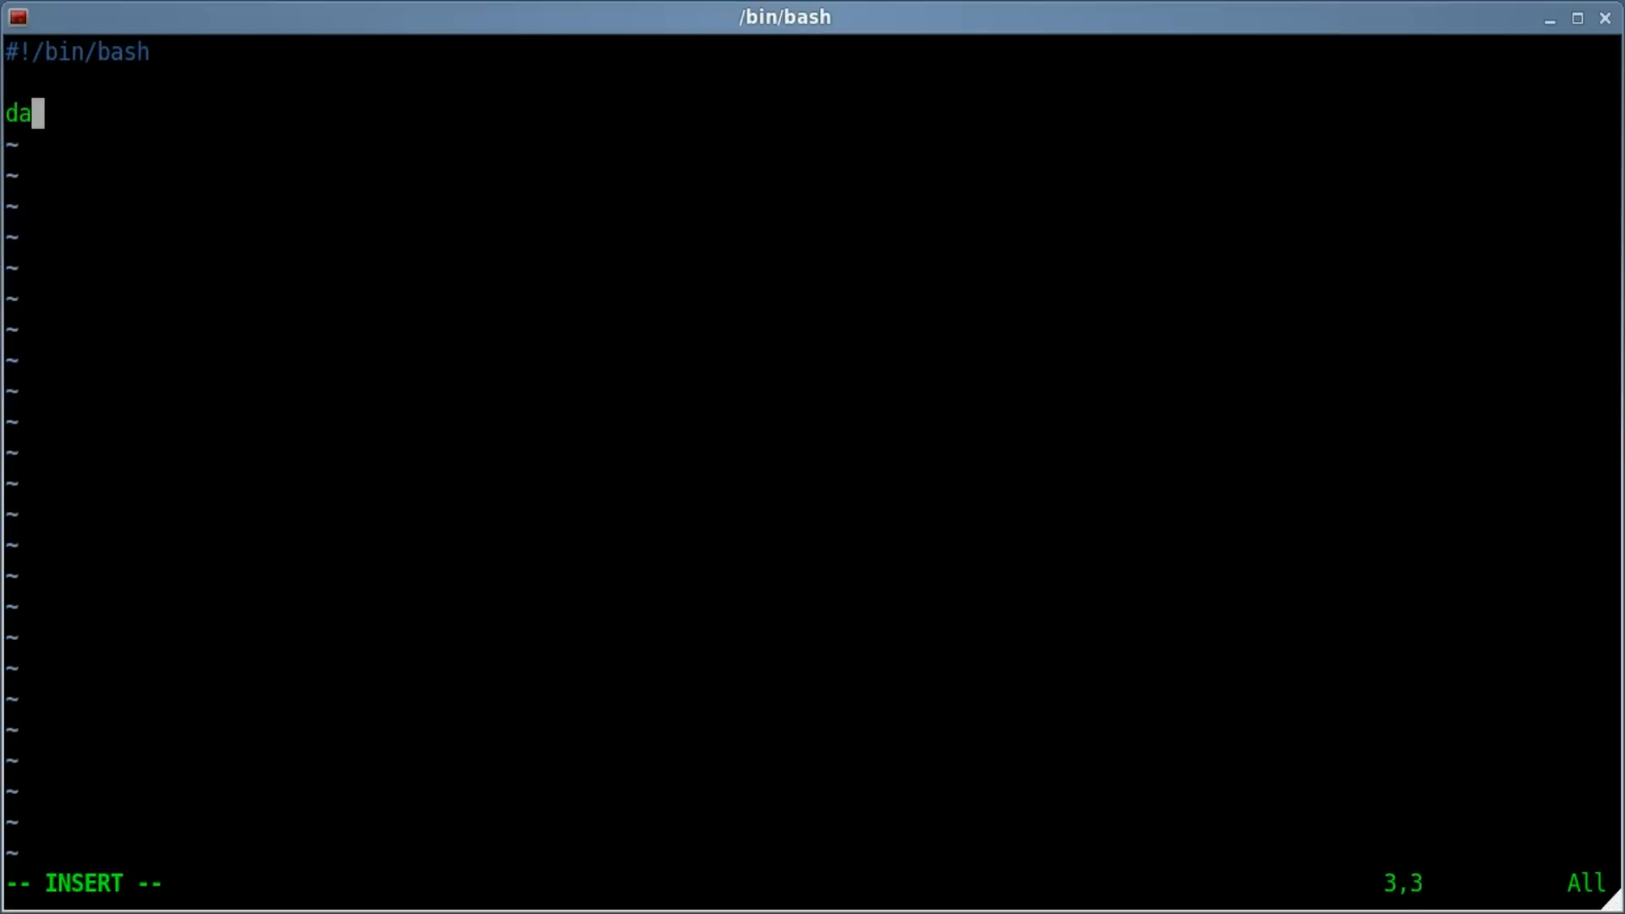
pyautogui.write('te')
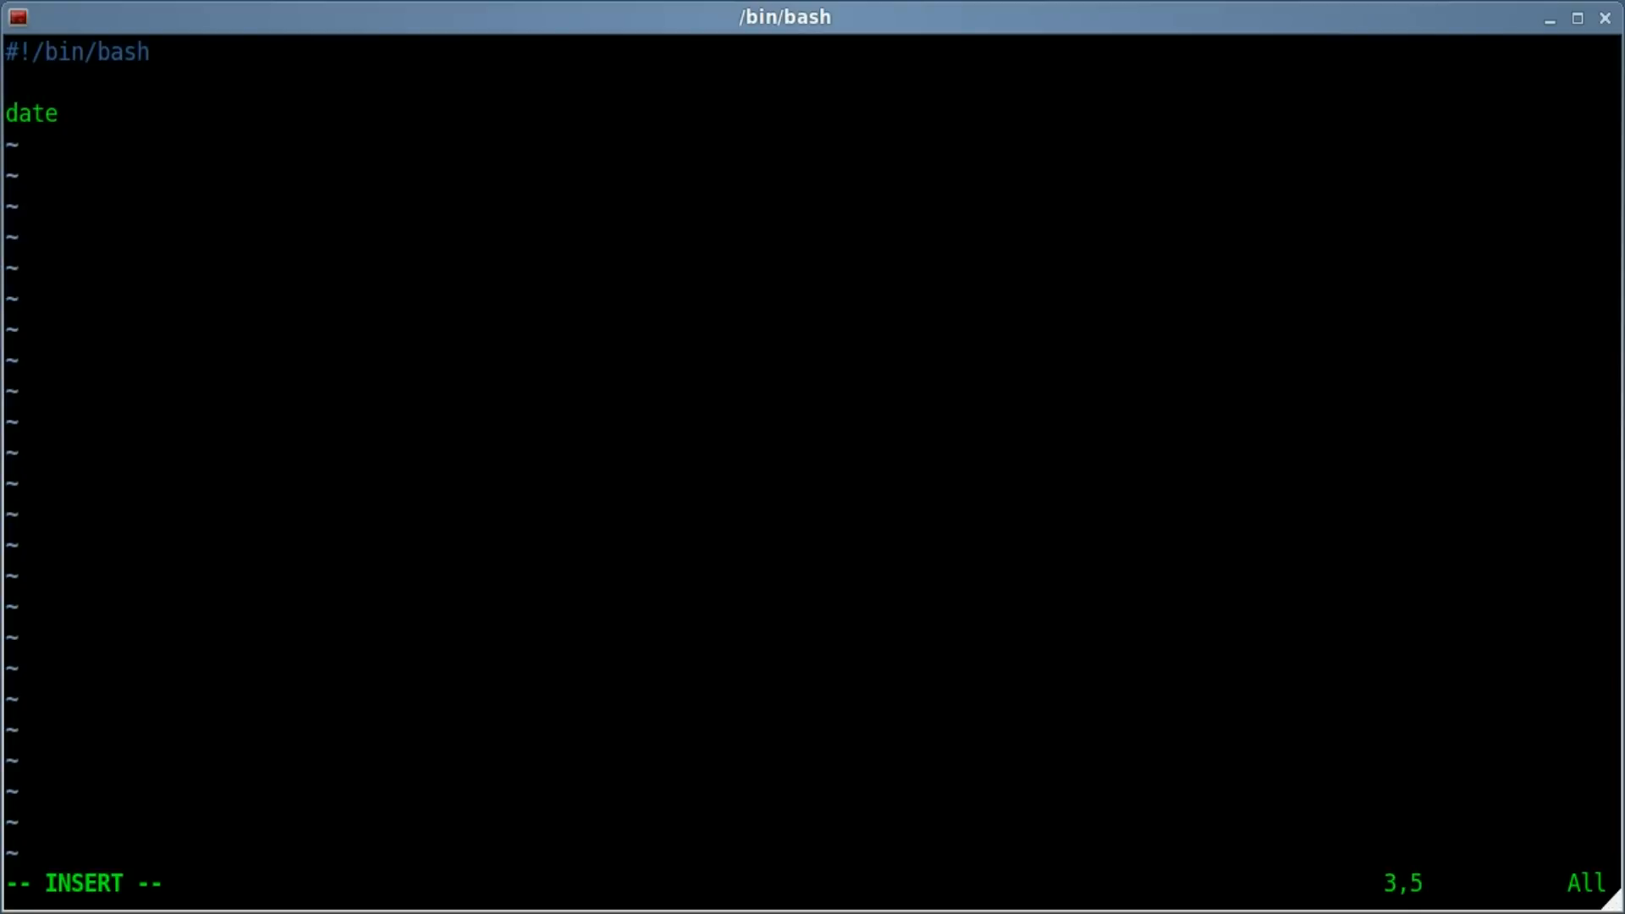
pyautogui.write(':wq')
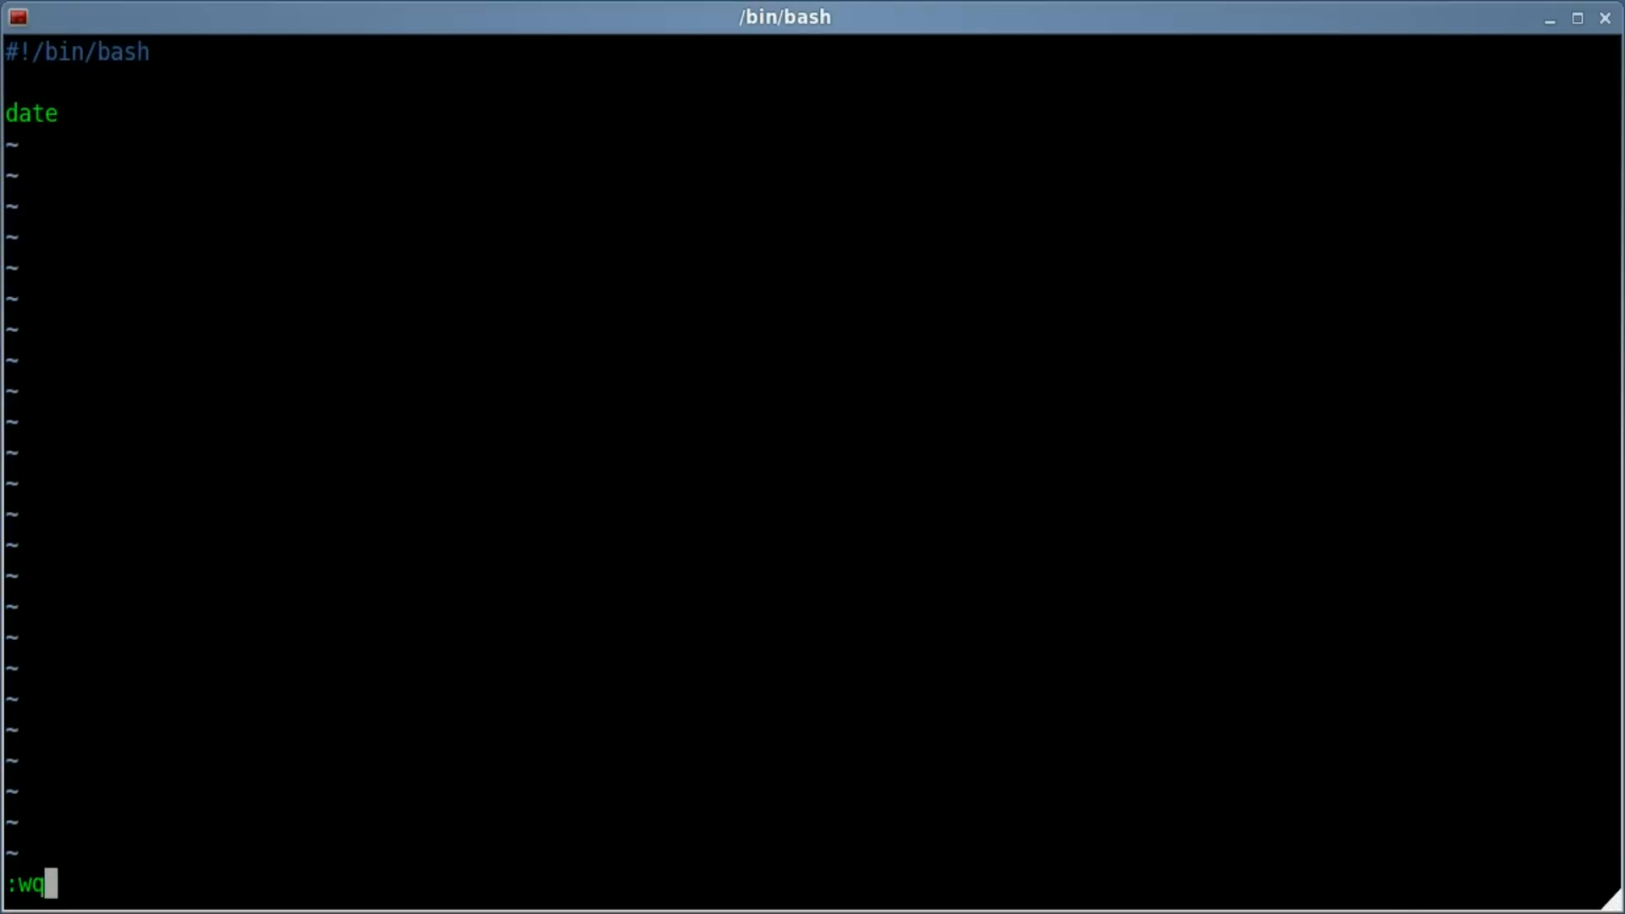
# - Save the script, make mytime.sh executable with chmod +x and run it
pyautogui.press('Return')
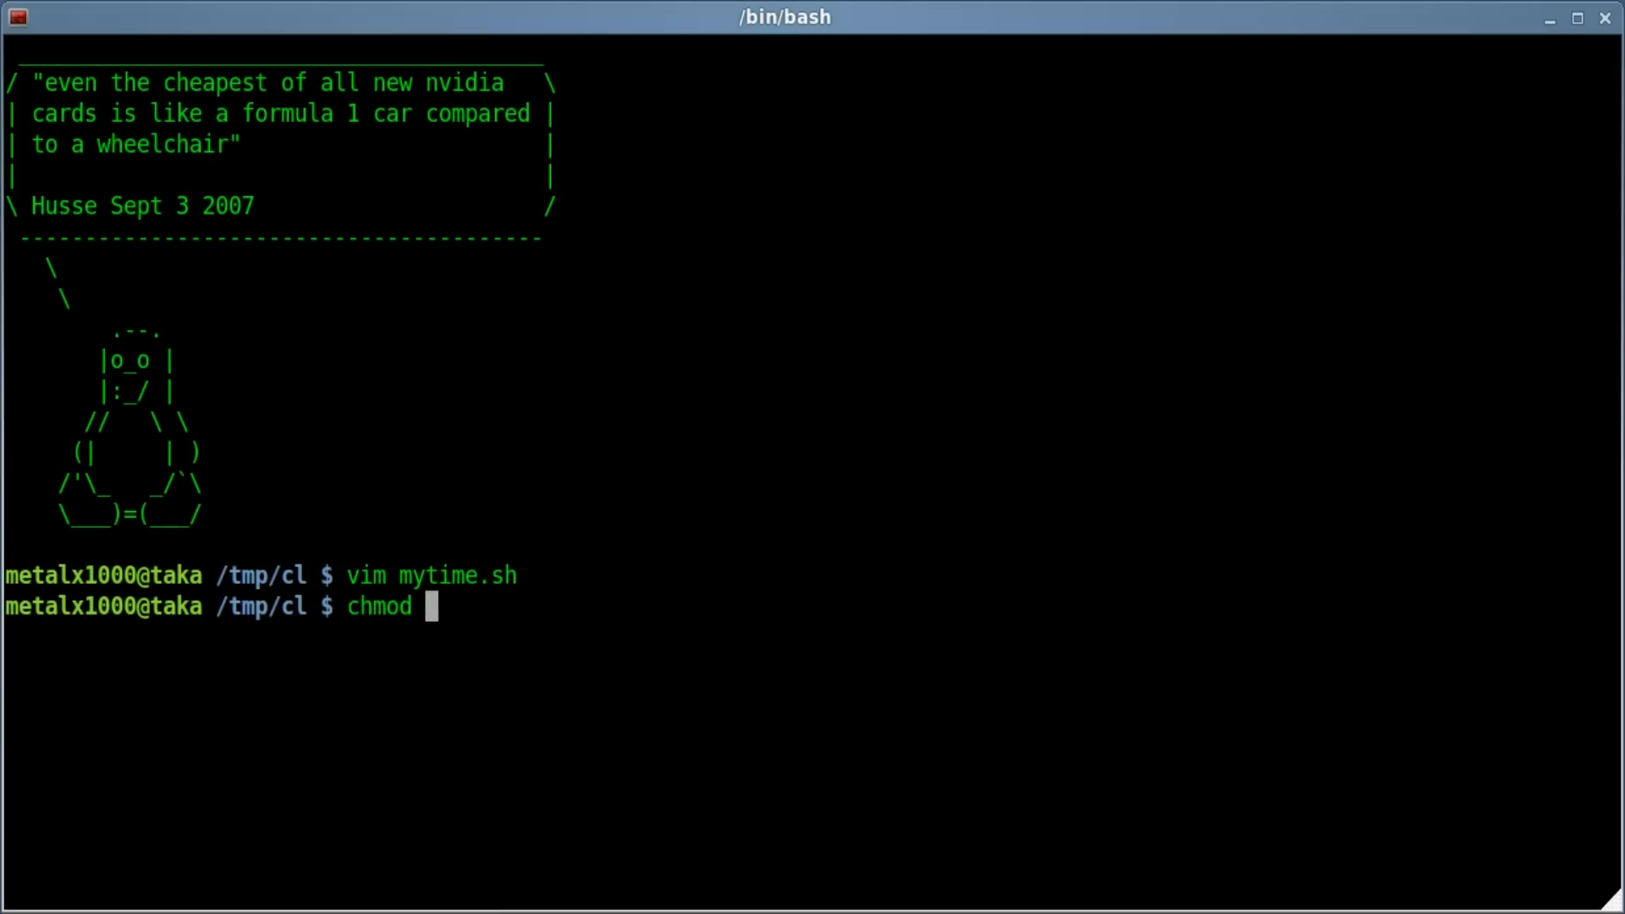
pyautogui.write('+x mytime.sh')
pyautogui.write('./y')
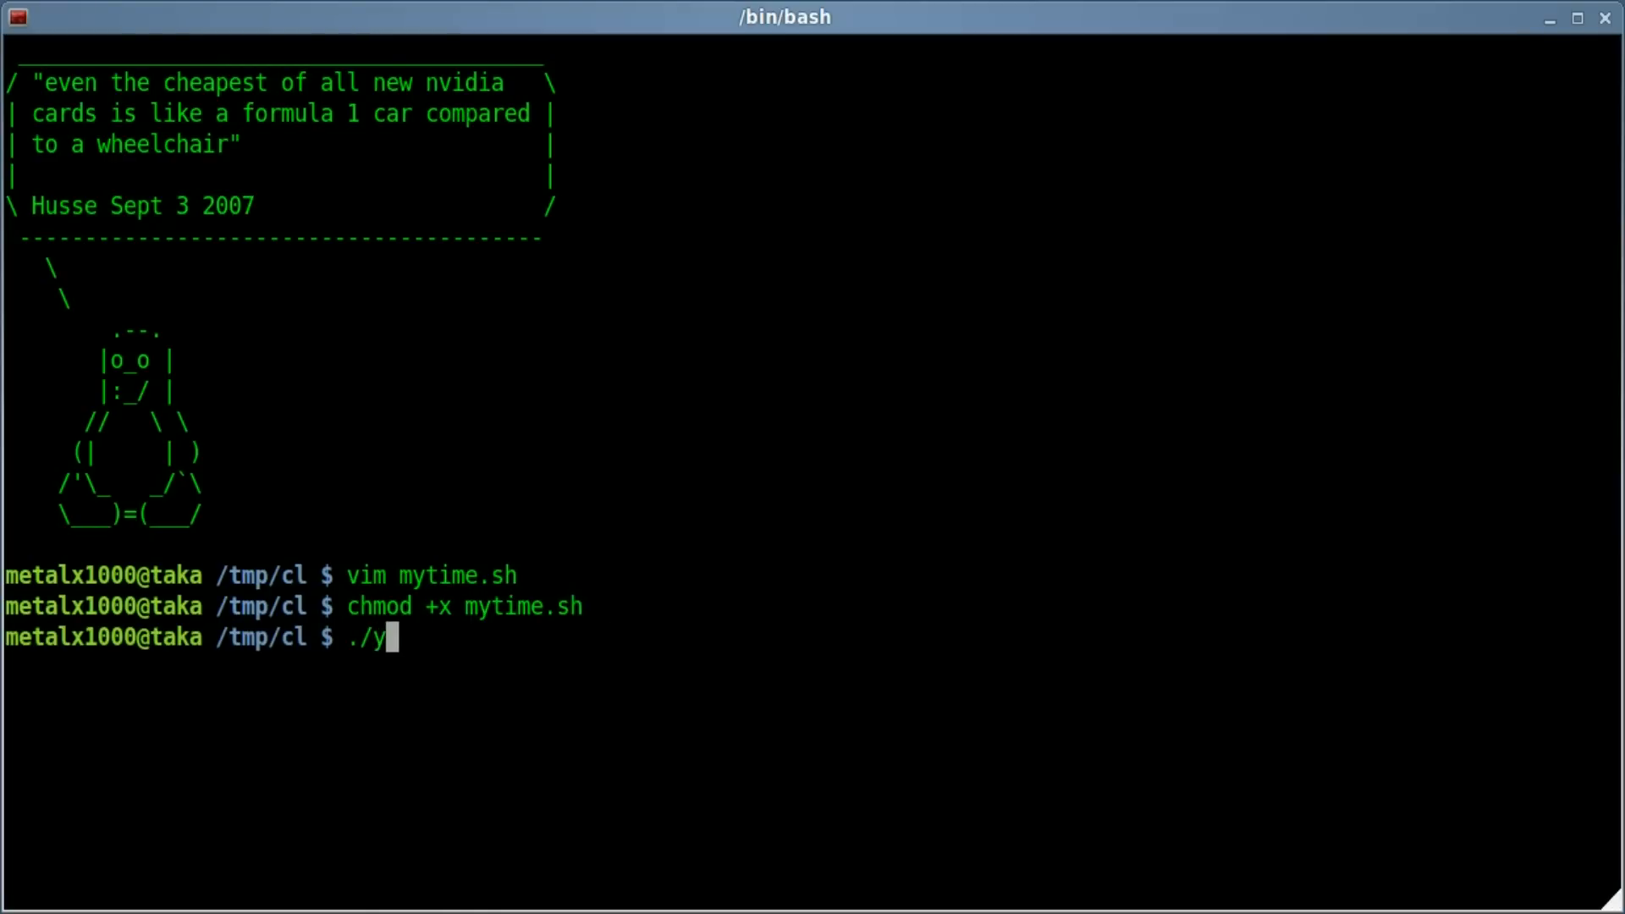
pyautogui.press('Return')
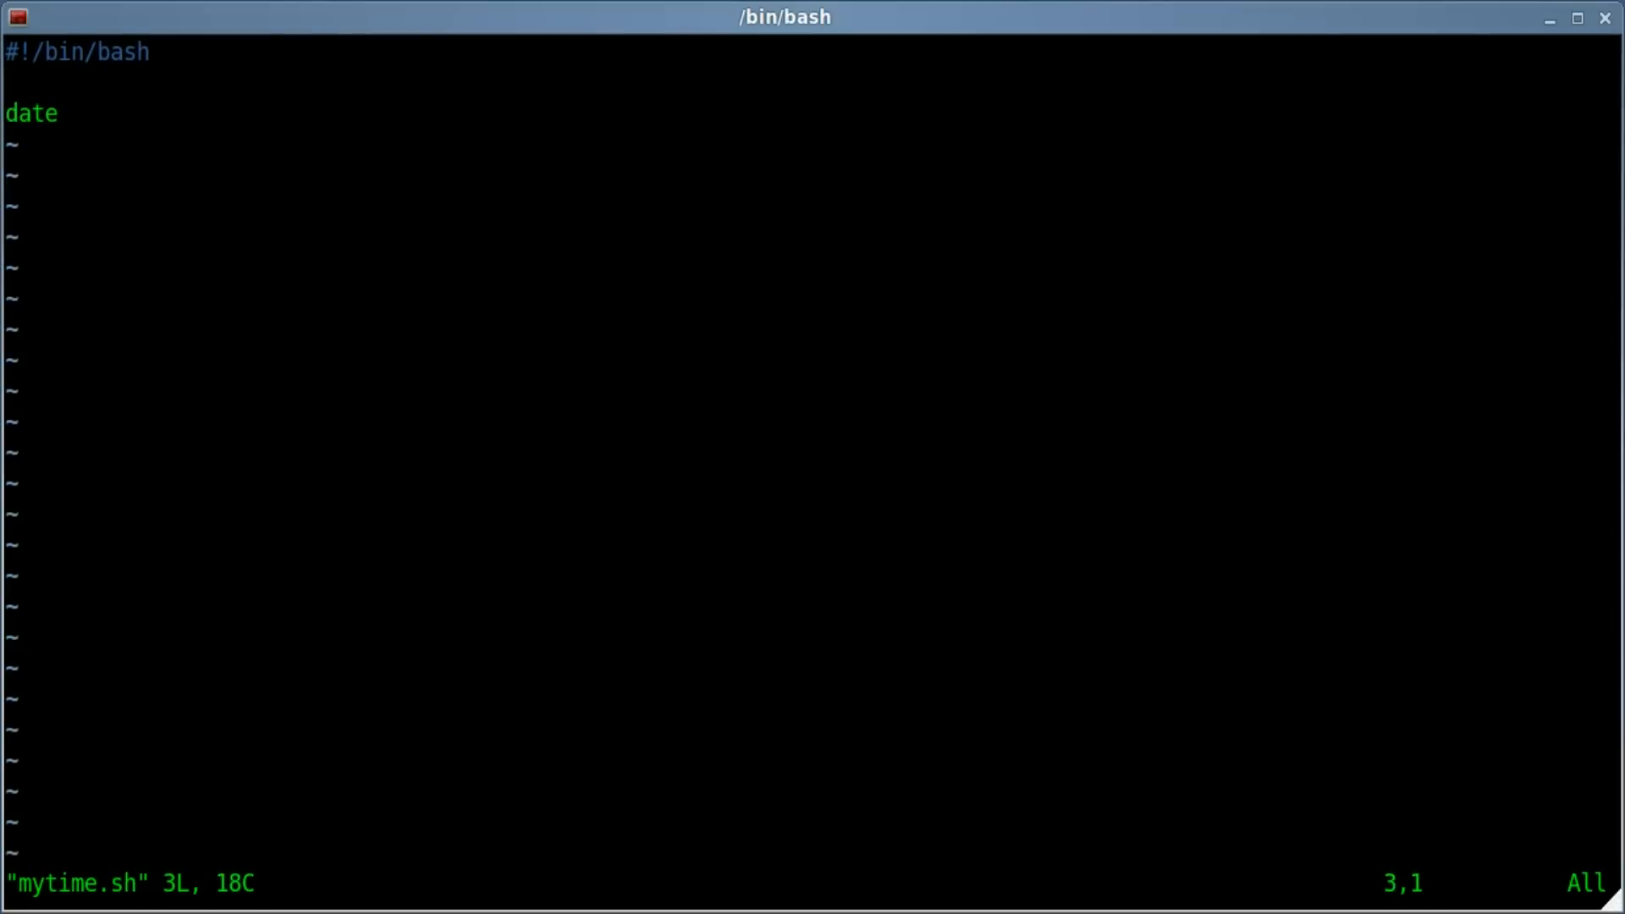
# - Replace line 3 with 'while True;do date;sleep 1;done' and save the script
pyautogui.write('while')
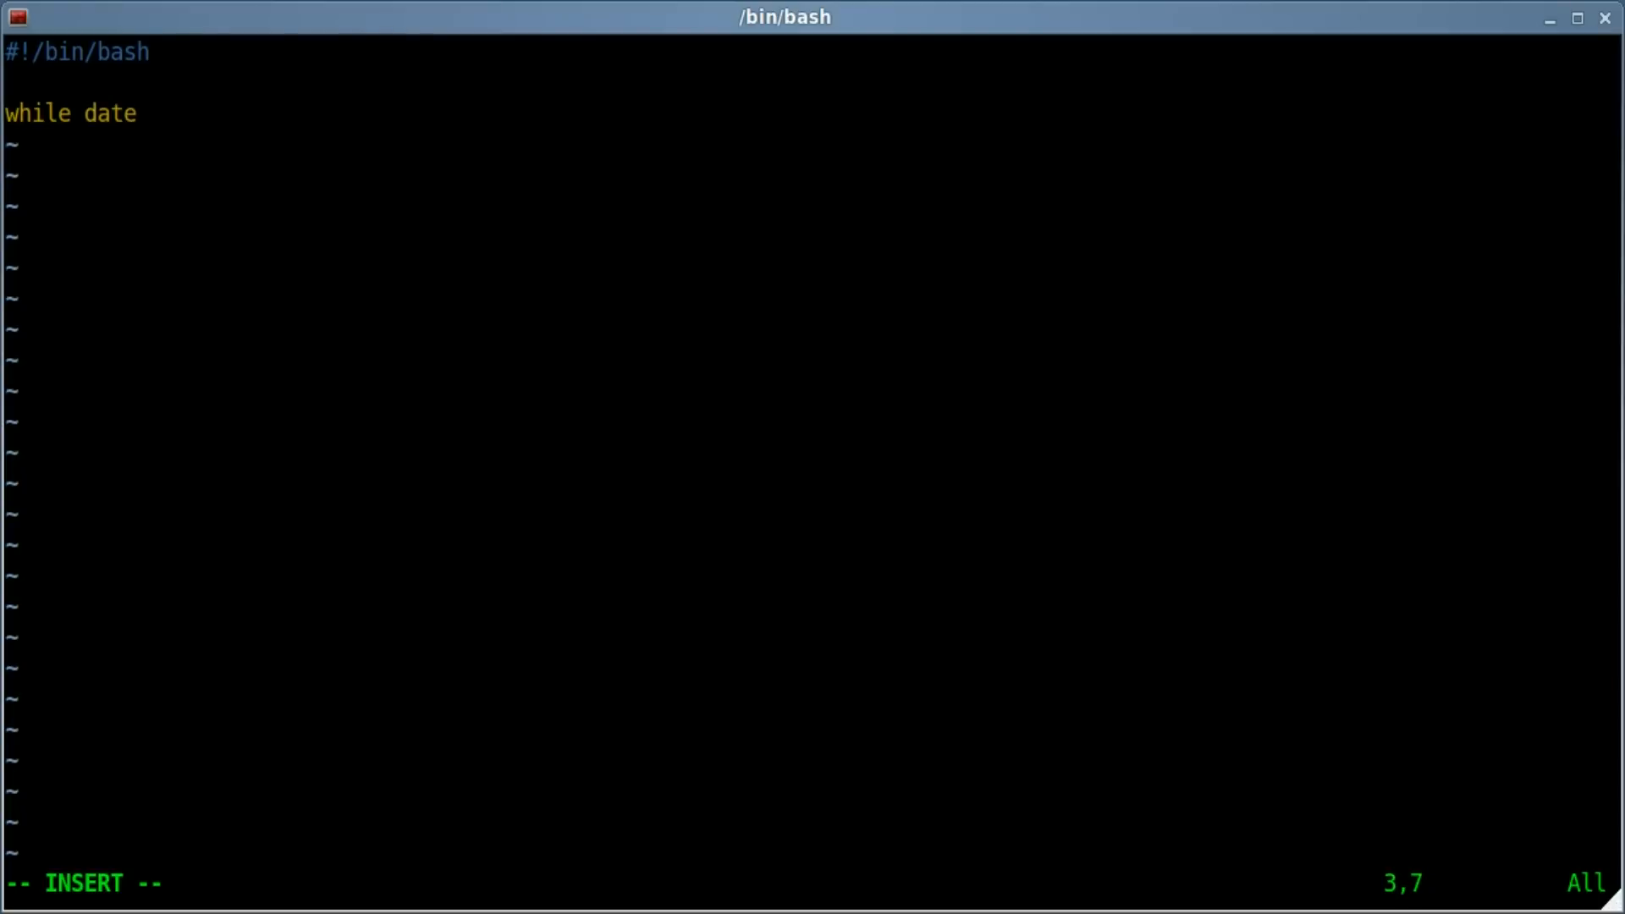
pyautogui.write('True')
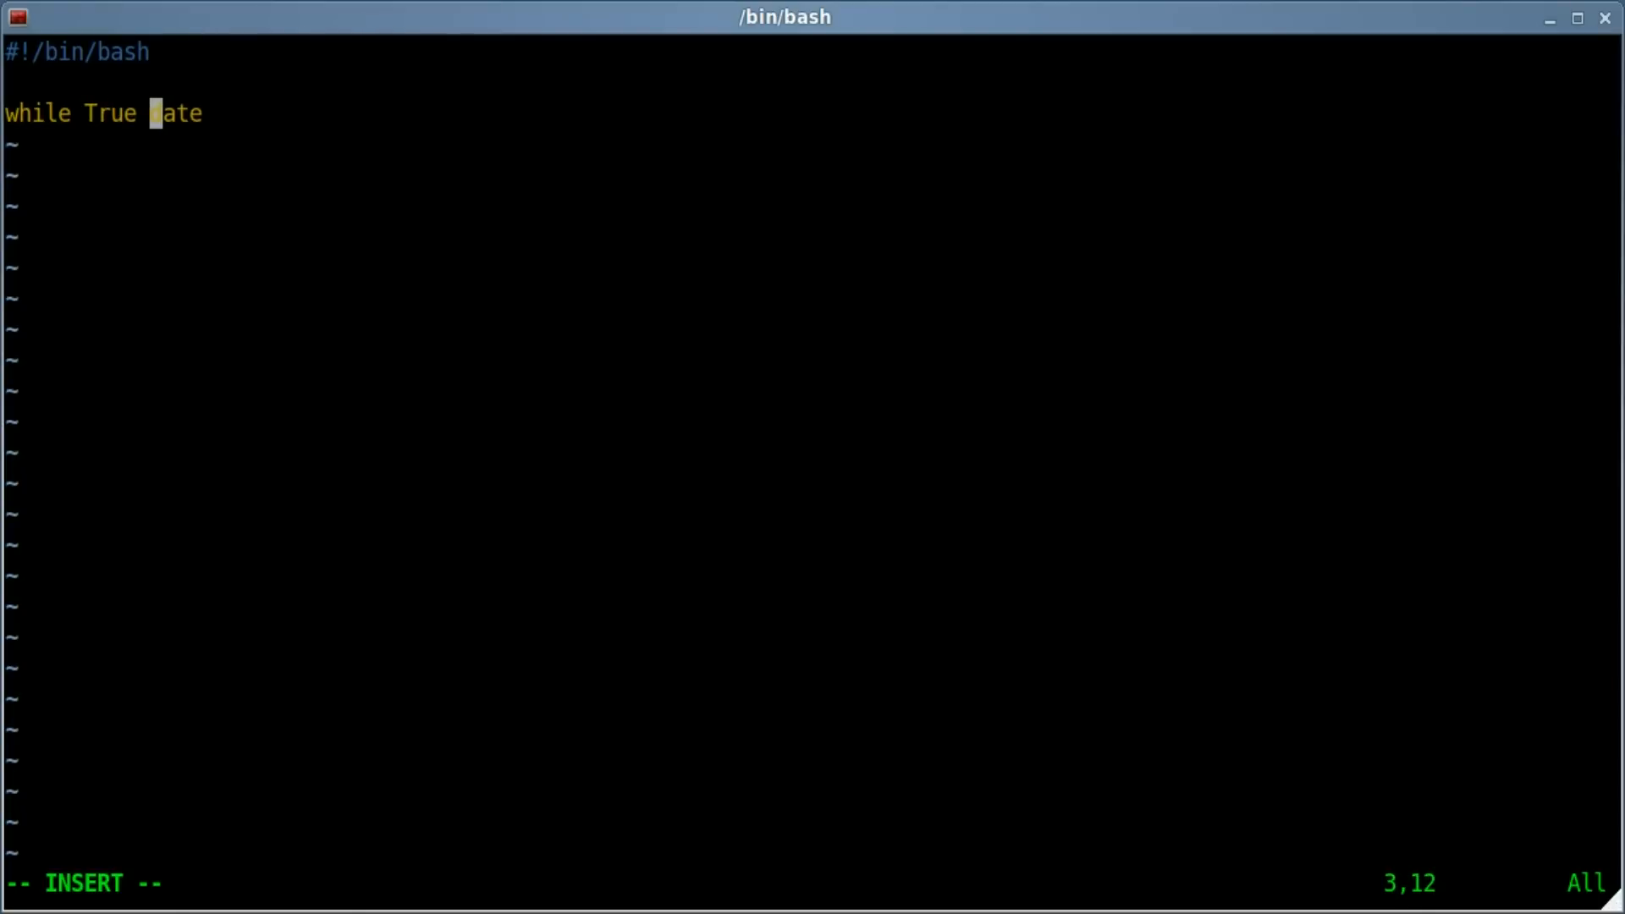
pyautogui.write(';')
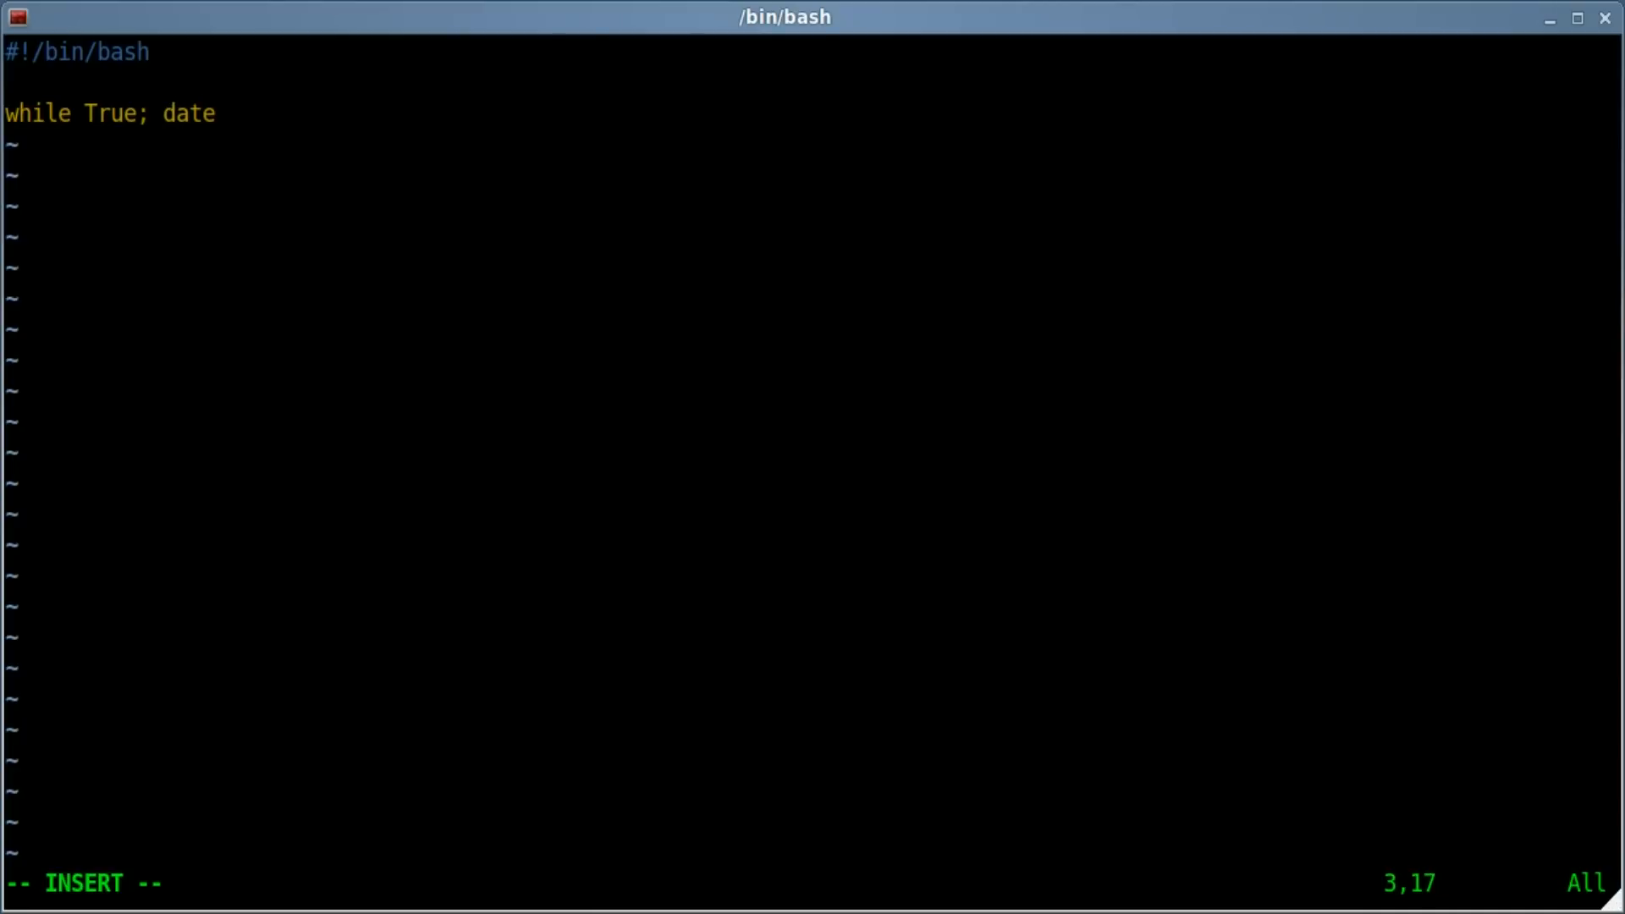
pyautogui.write('do')
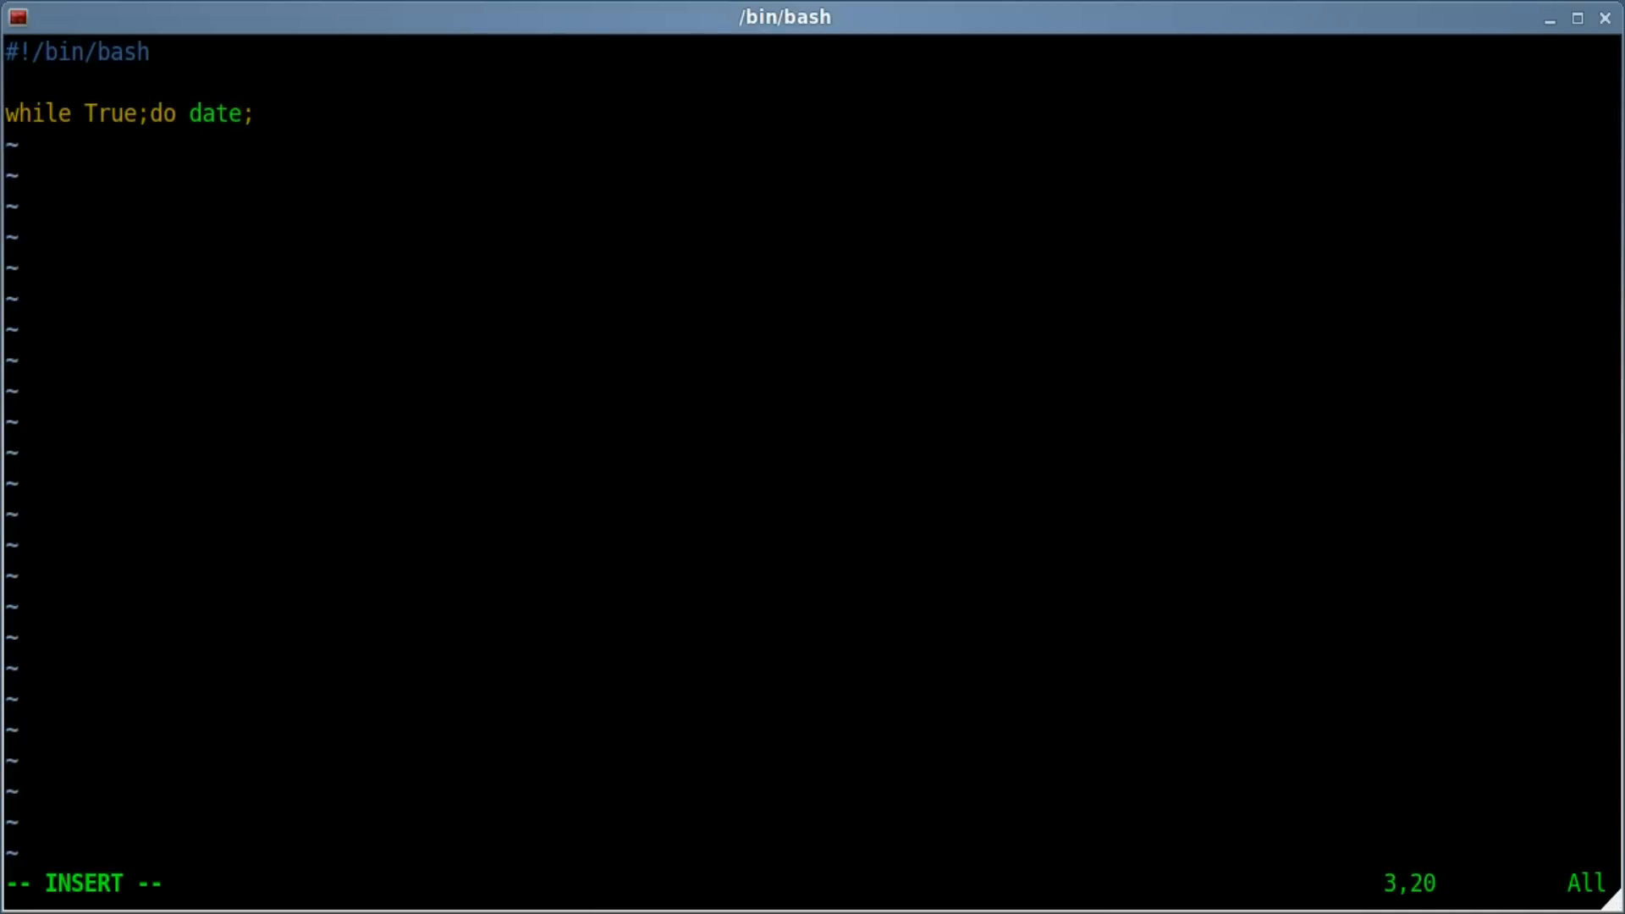
pyautogui.write('sl')
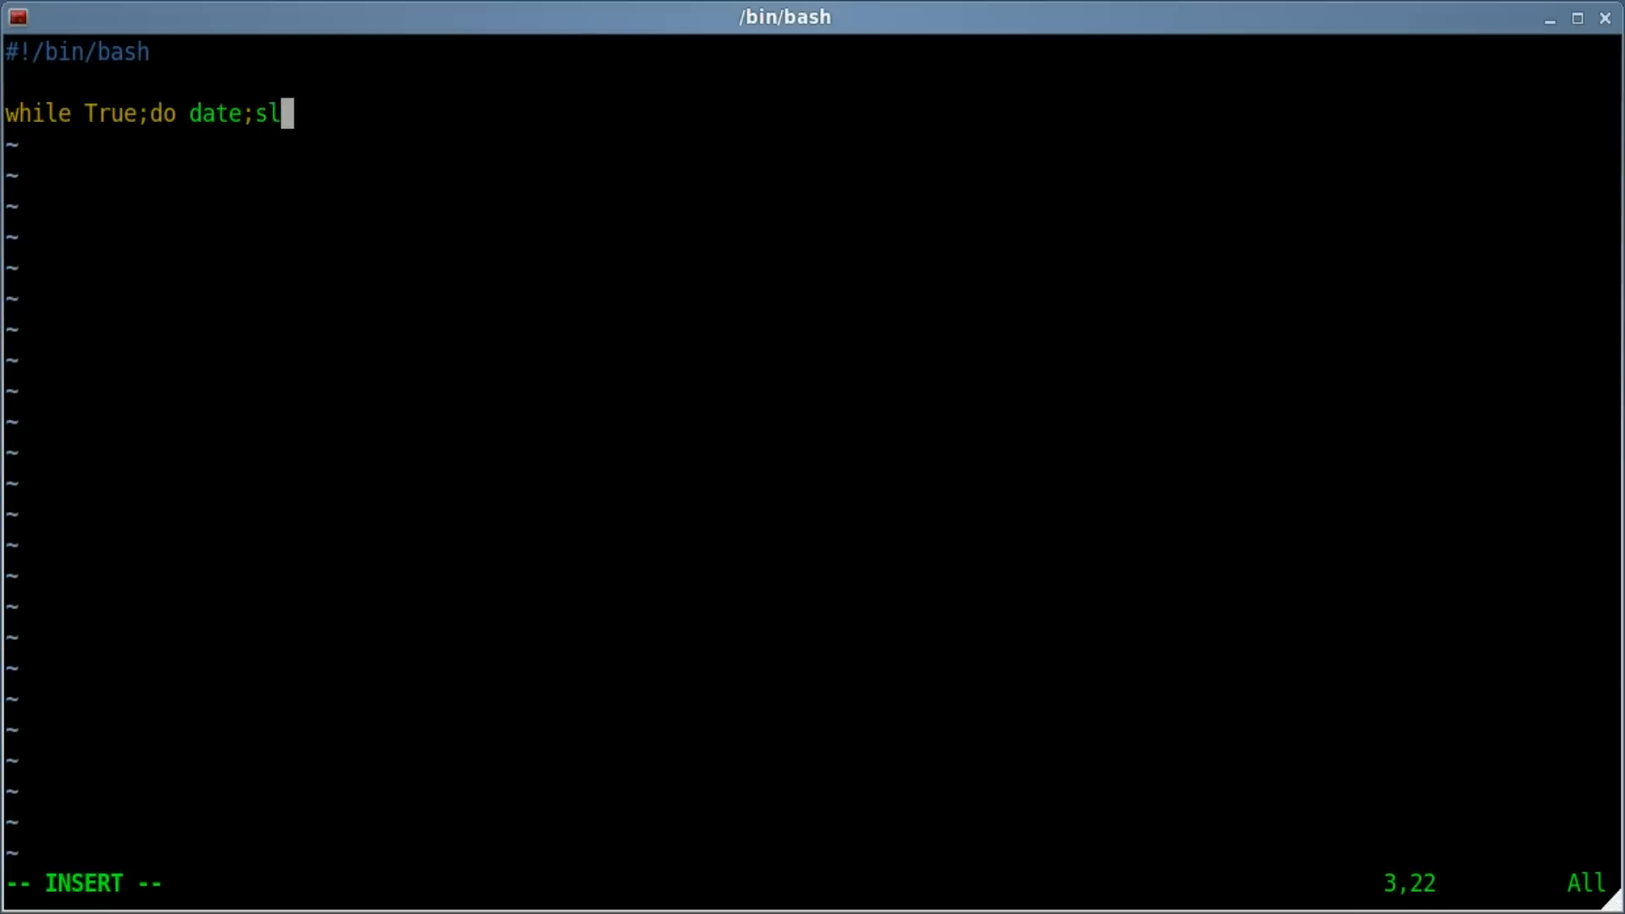
pyautogui.write('eep 1;done')
pyautogui.click(813, 884)
pyautogui.write(':wq')
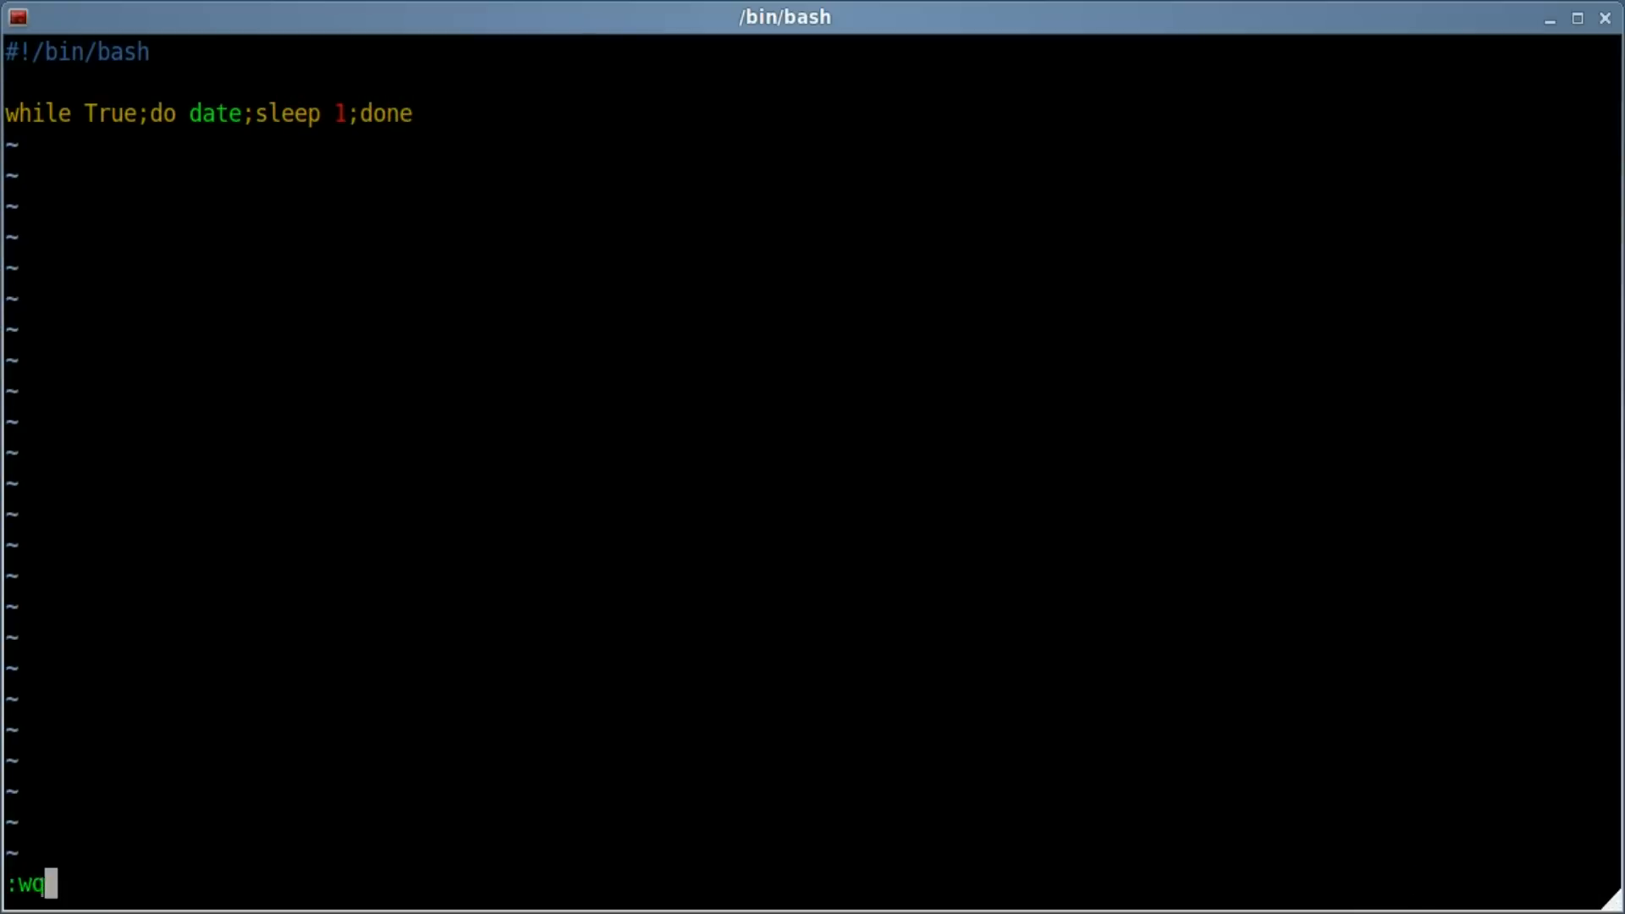
pyautogui.press('Return')
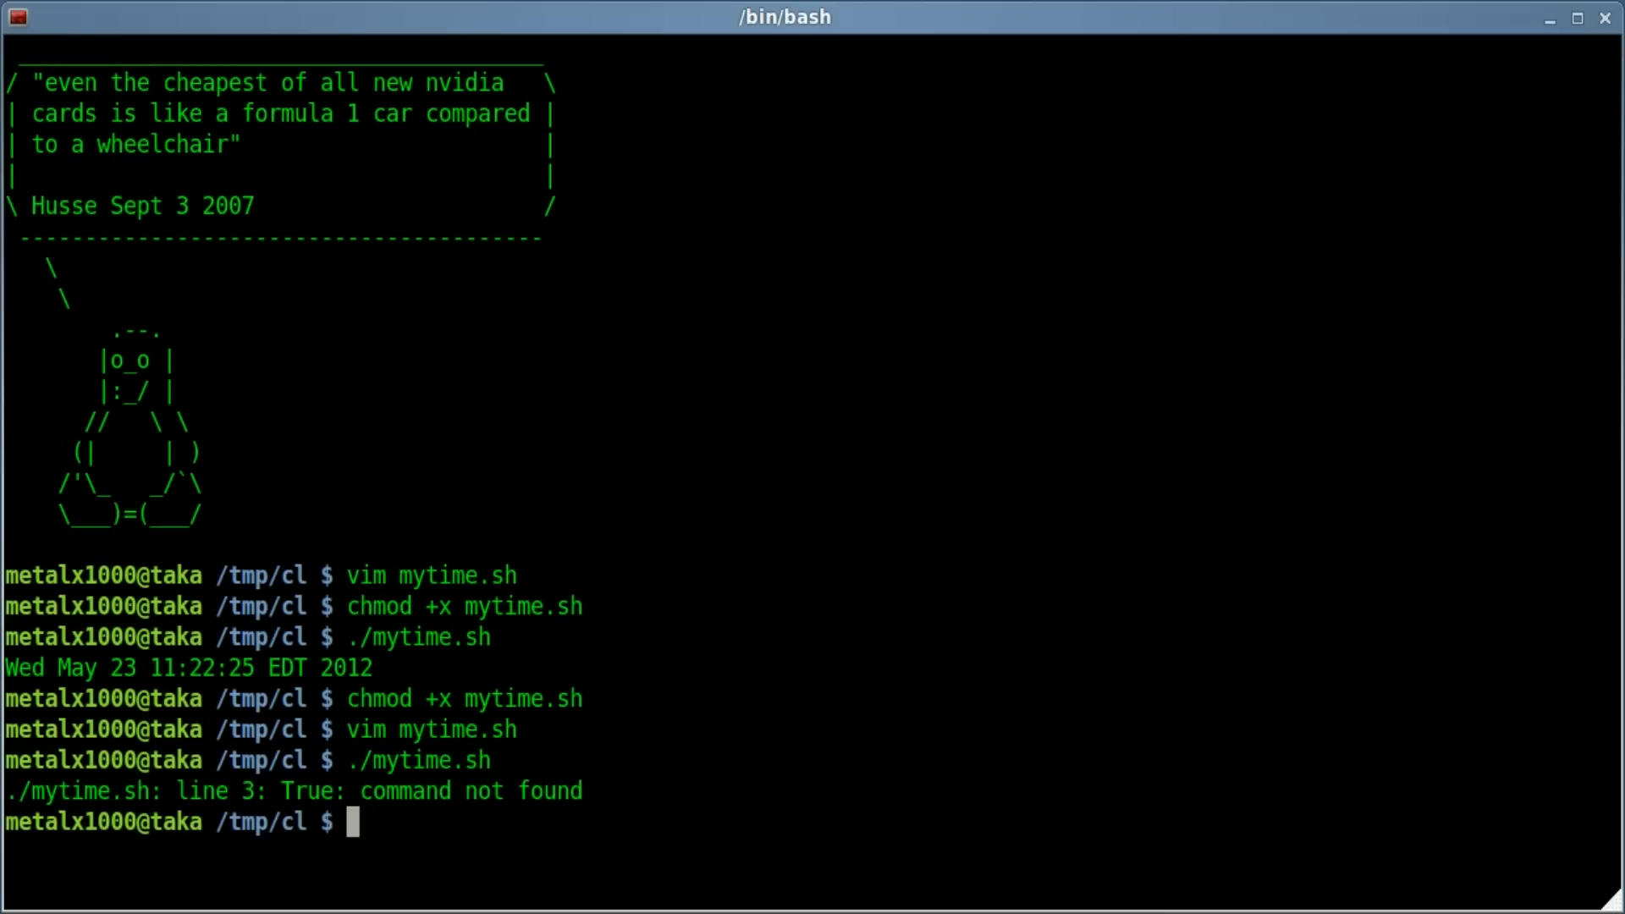
# - Reopen mytime.sh in vim after the 'True: command not found' error
pyautogui.write('vim mytime.sh')
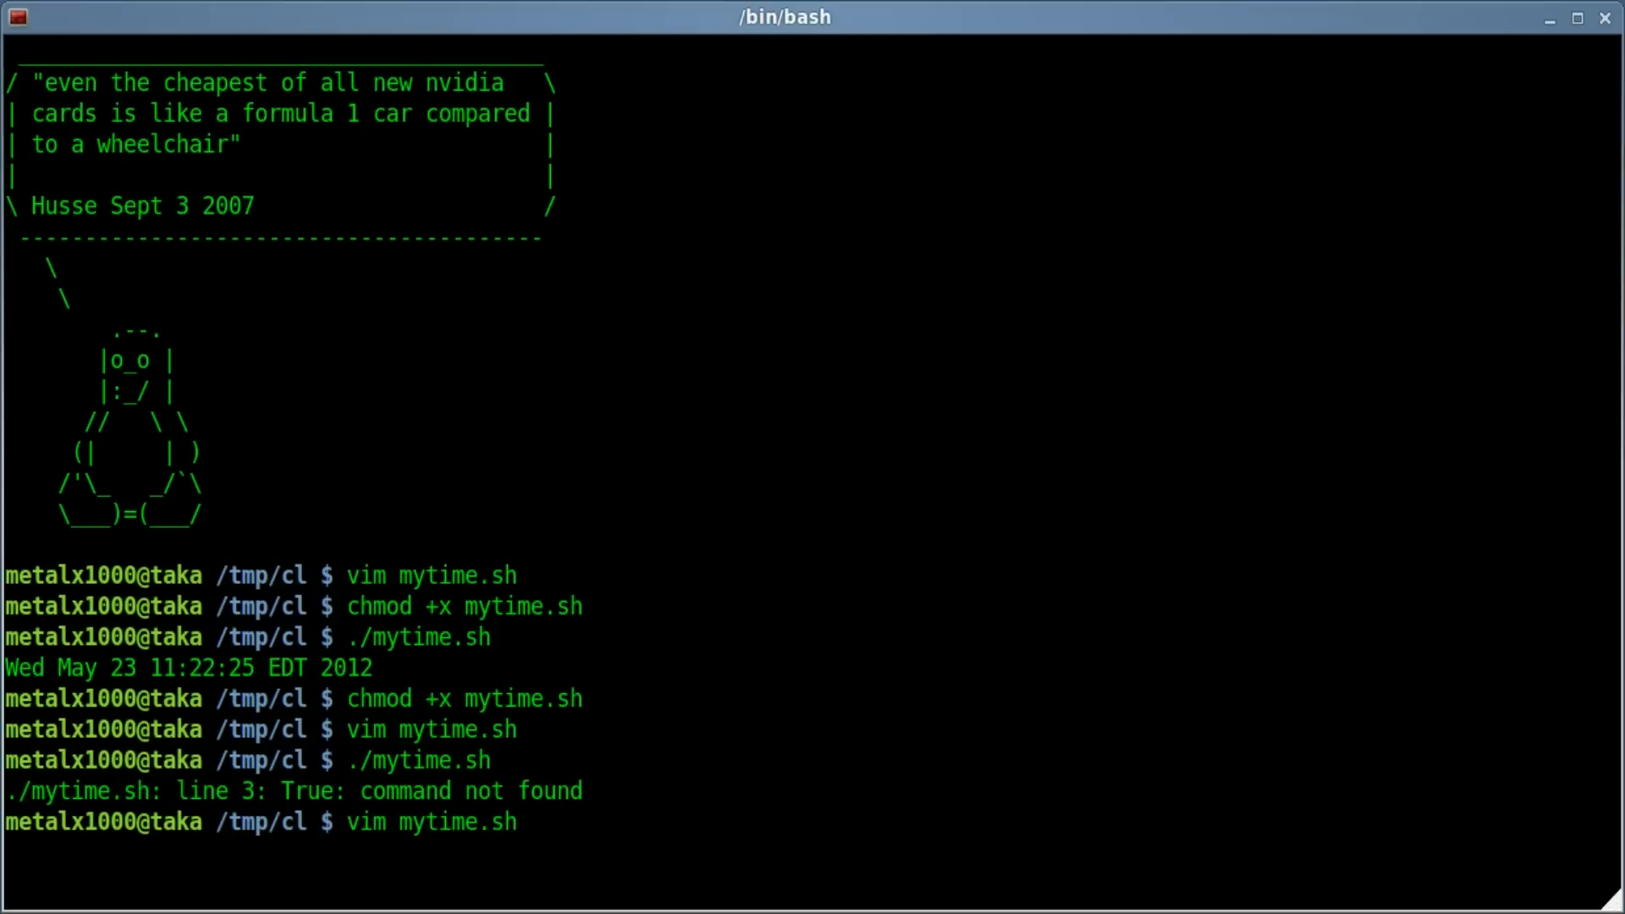
pyautogui.press('Return')
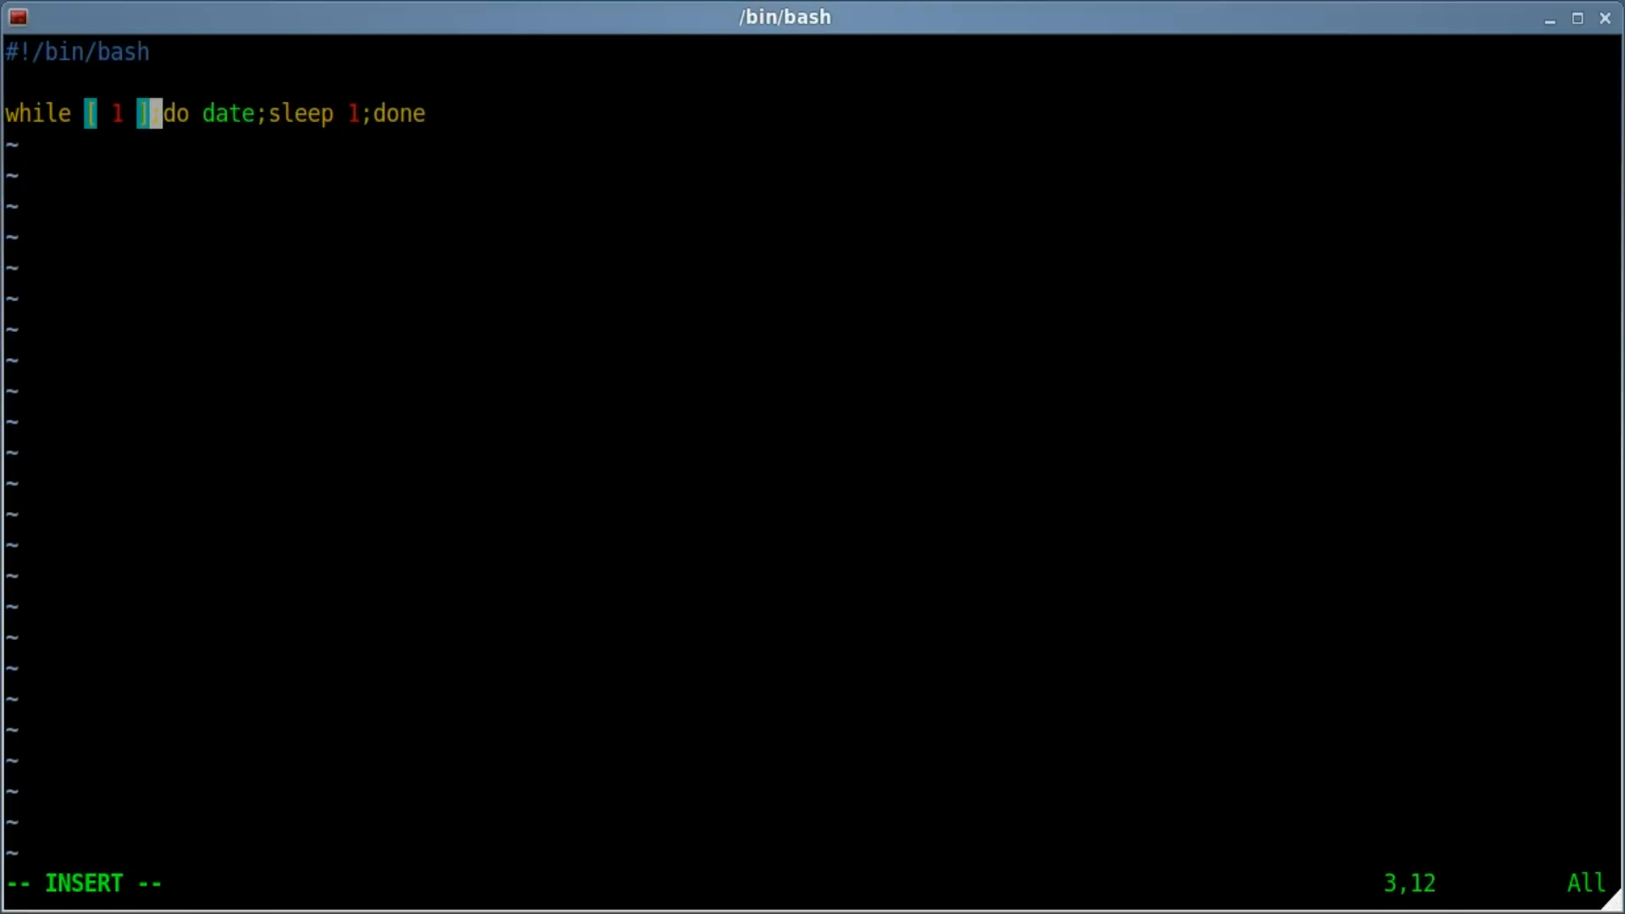
# - Change the loop condition to '[ 1 ]' and save the script with :wq
pyautogui.write(':wq')
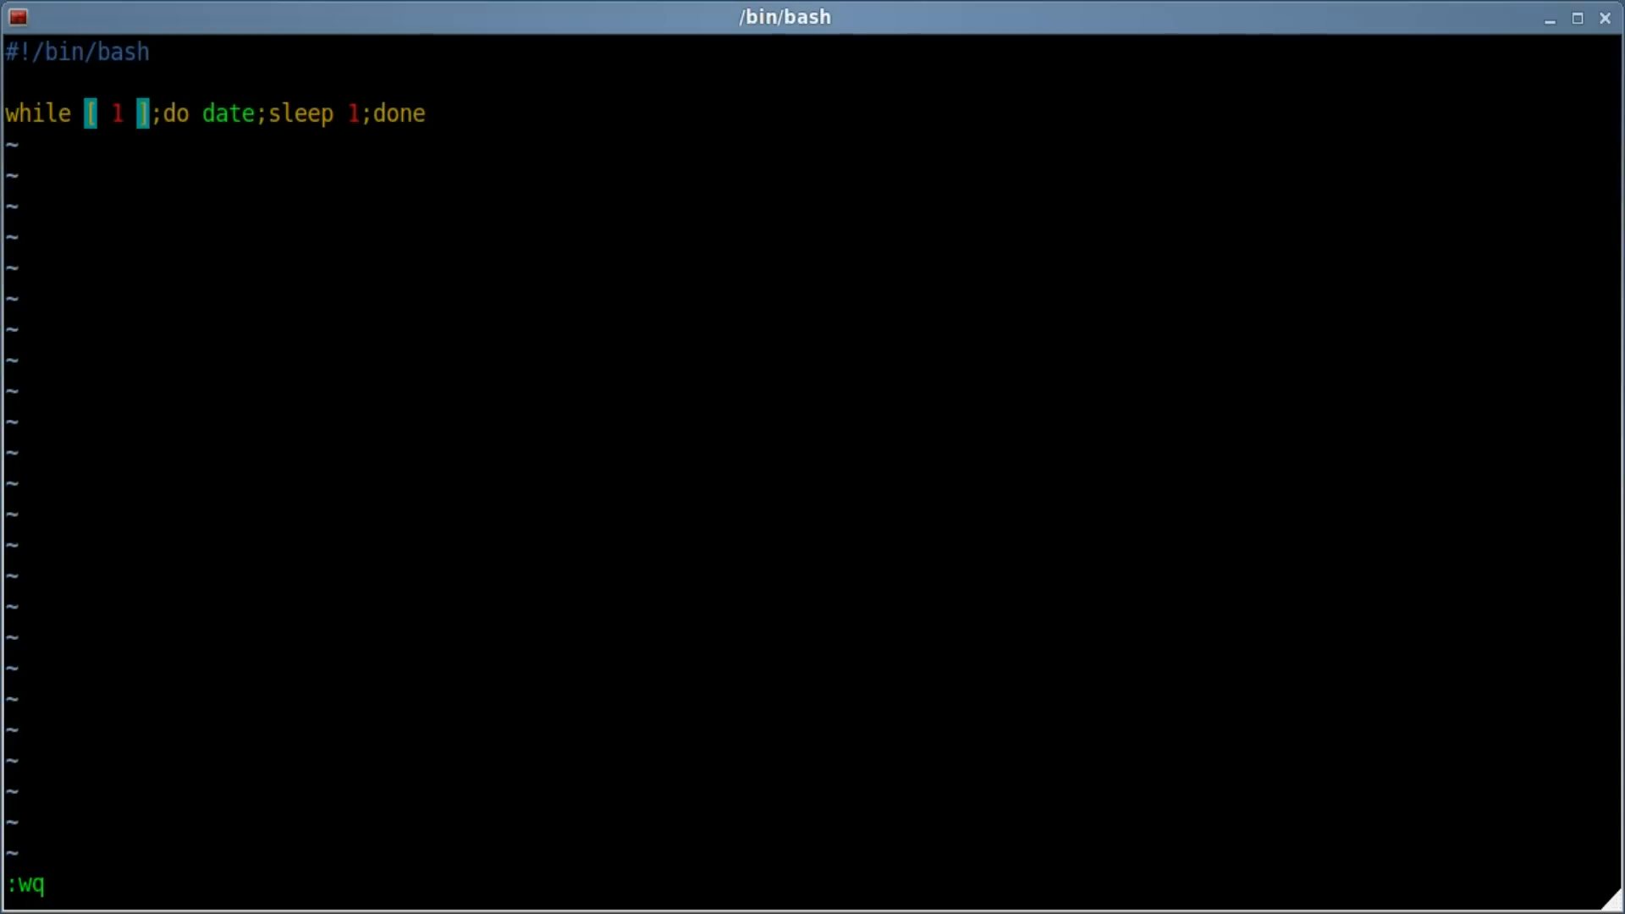
pyautogui.press('Return')
pyautogui.write('./mytime.sh')
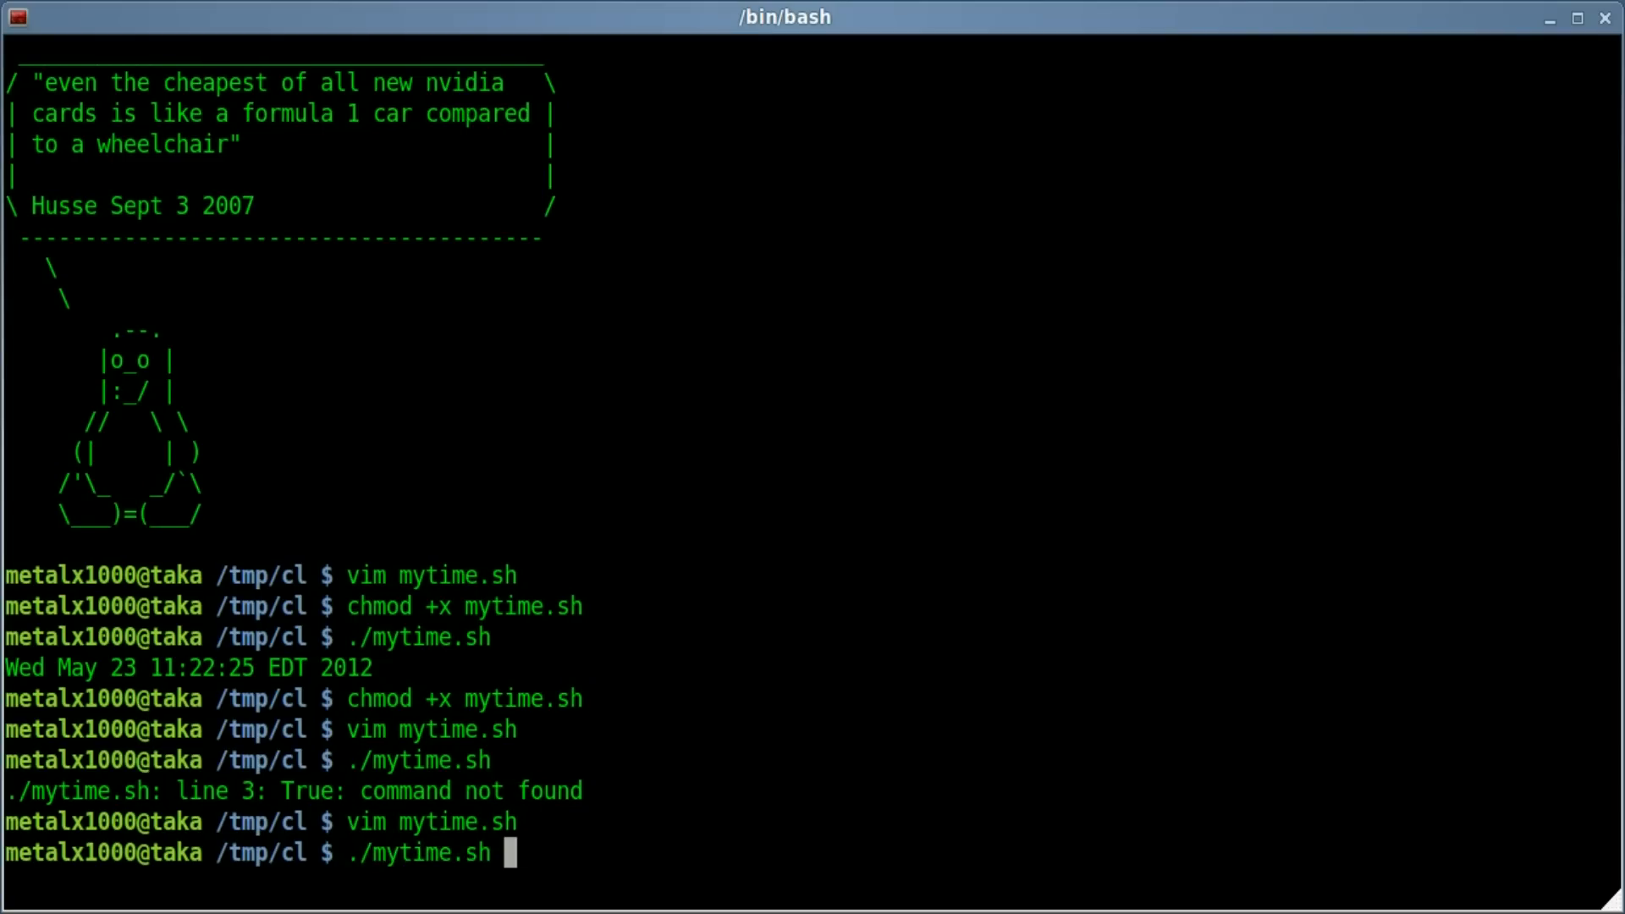
# - Run ./mytime.sh, stop its repeating date output with Ctrl+C, and reopen it in vim
pyautogui.press('Return')
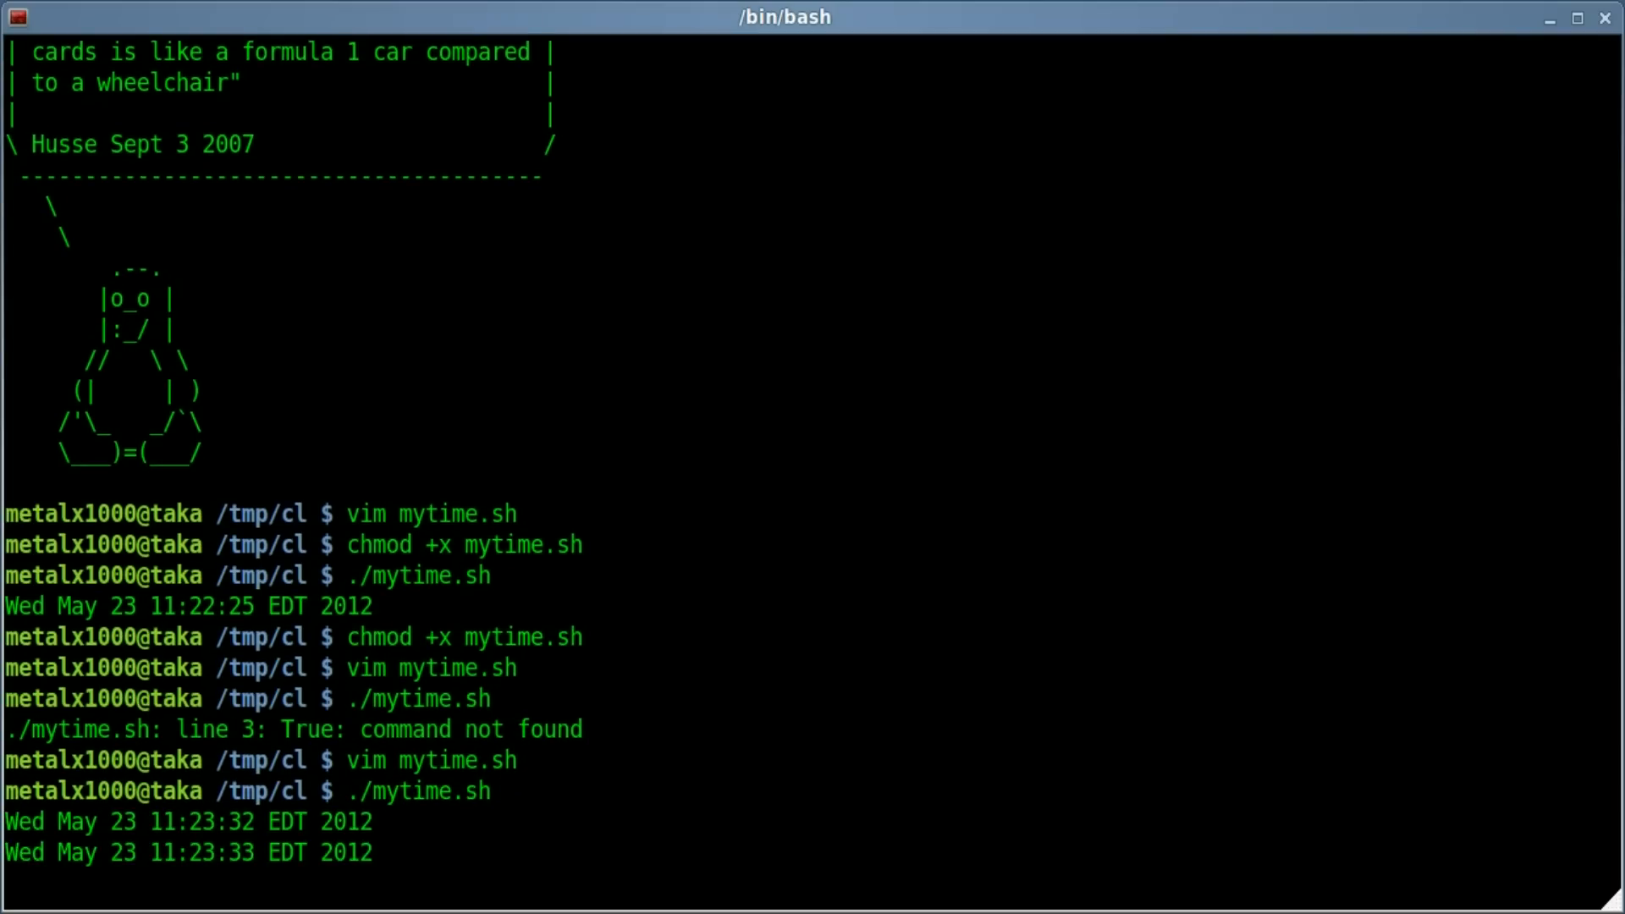
pyautogui.scroll(-3)
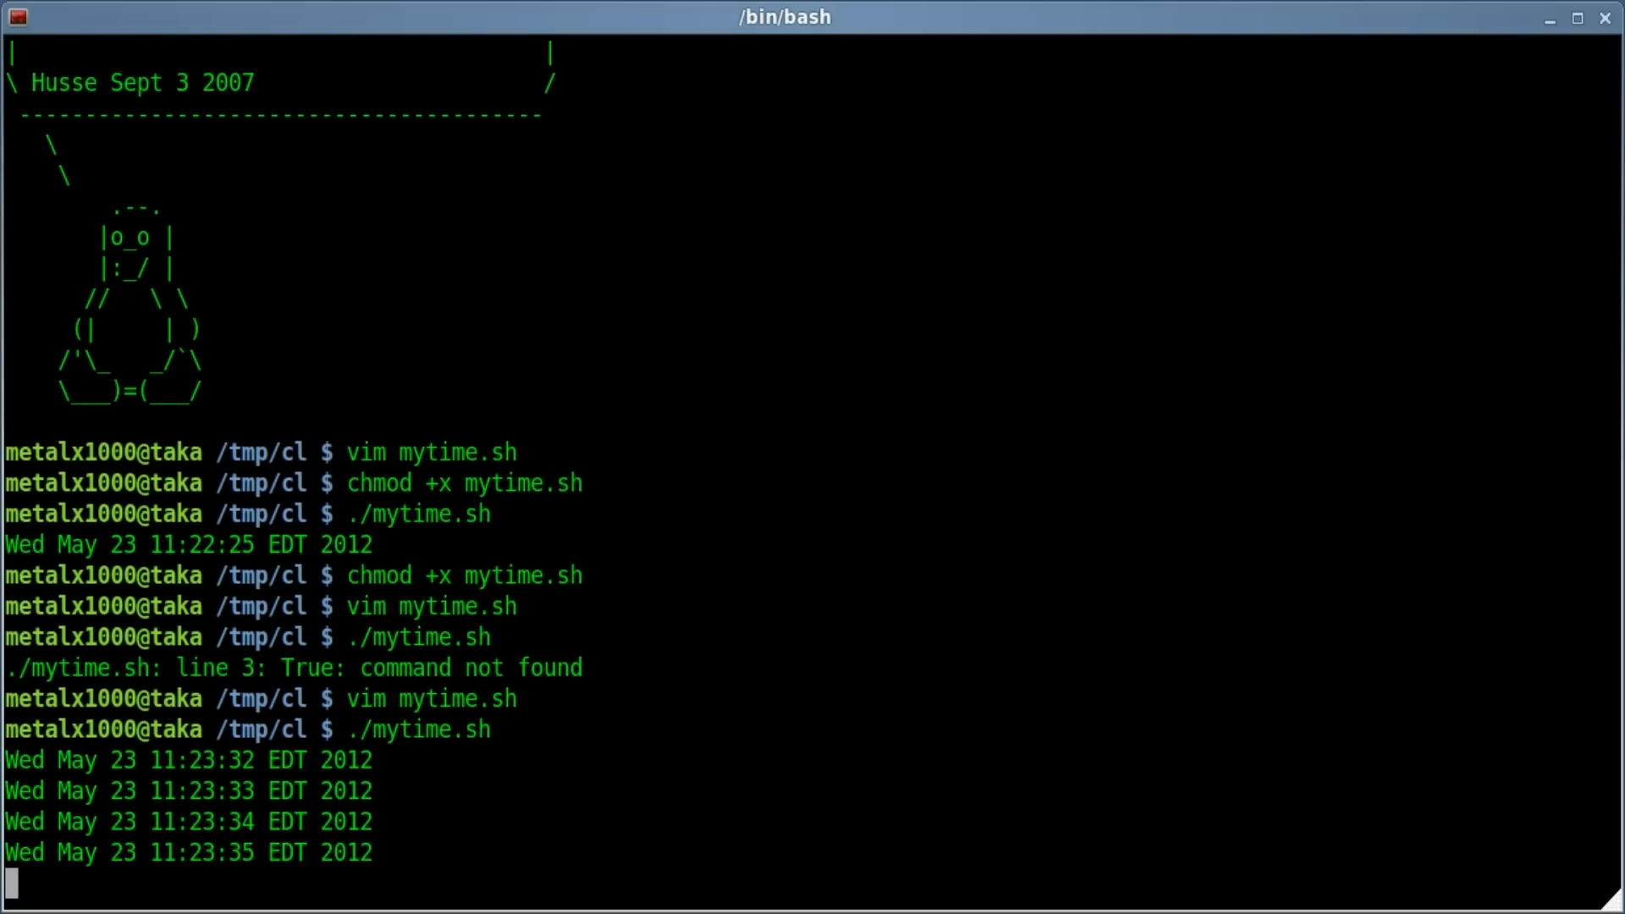
pyautogui.press('ctrl+c')
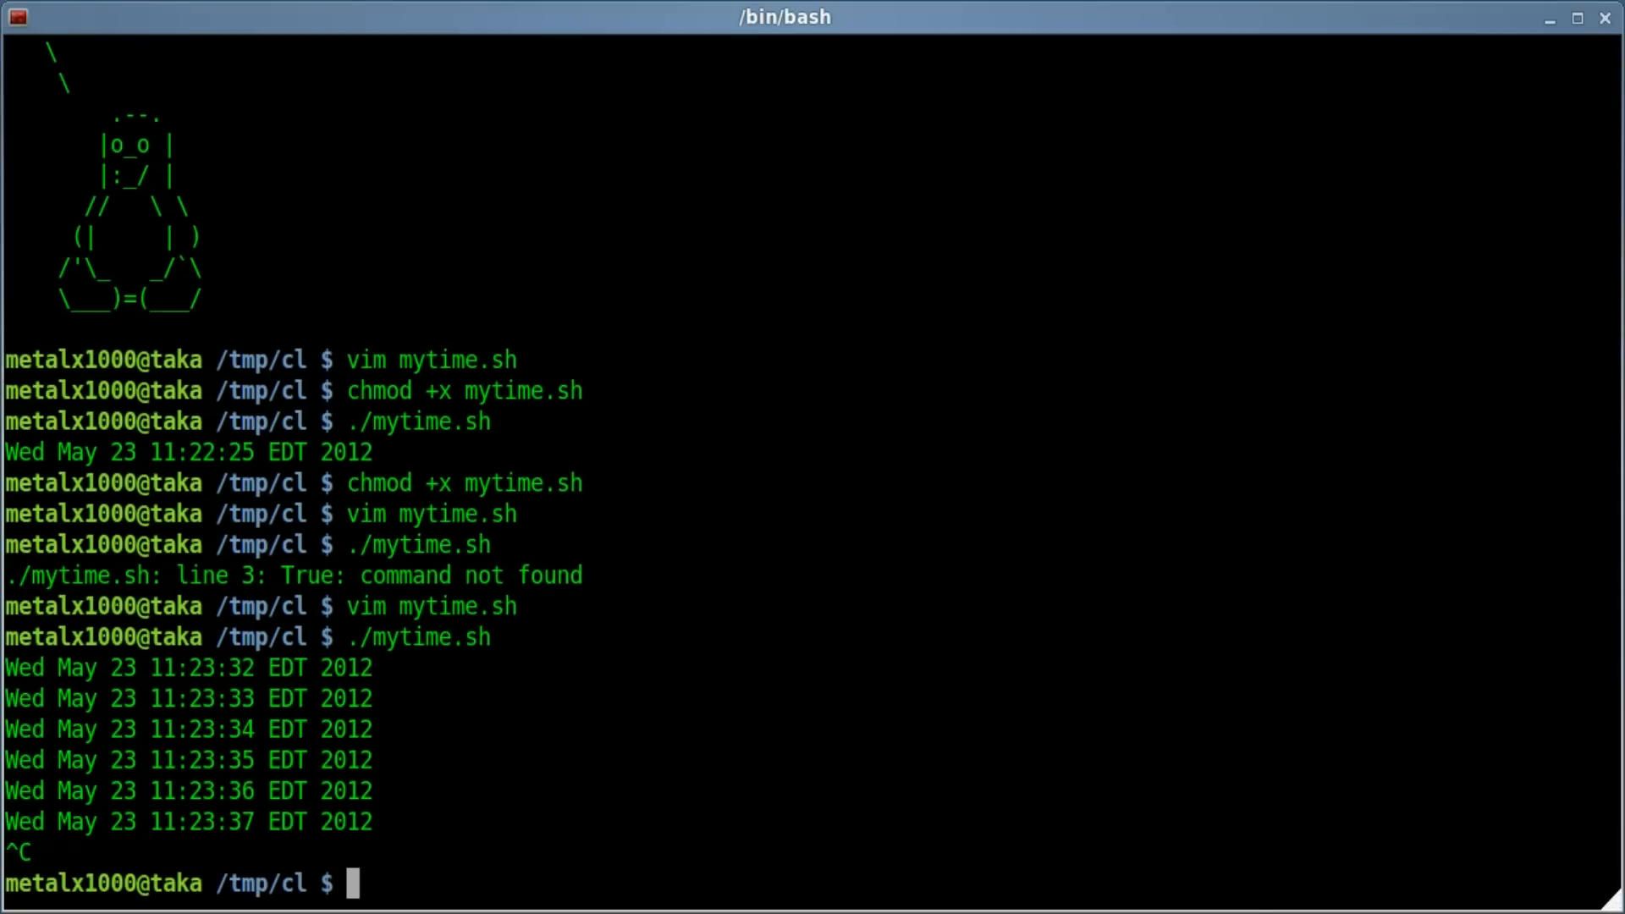
pyautogui.write('vim mytime.sh')
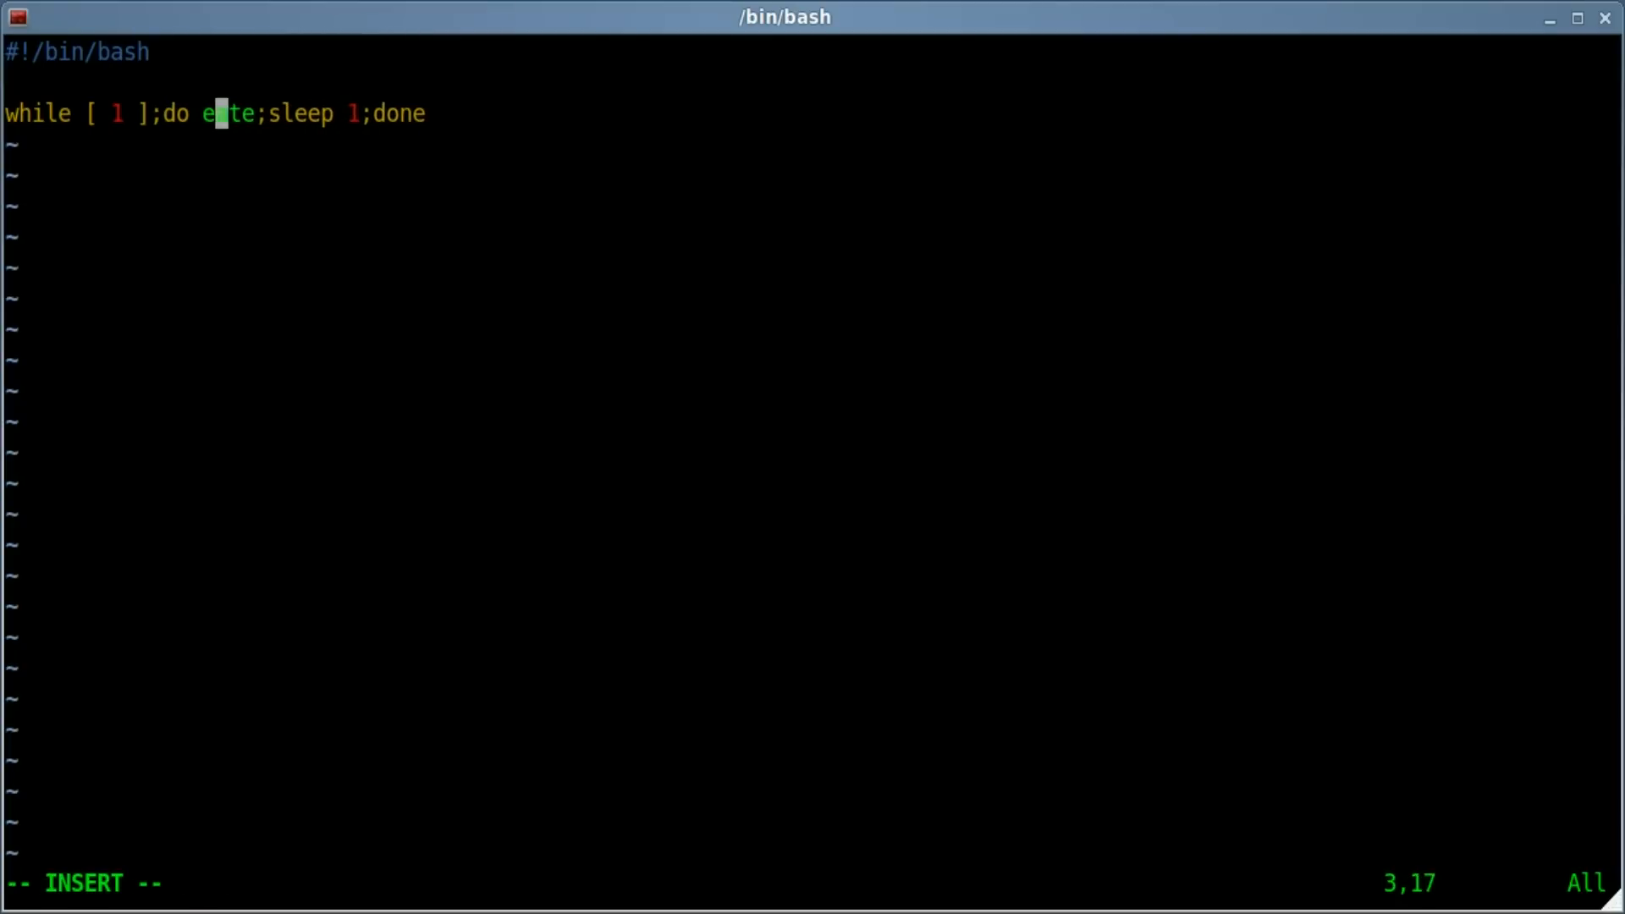
# - Add 'clear;' before date inside the loop and save the script
pyautogui.write('clear')
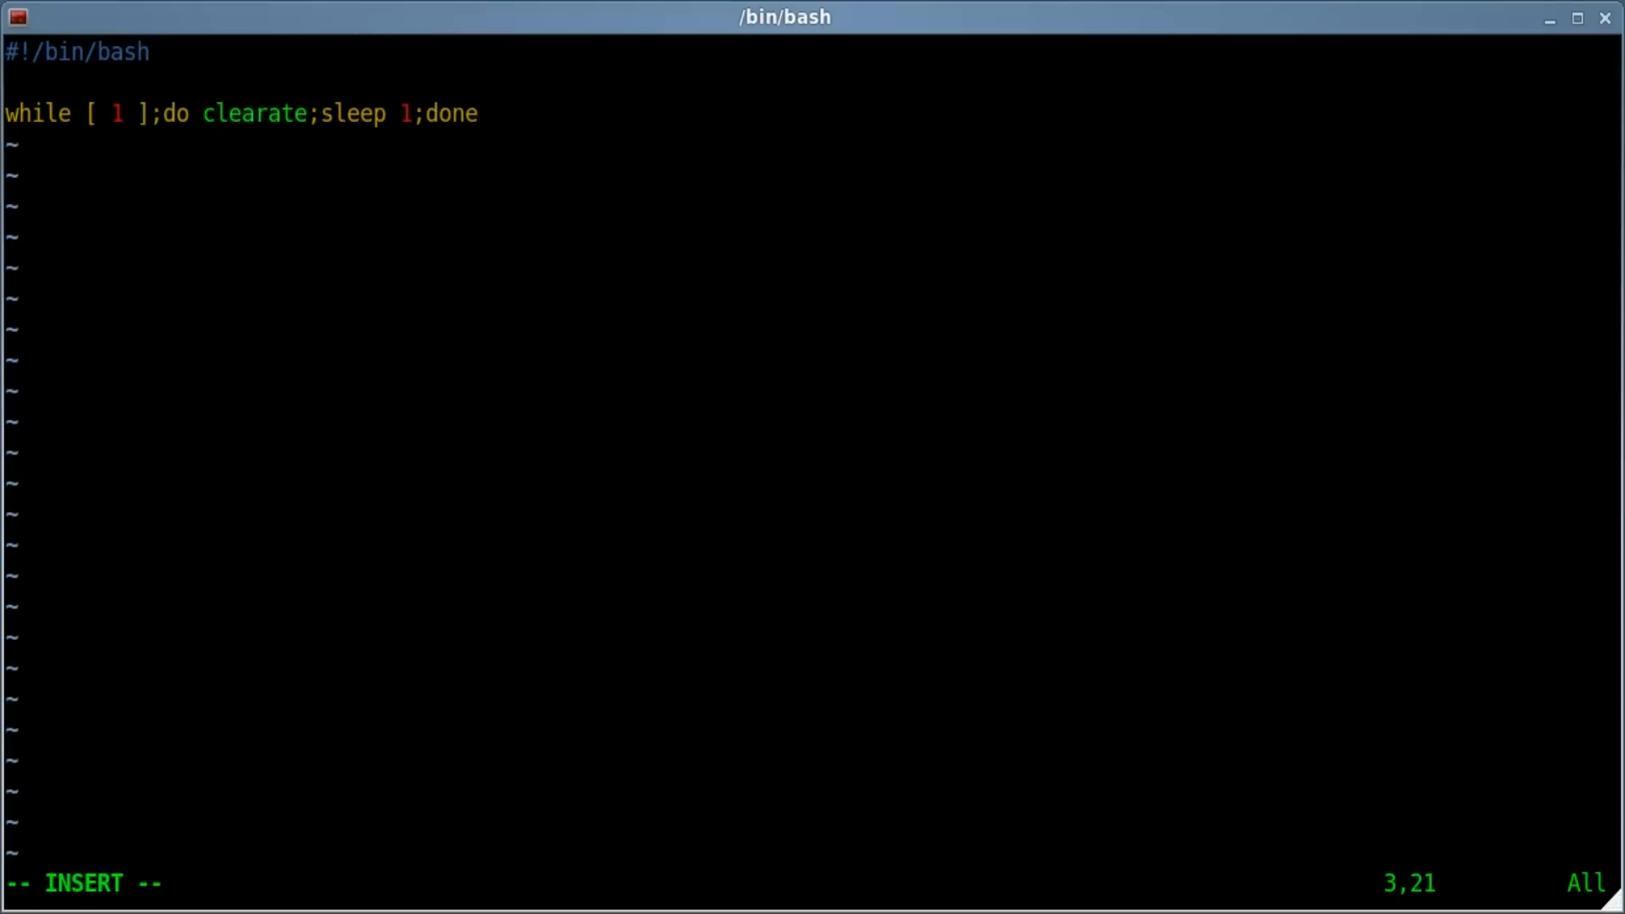
pyautogui.write(';')
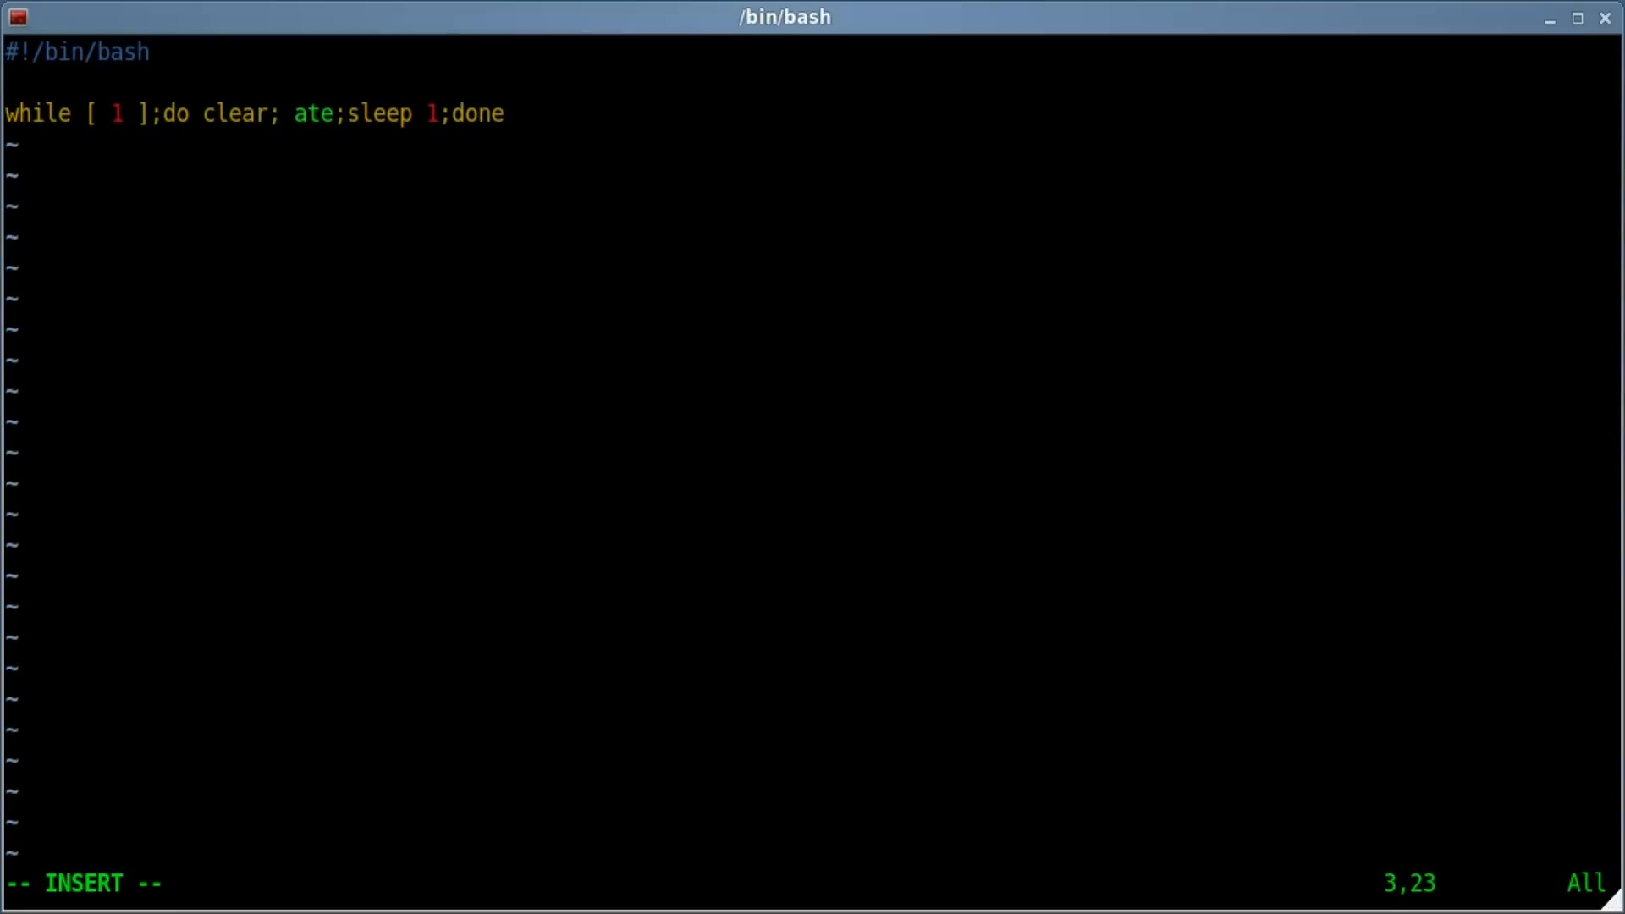
pyautogui.write(':wq')
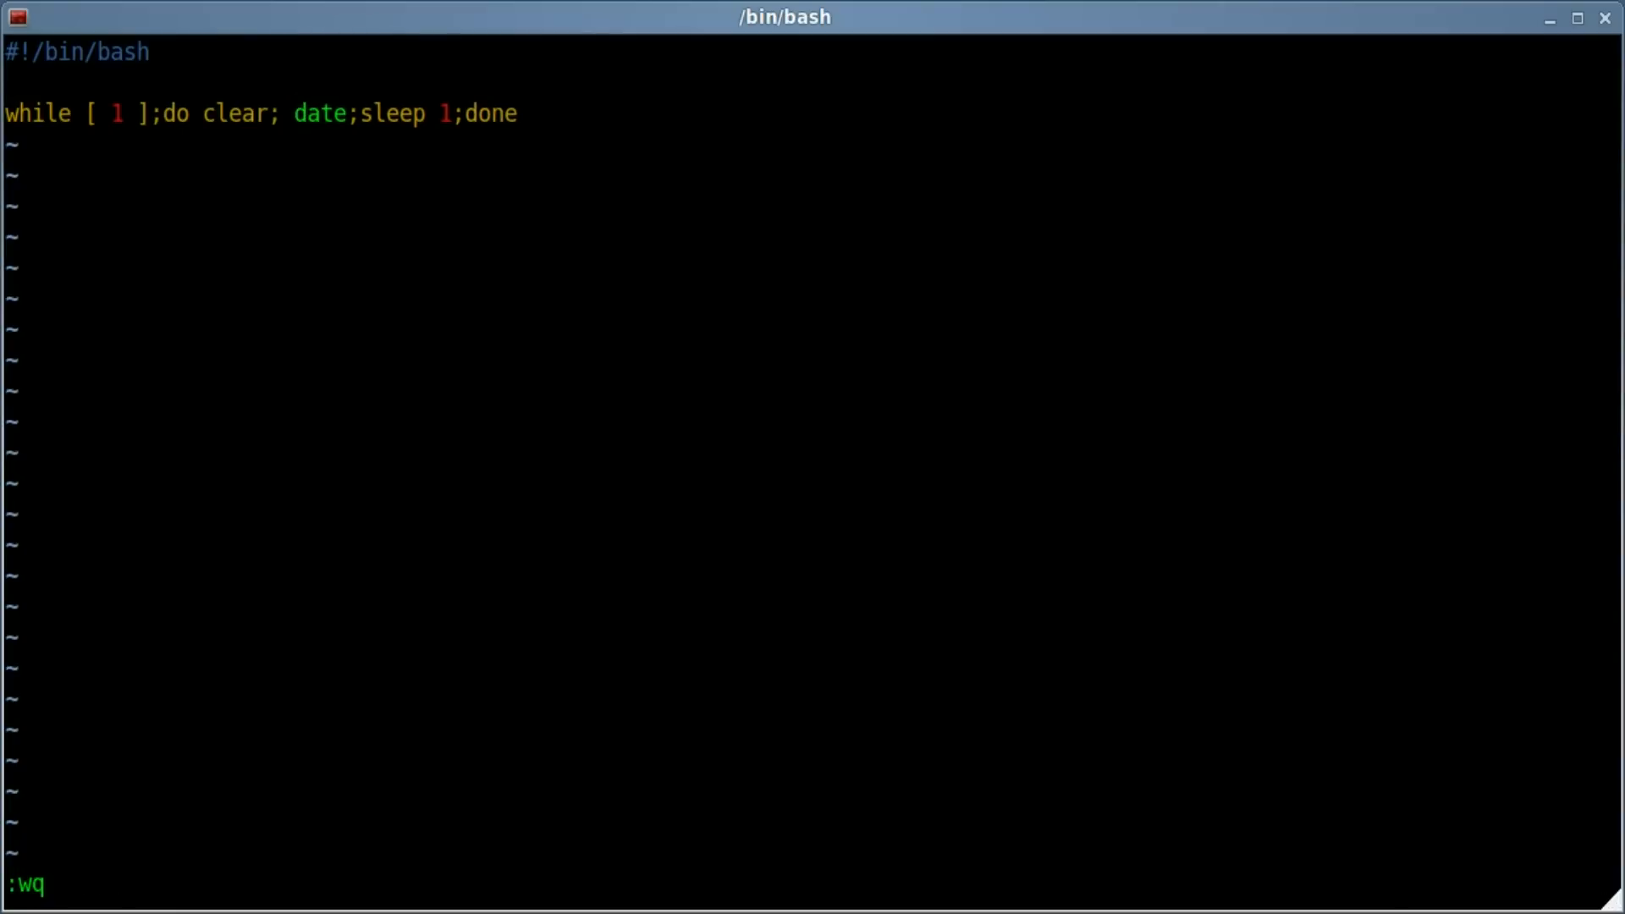
pyautogui.press('Return')
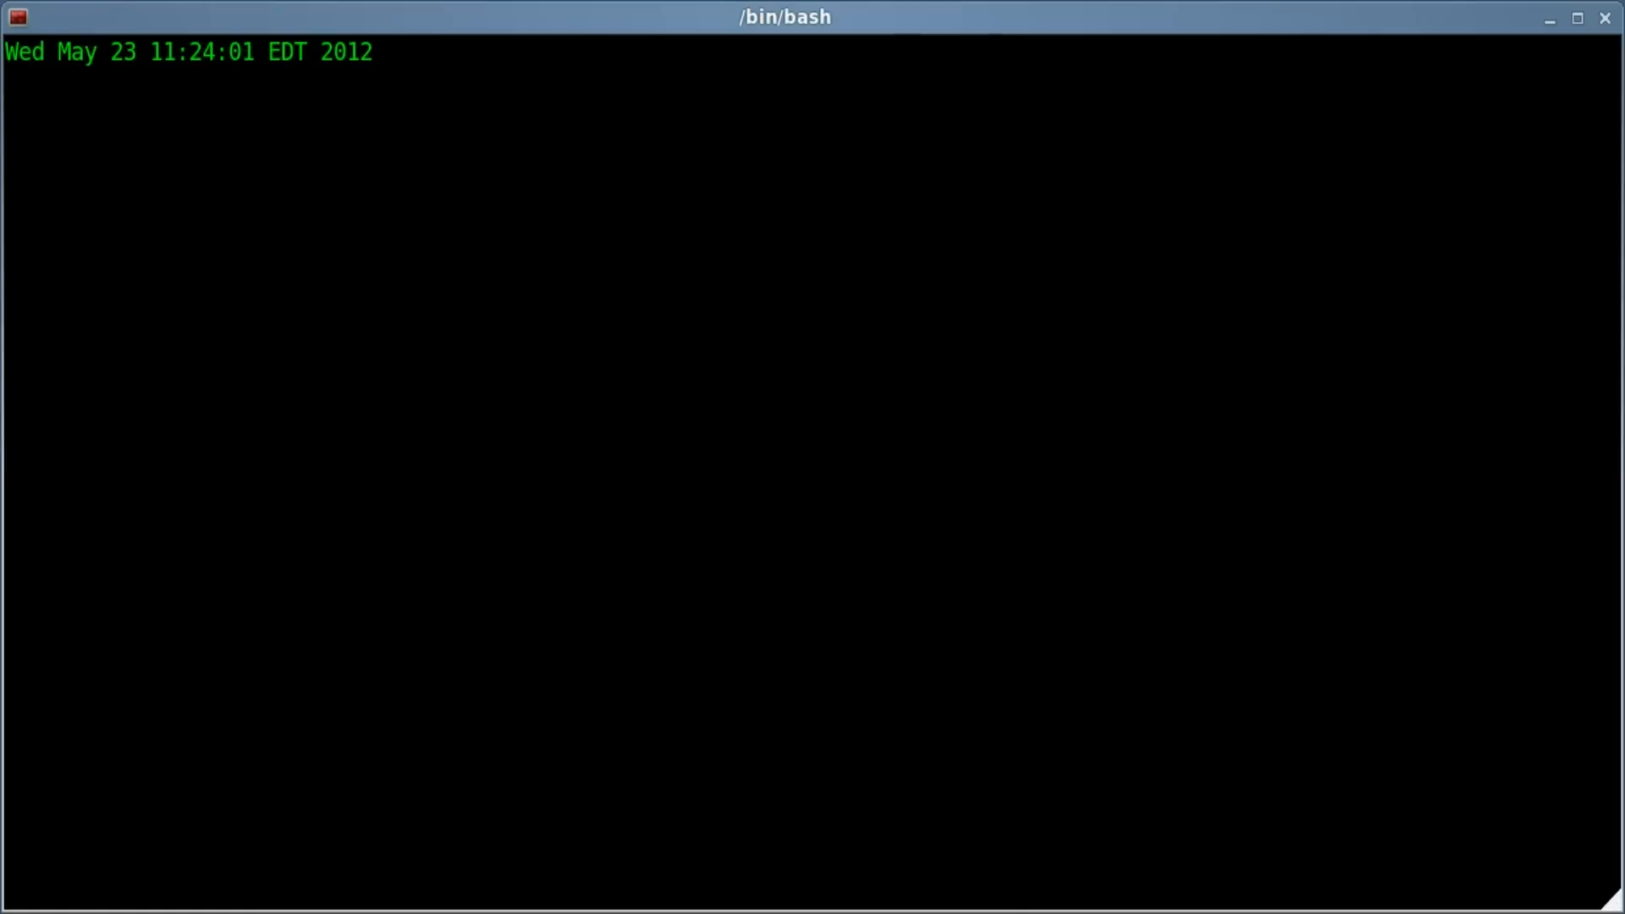
# - Stop the single refreshing date output with Ctrl+C and return to editing mytime.sh
pyautogui.press('ctrl+c')
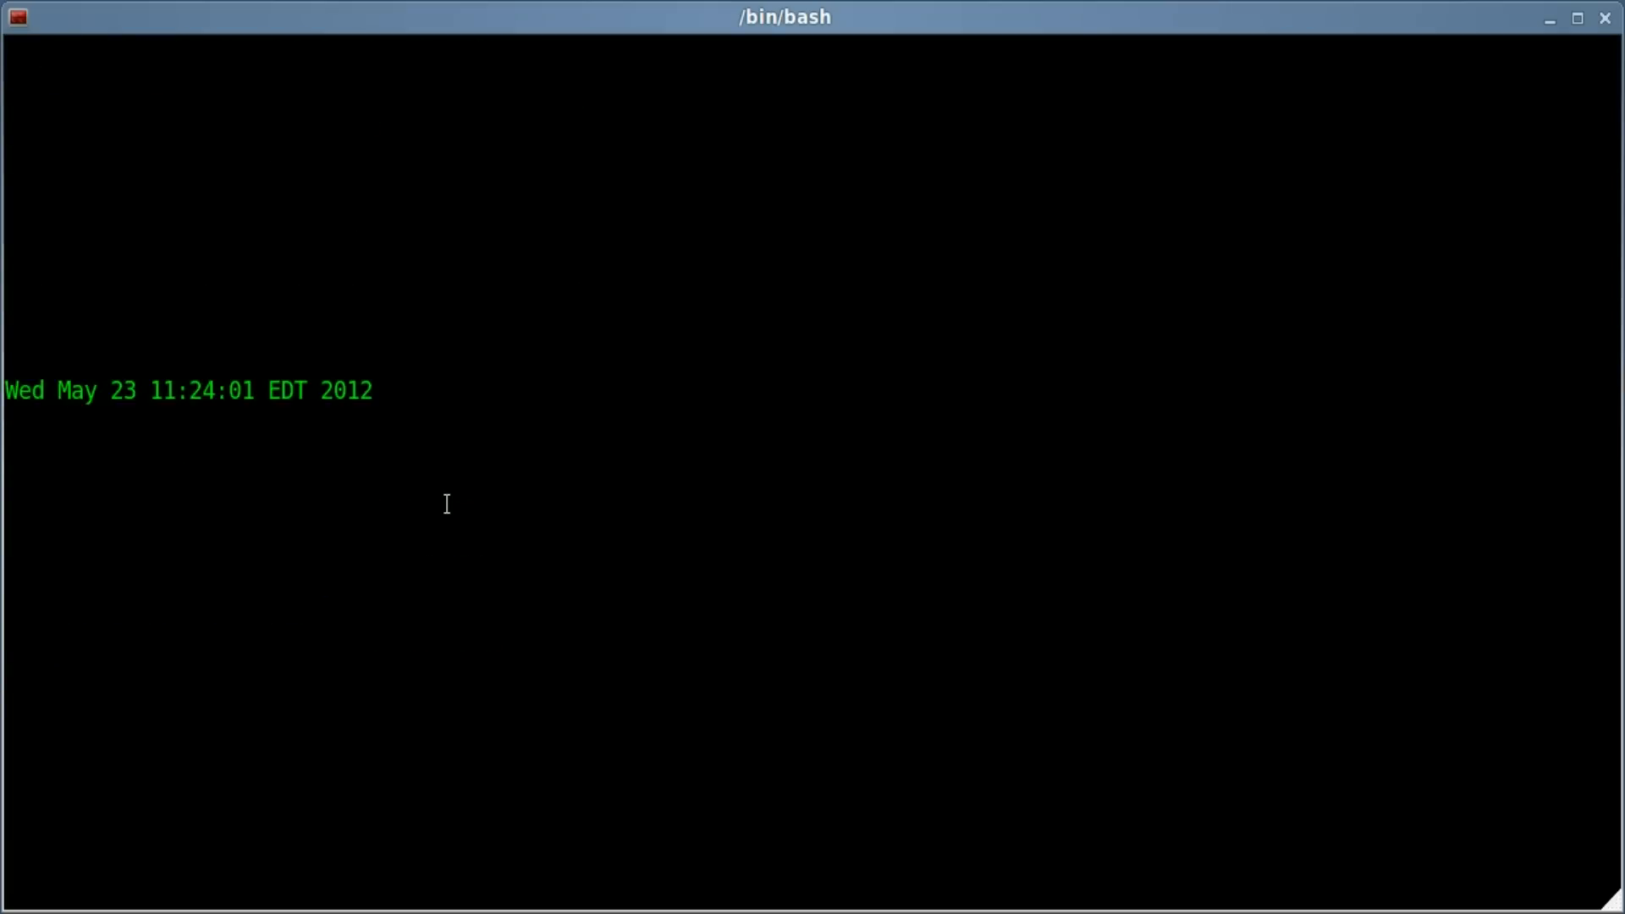
pyautogui.press('ctrl+c')
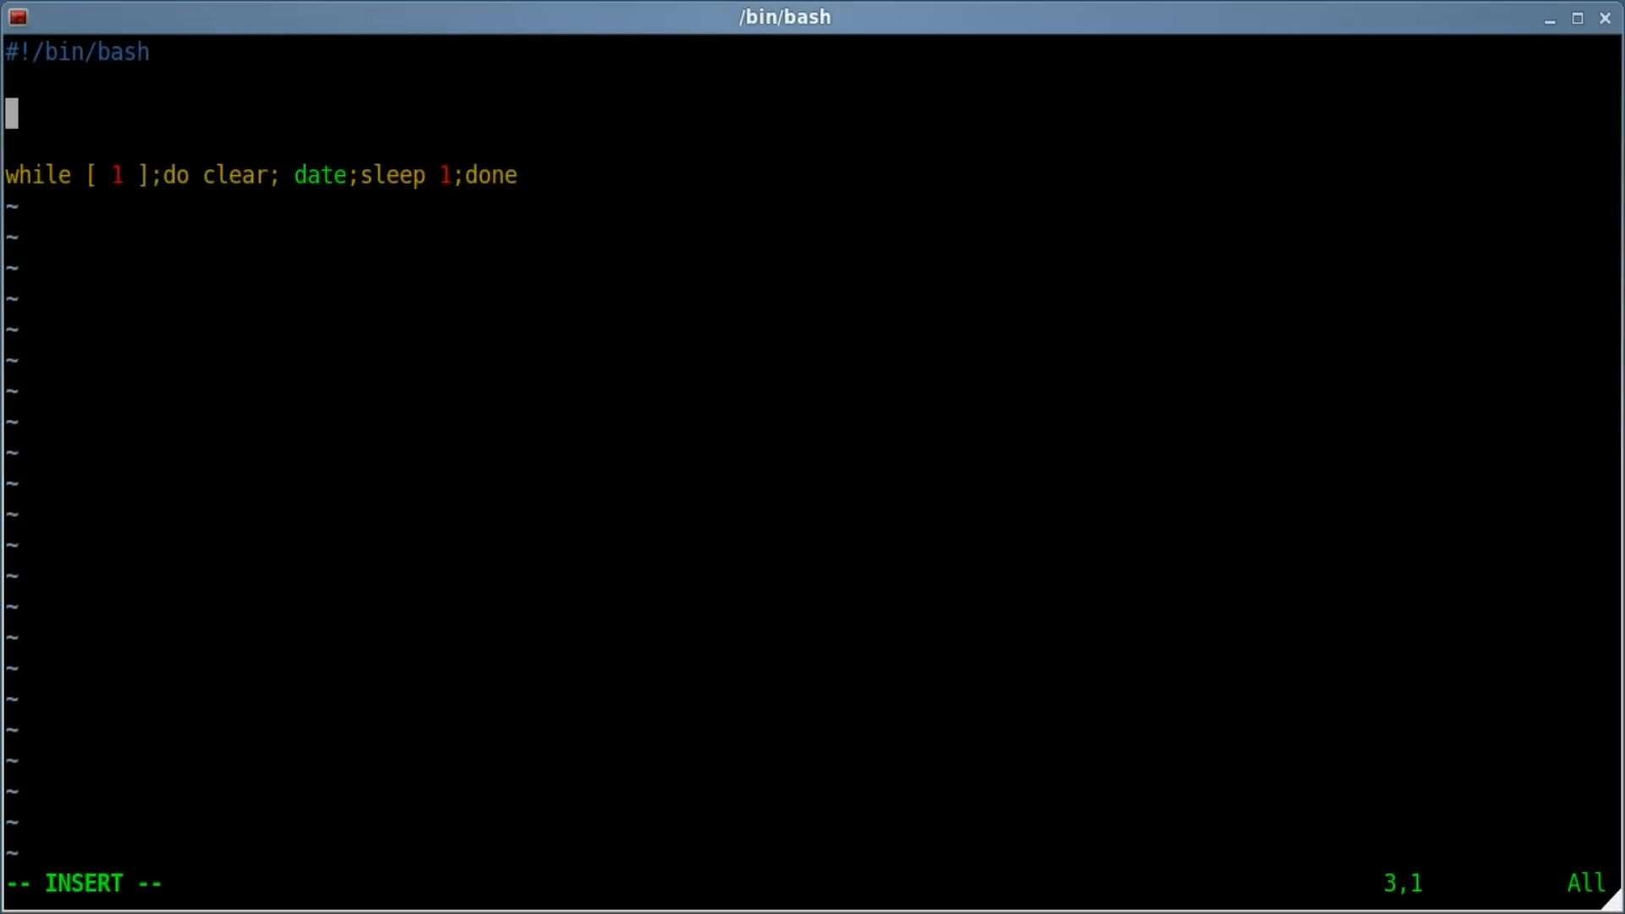
# - Add echo lines "This is a line" and "This is another line" above the loop
pyautogui.write('echo "')
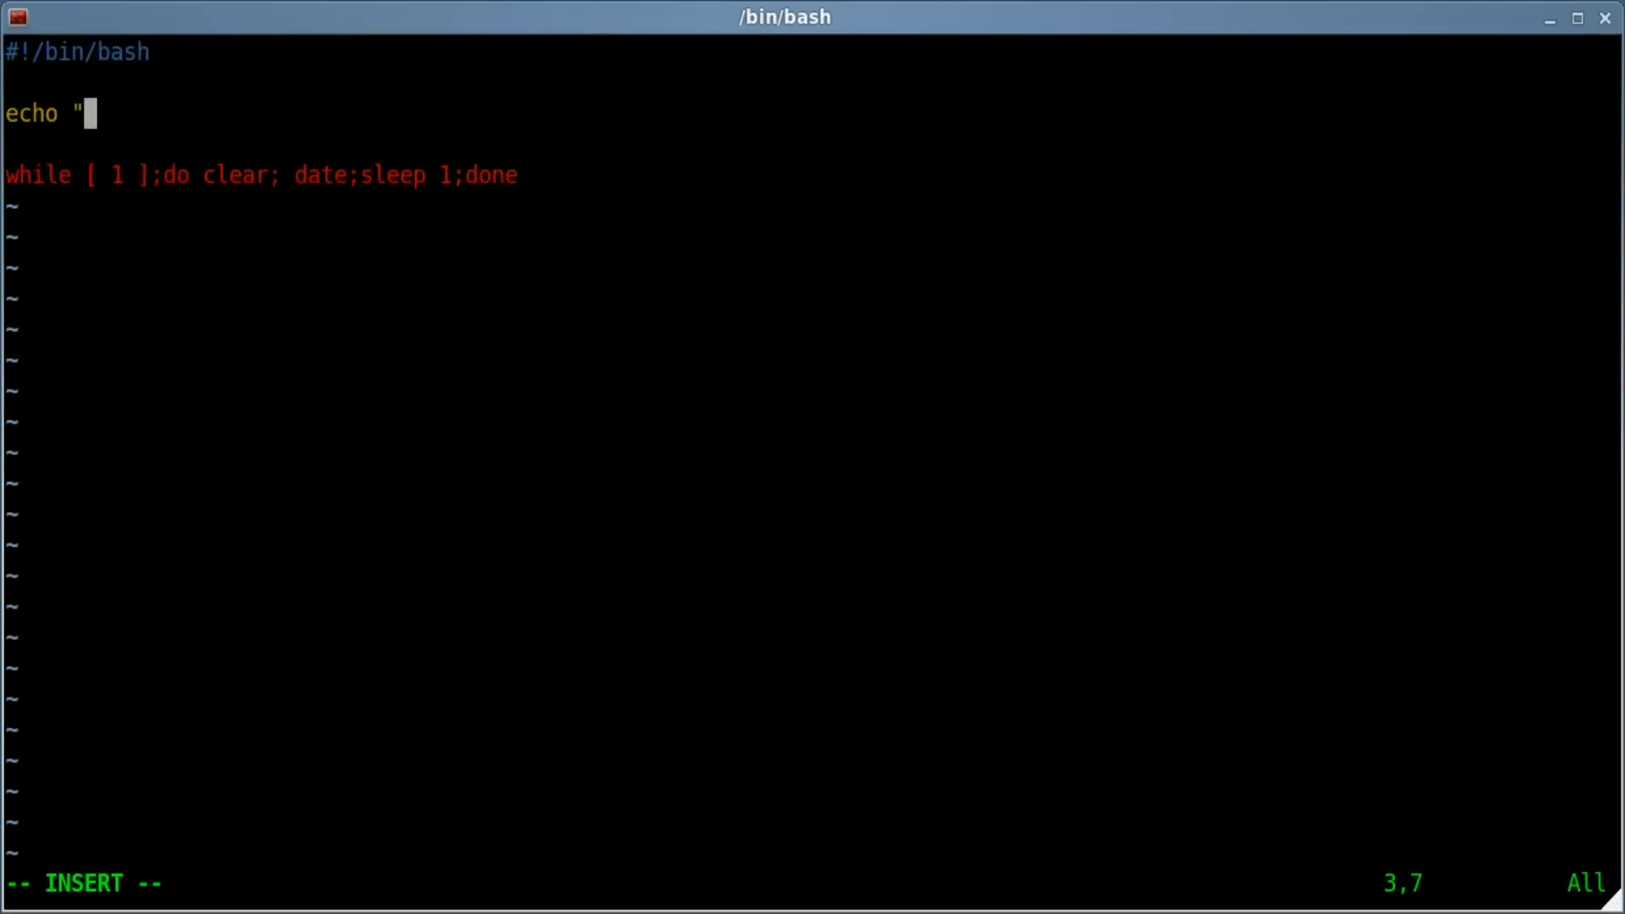
pyautogui.write('This is a line')
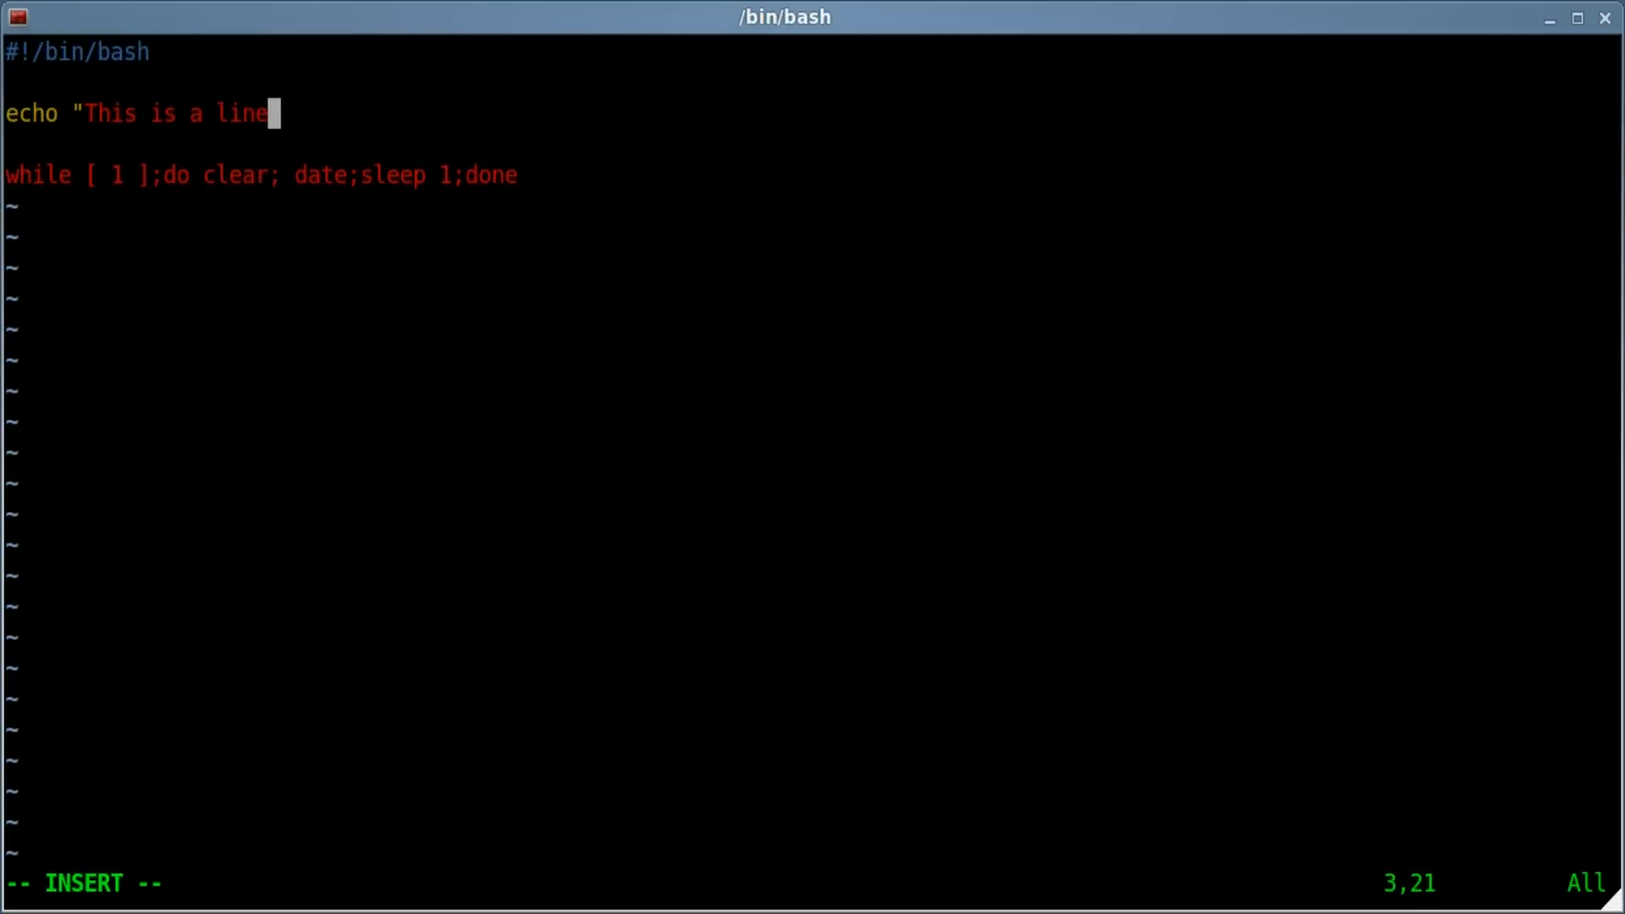
pyautogui.press('Return')
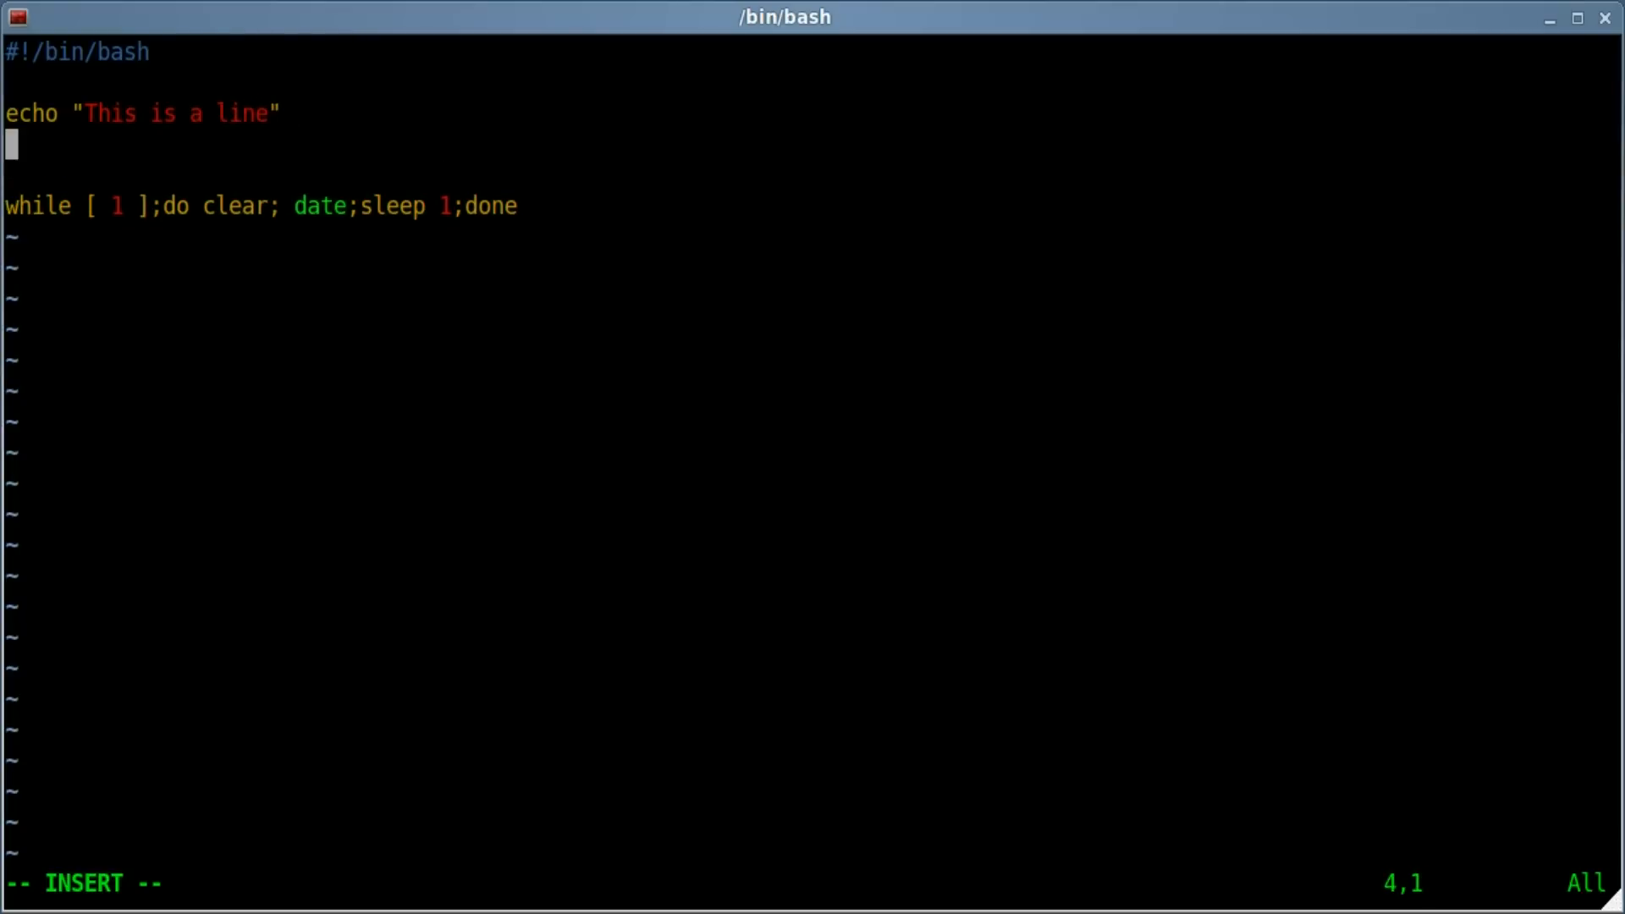
pyautogui.write('echo "This is another line')
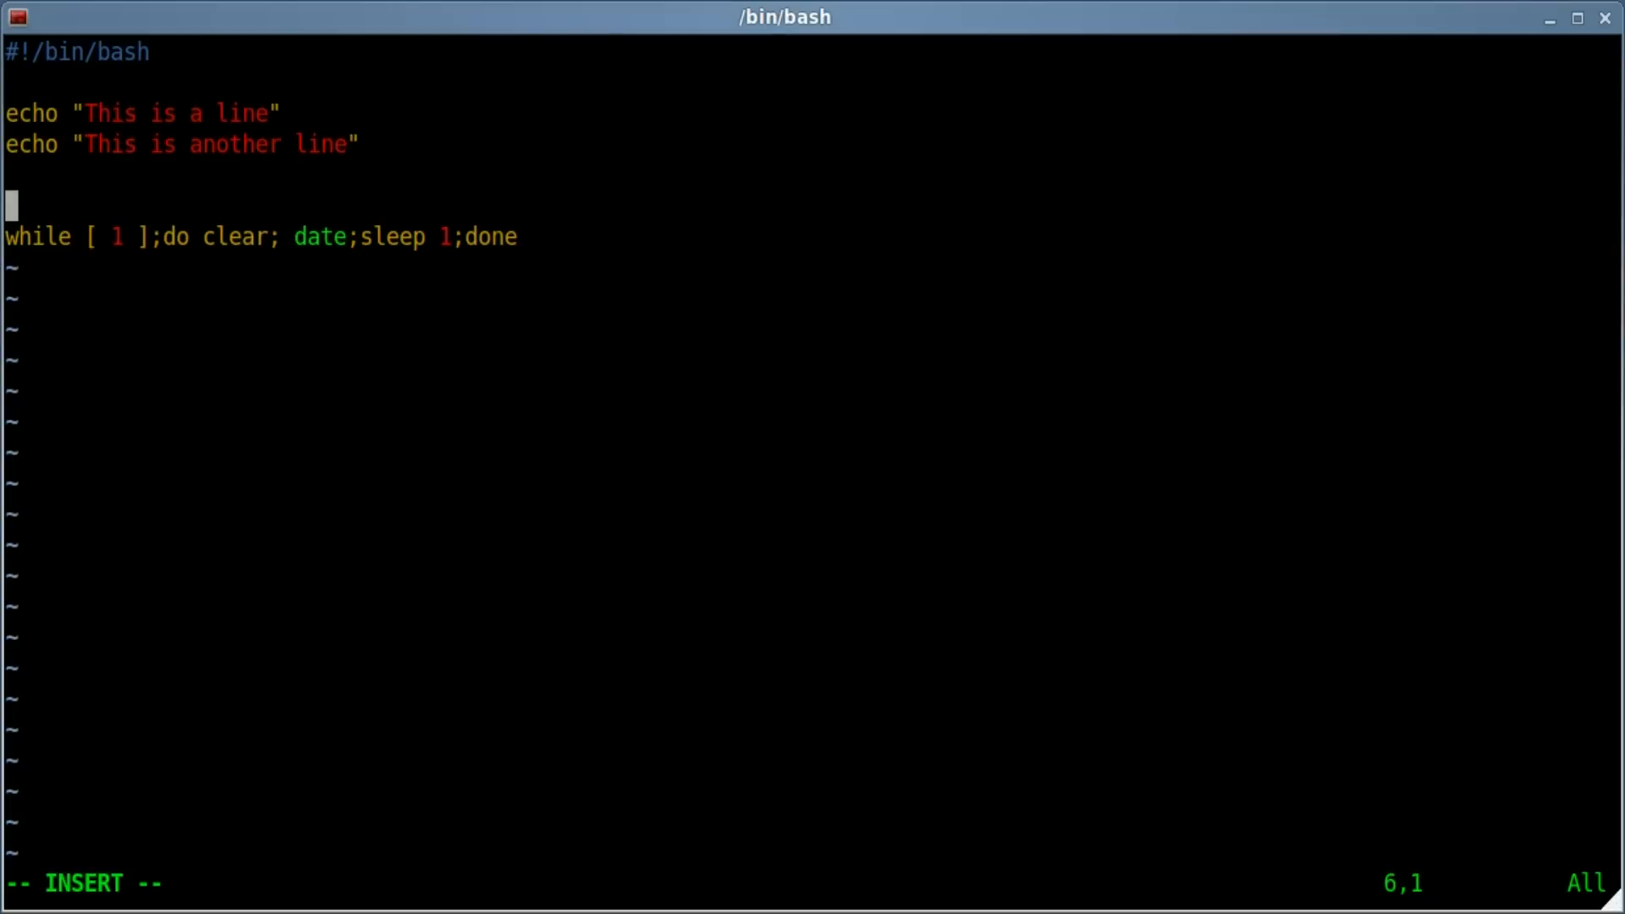
# - Add a third echo line "this is the date and time" as the heading above the loop
pyautogui.write('echo "t')
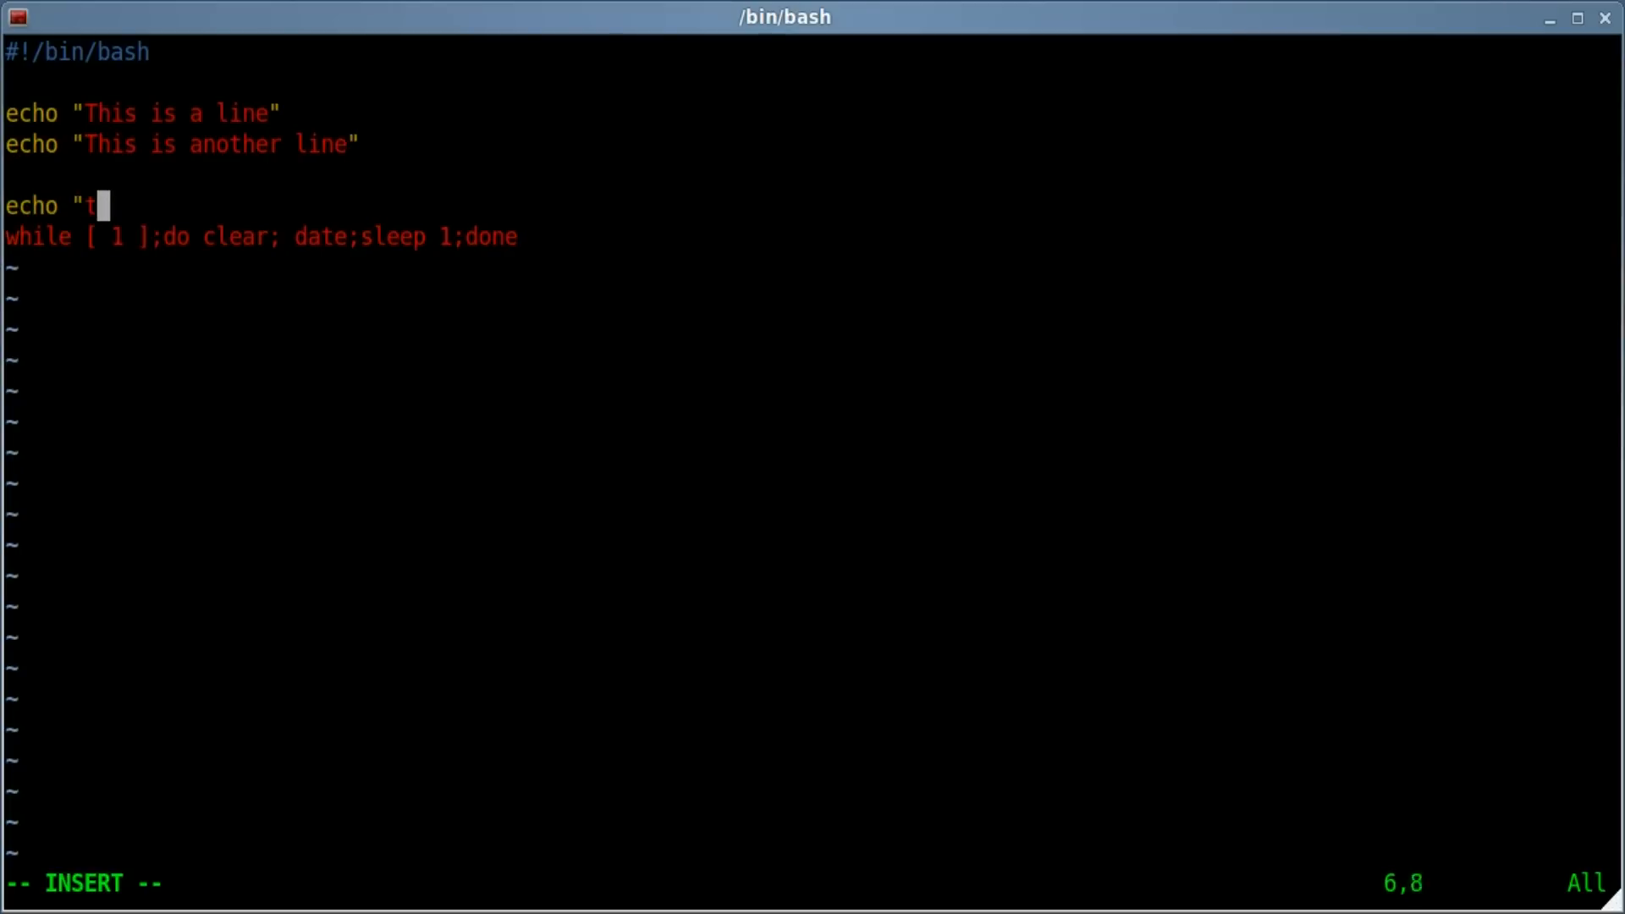
pyautogui.write('his is the')
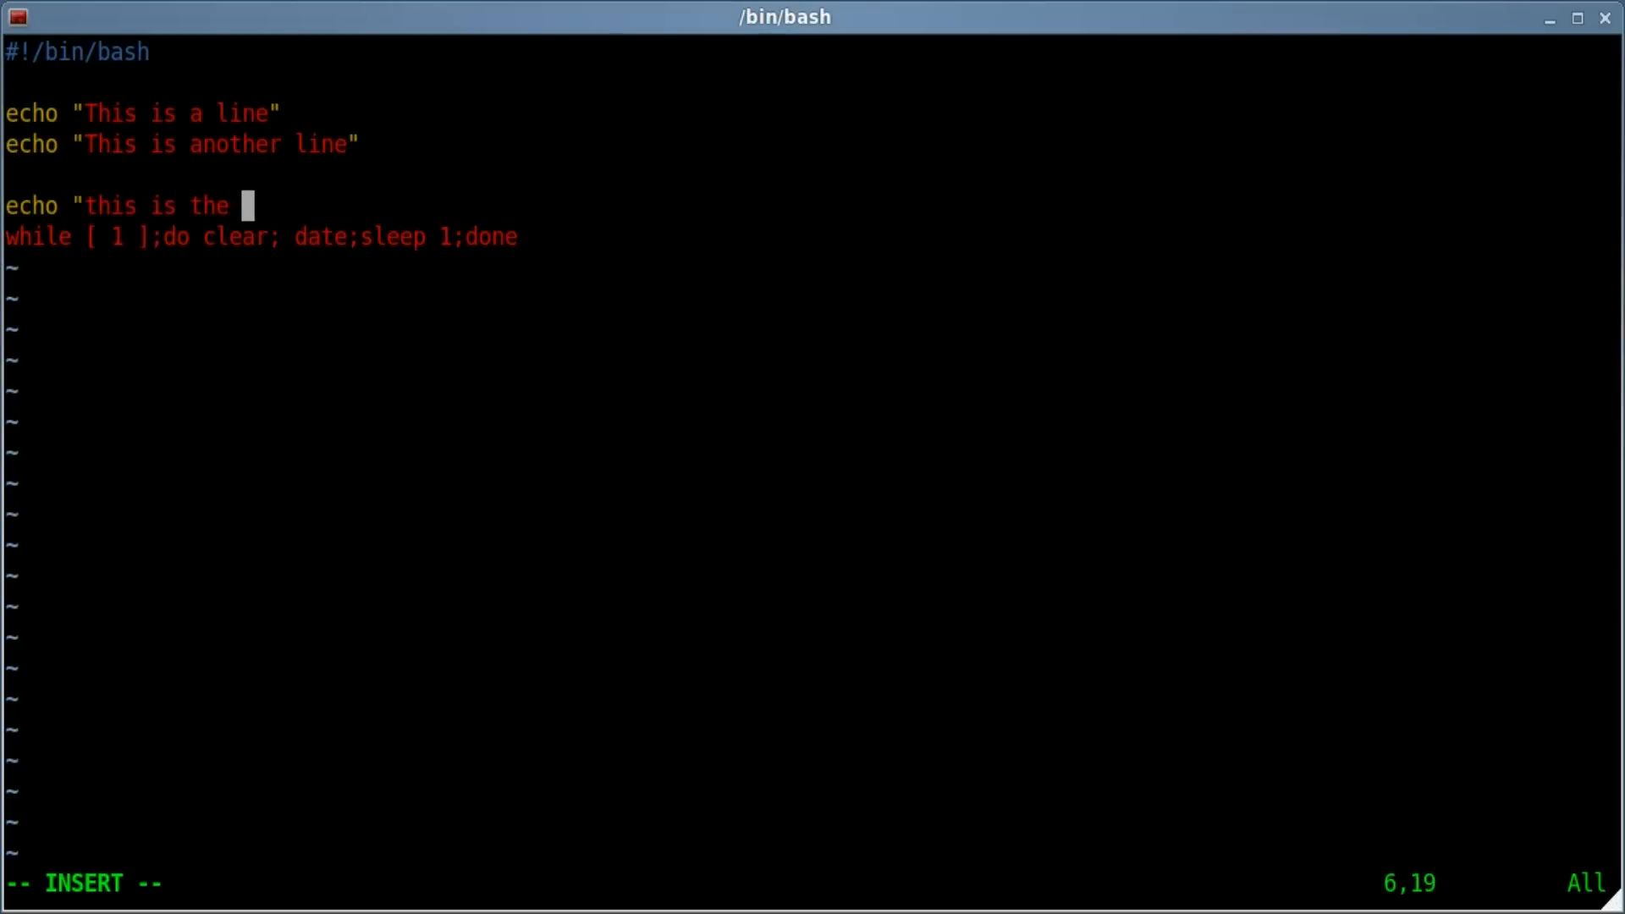
pyautogui.write('date and time"')
pyautogui.write('./mytime.sh')
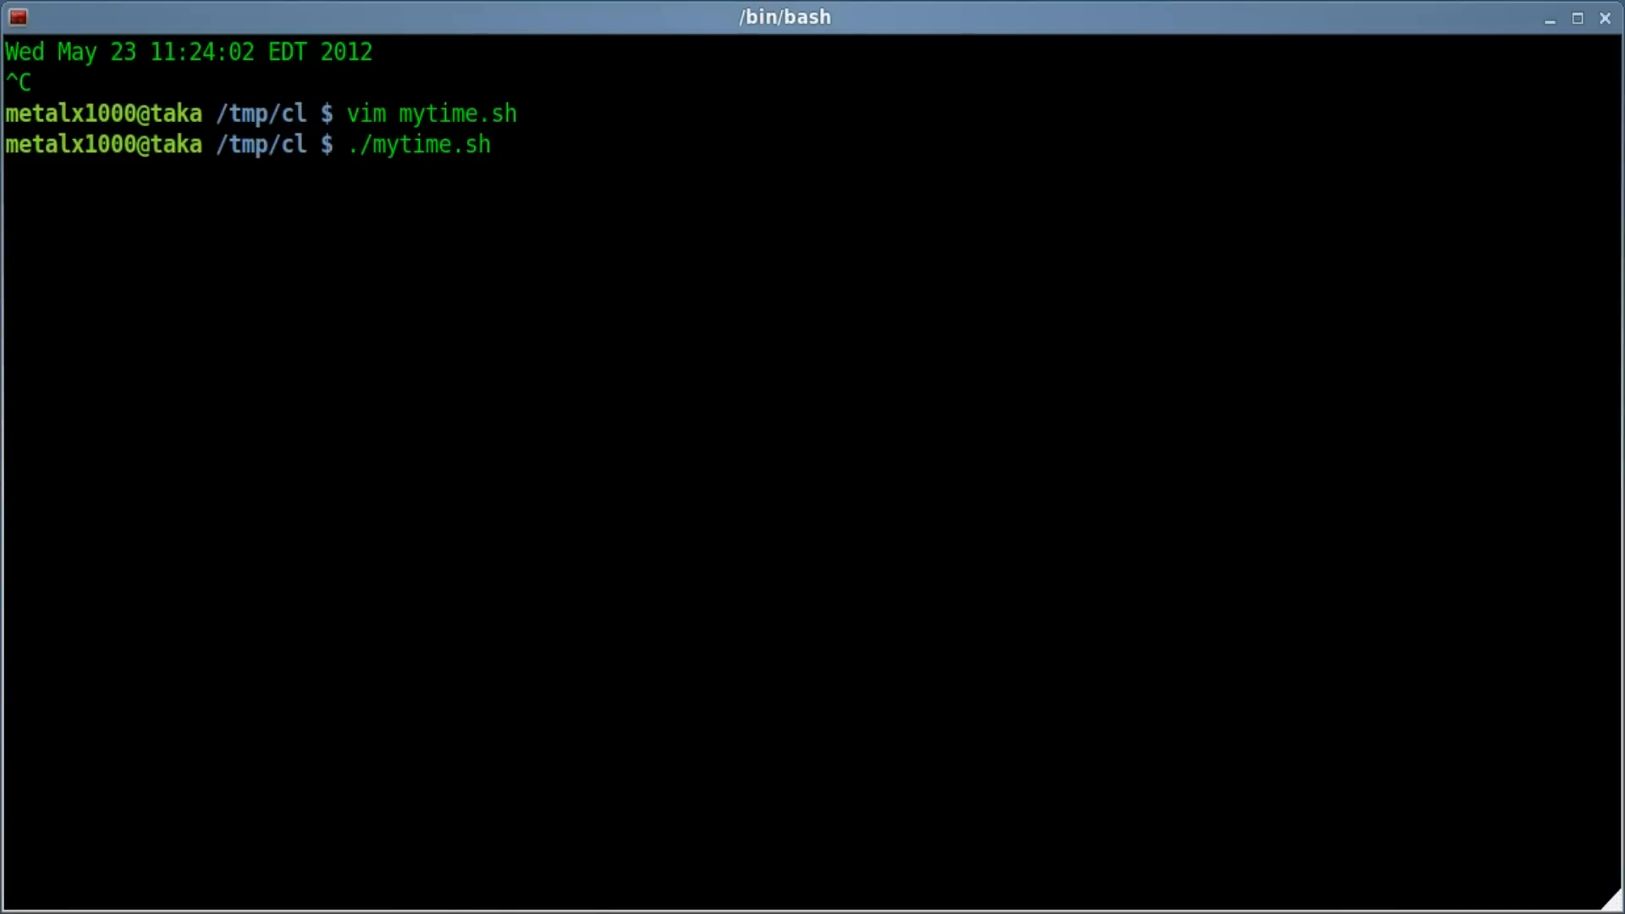
# - Run ./mytime.sh to see the three echo messages, then stop the loop with Ctrl+C
pyautogui.press('Return')
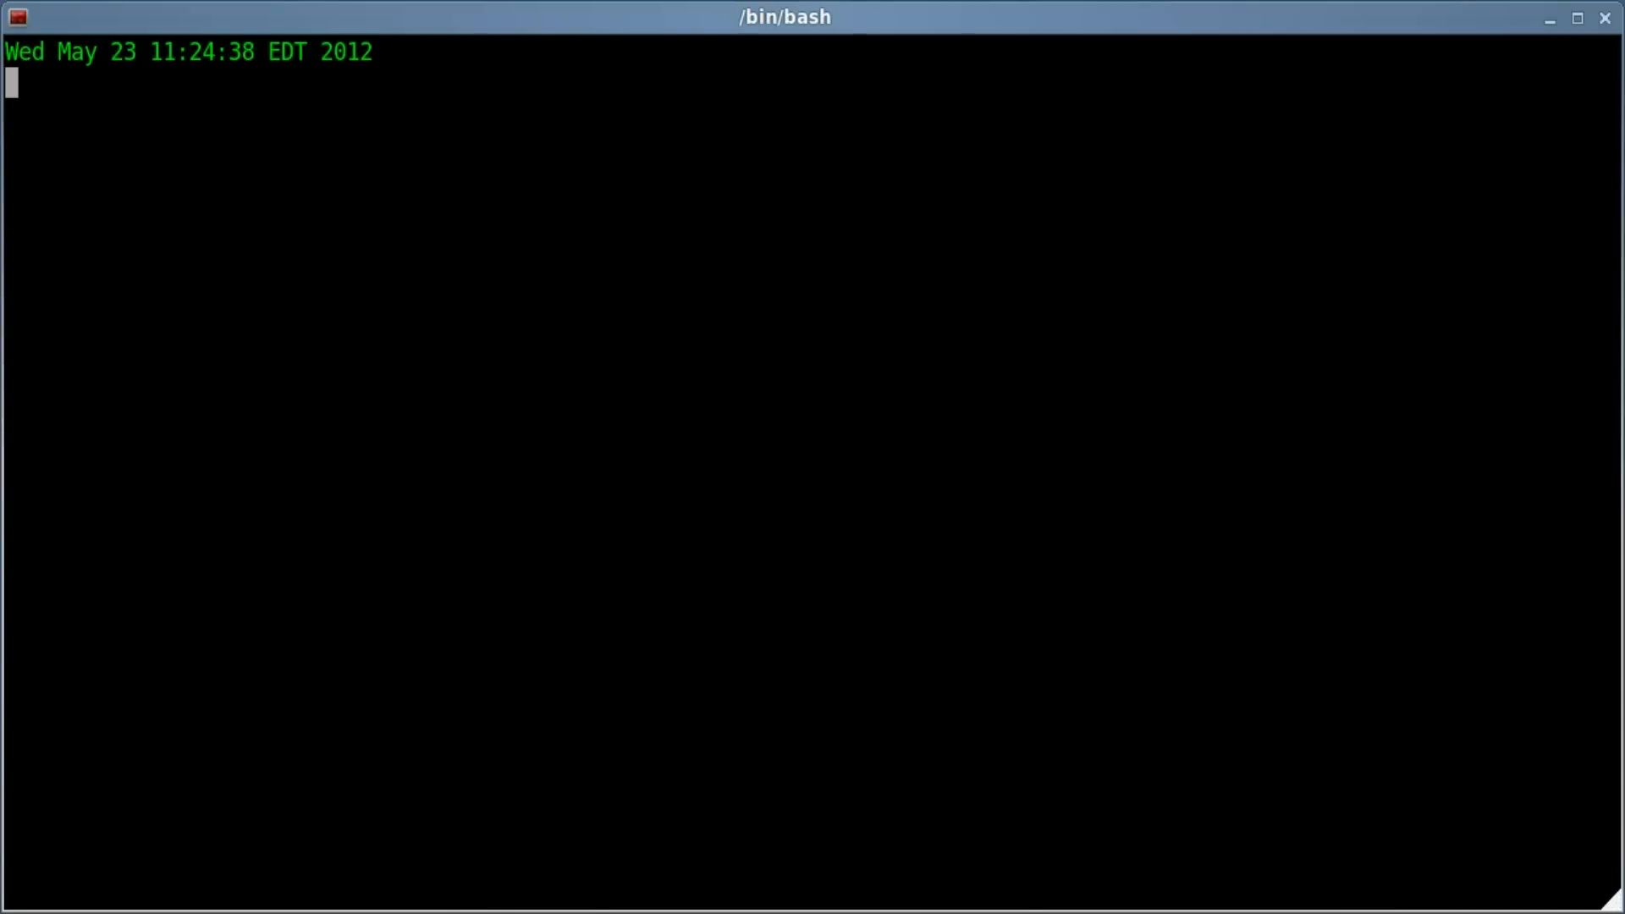
pyautogui.press('ctrl+c')
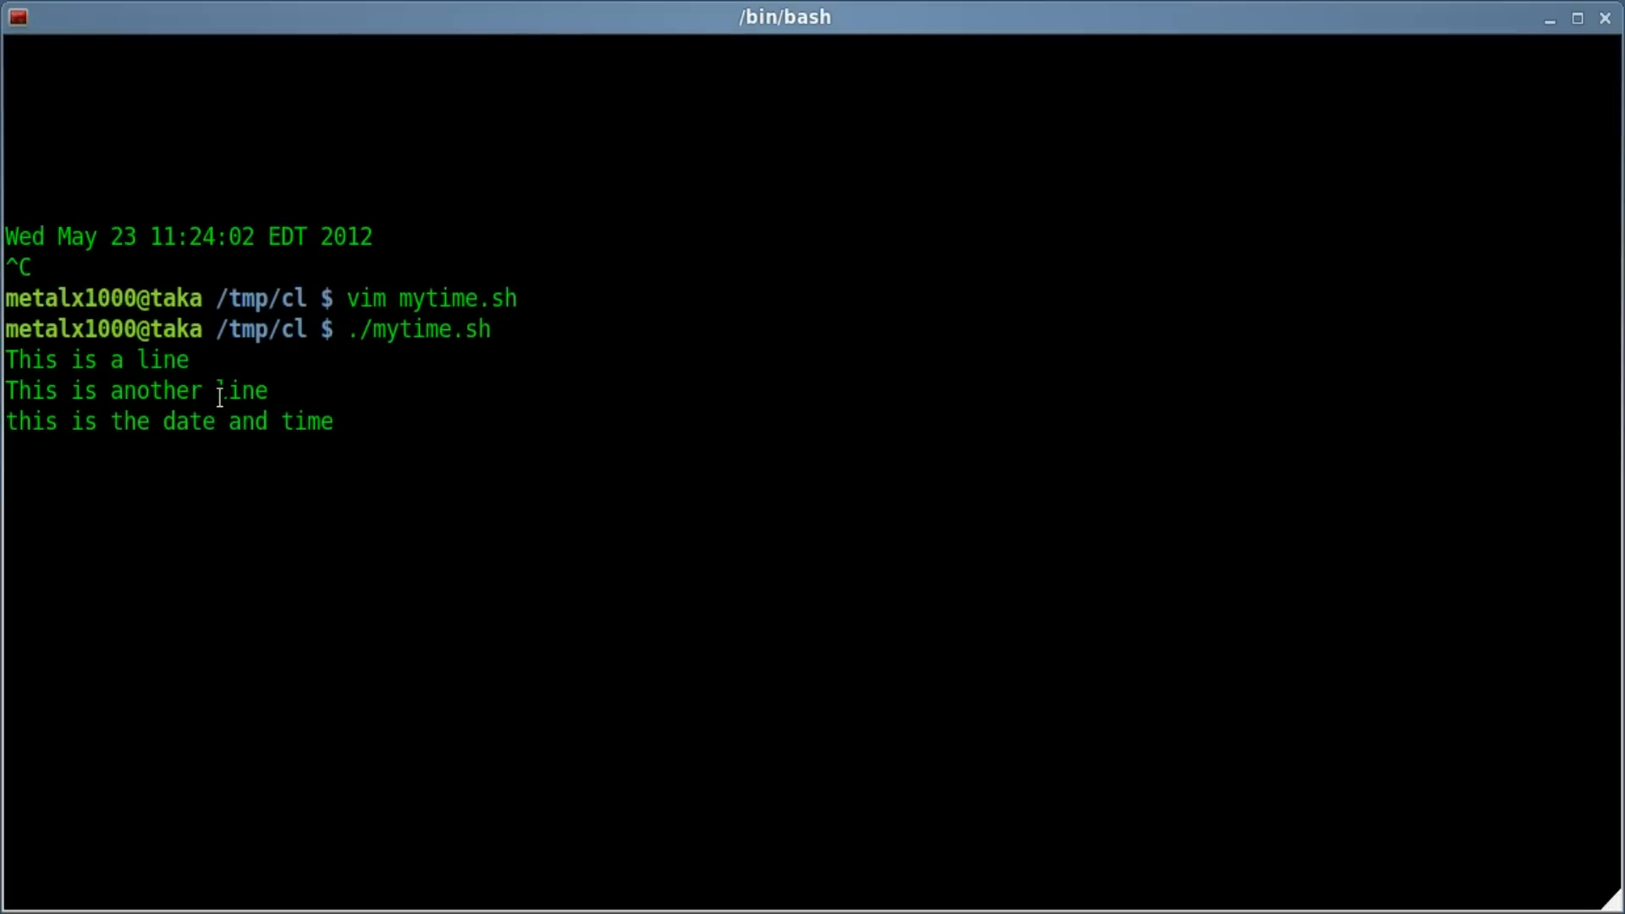
pyautogui.moveTo(440, 469)
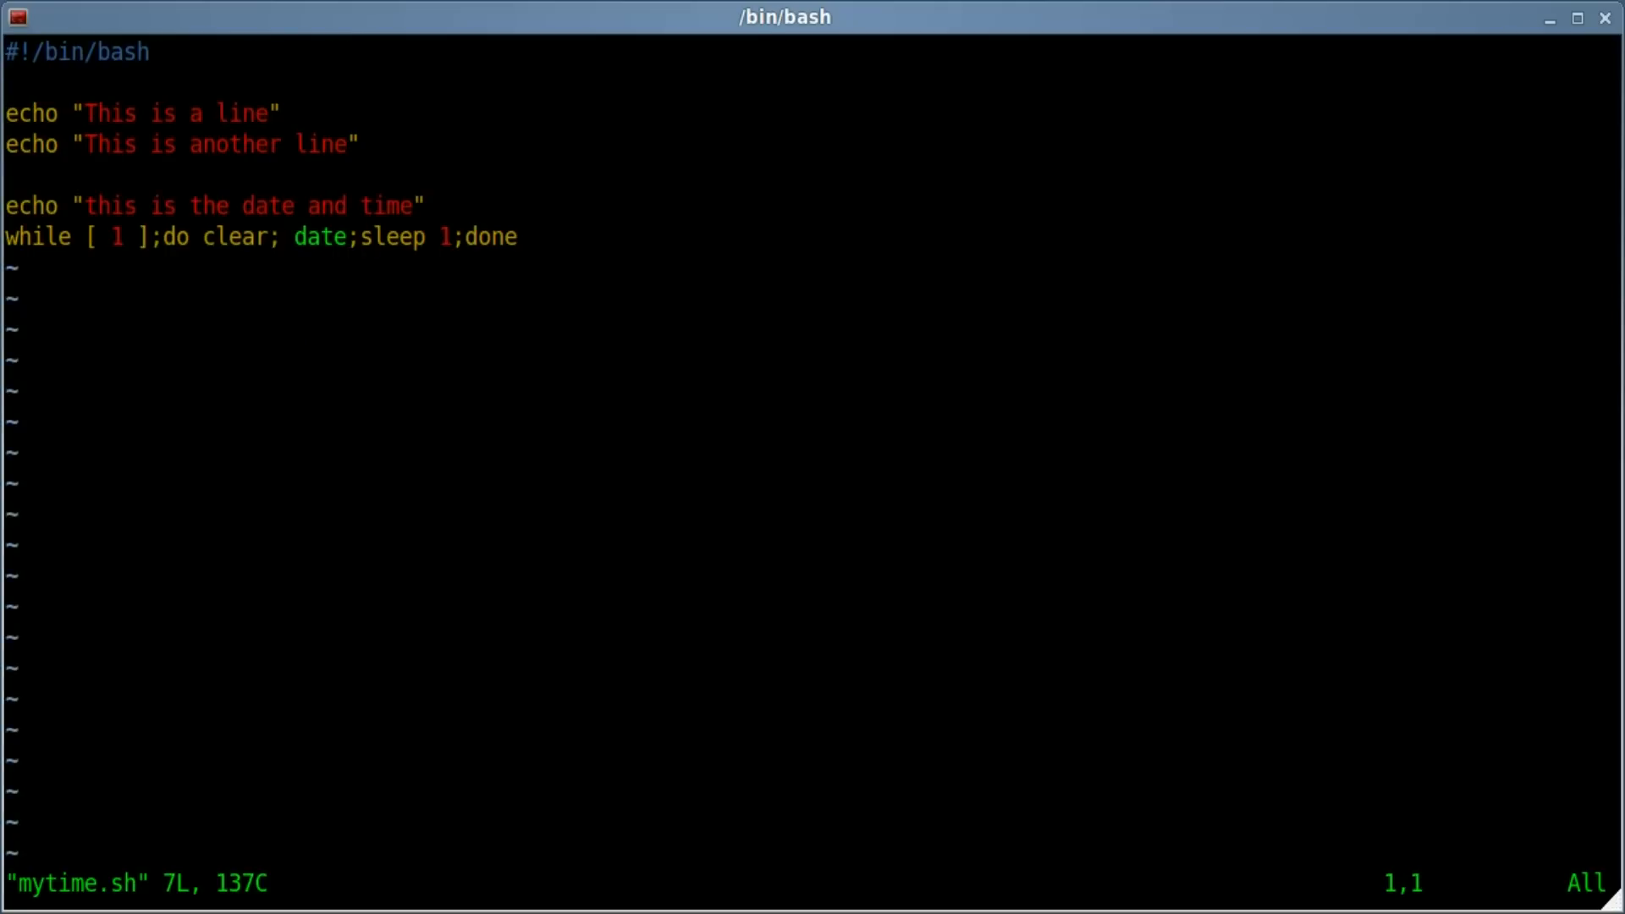
# - Delete clear; so the loop reads do date; sleep 1; done
pyautogui.press('G')
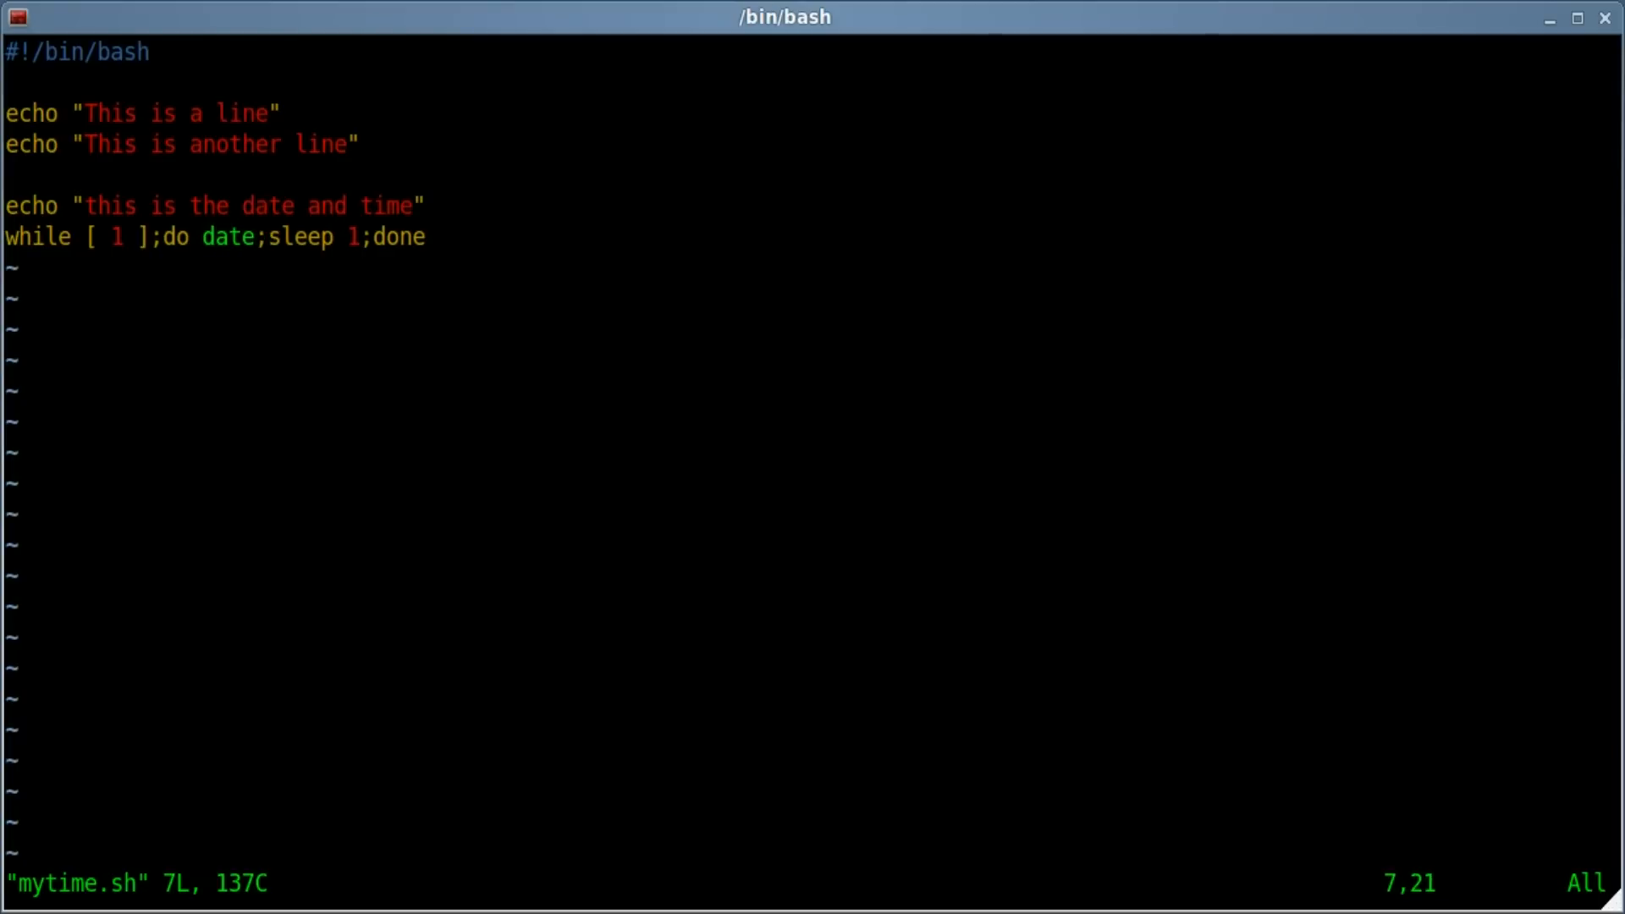
# - Add printf "\033[A" after date in the loop, then save and quit vim
pyautogui.press('i')
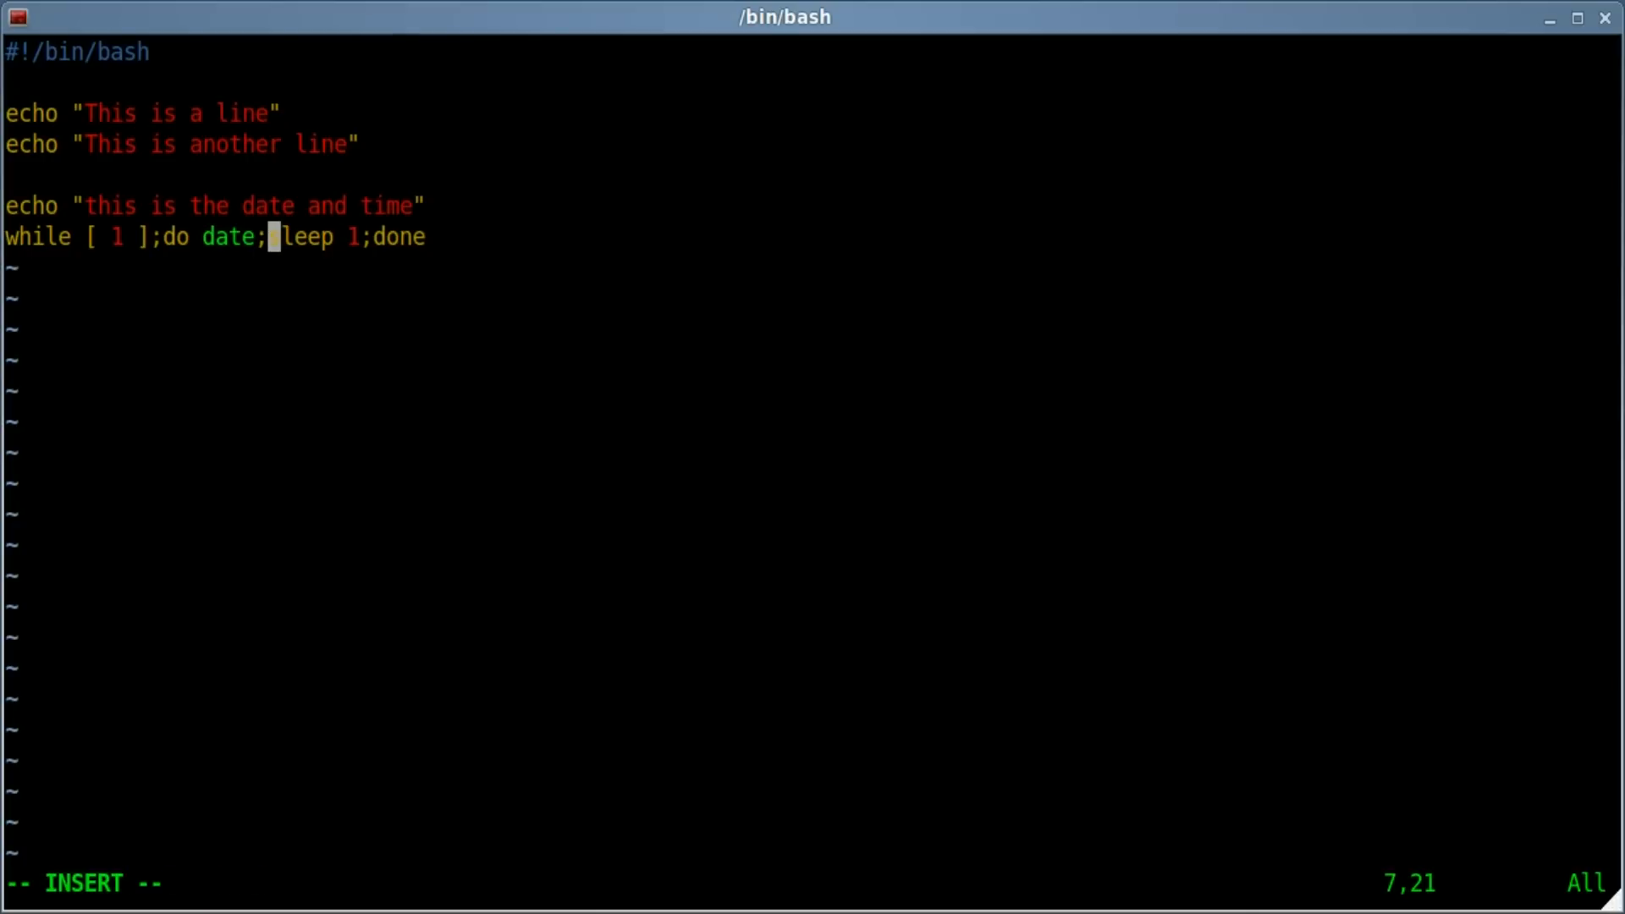
pyautogui.write('print')
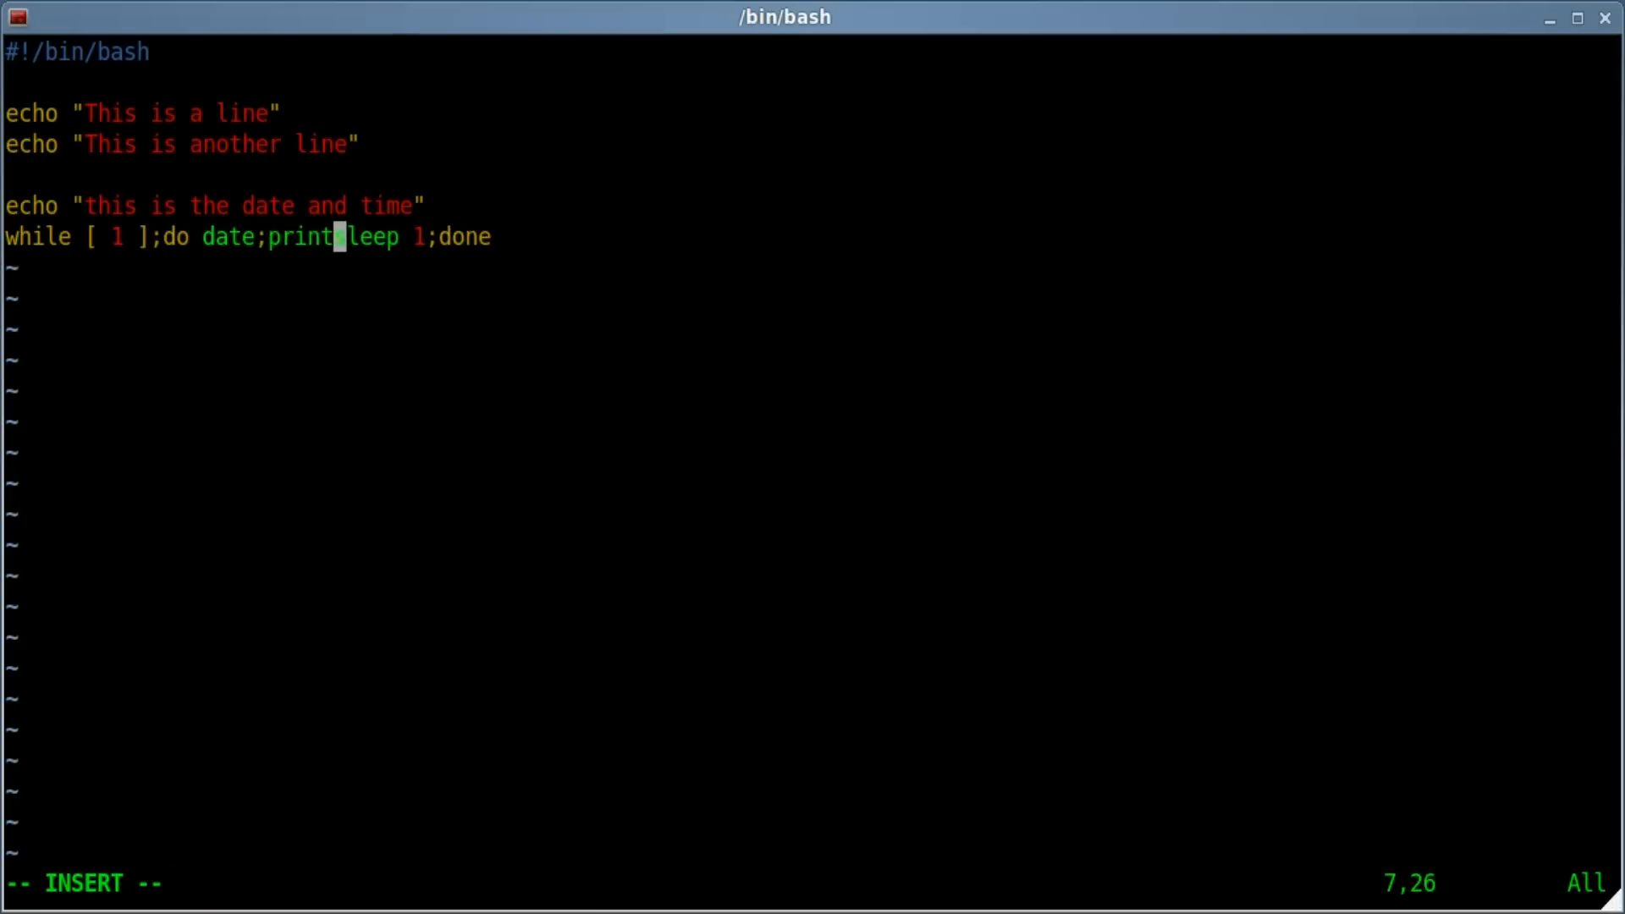
pyautogui.write('f')
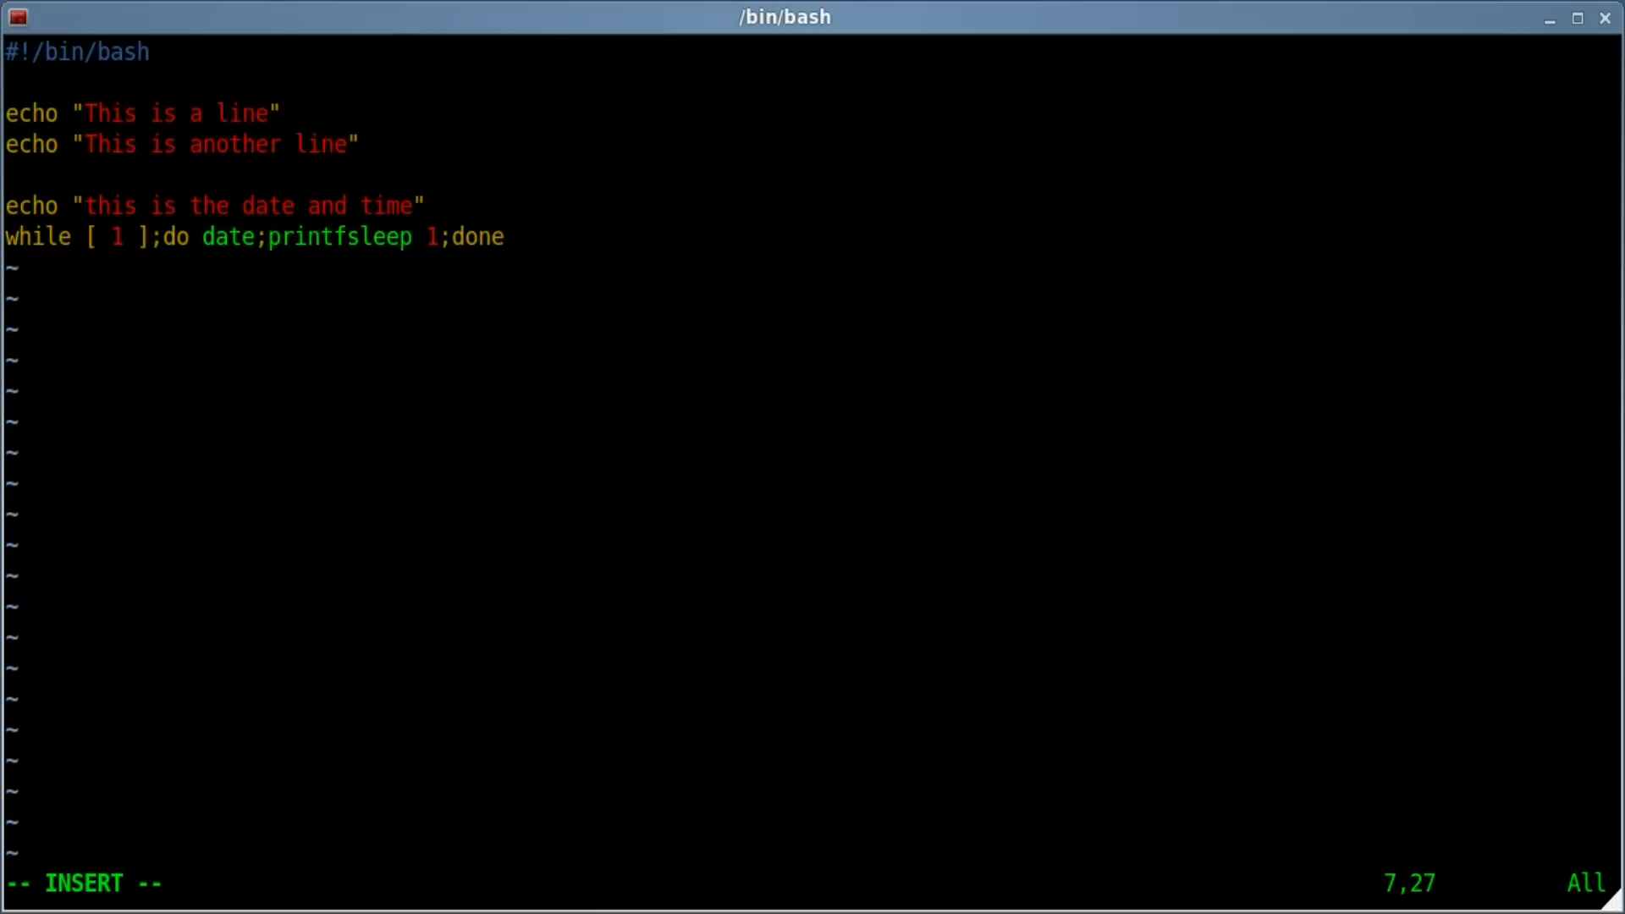
pyautogui.write('""')
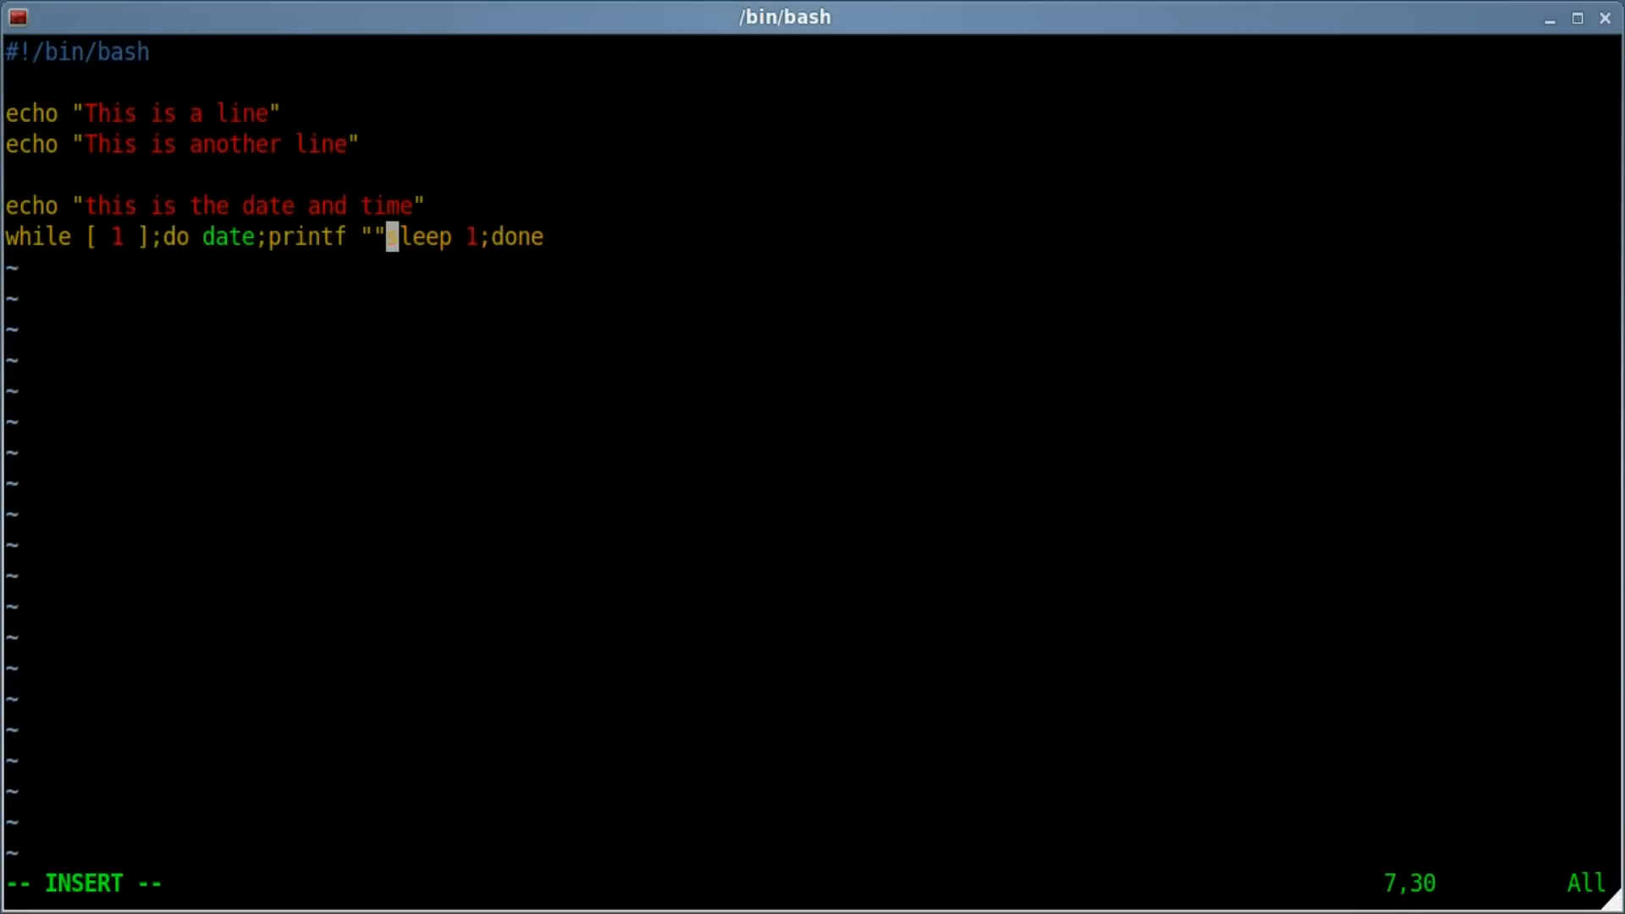
pyautogui.write(';')
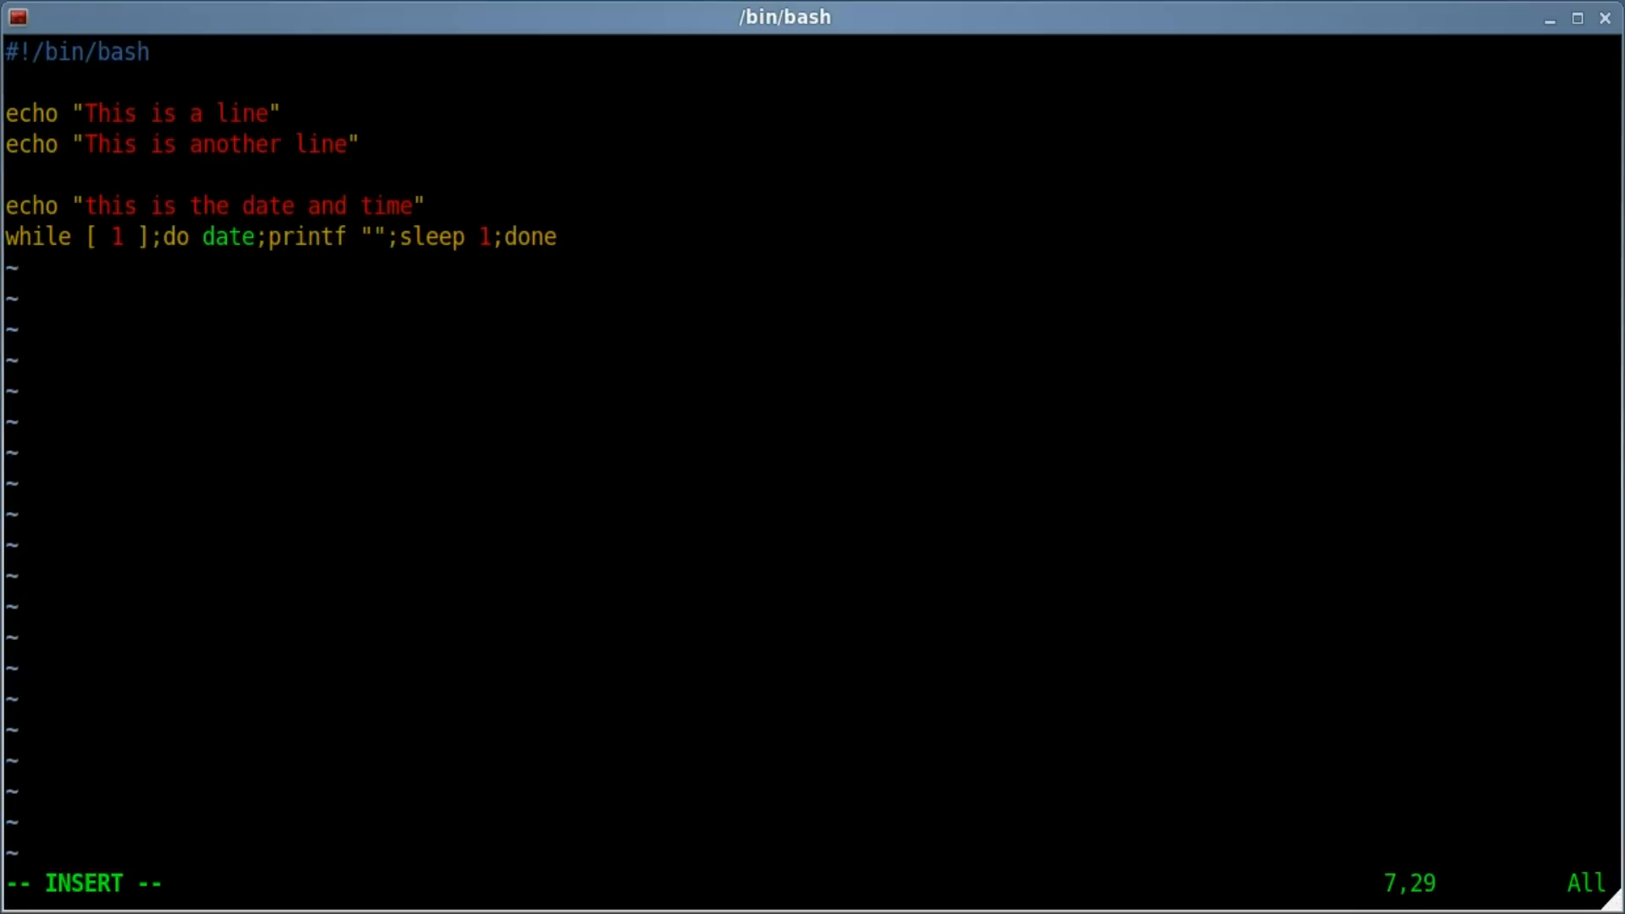
pyautogui.write('\\')
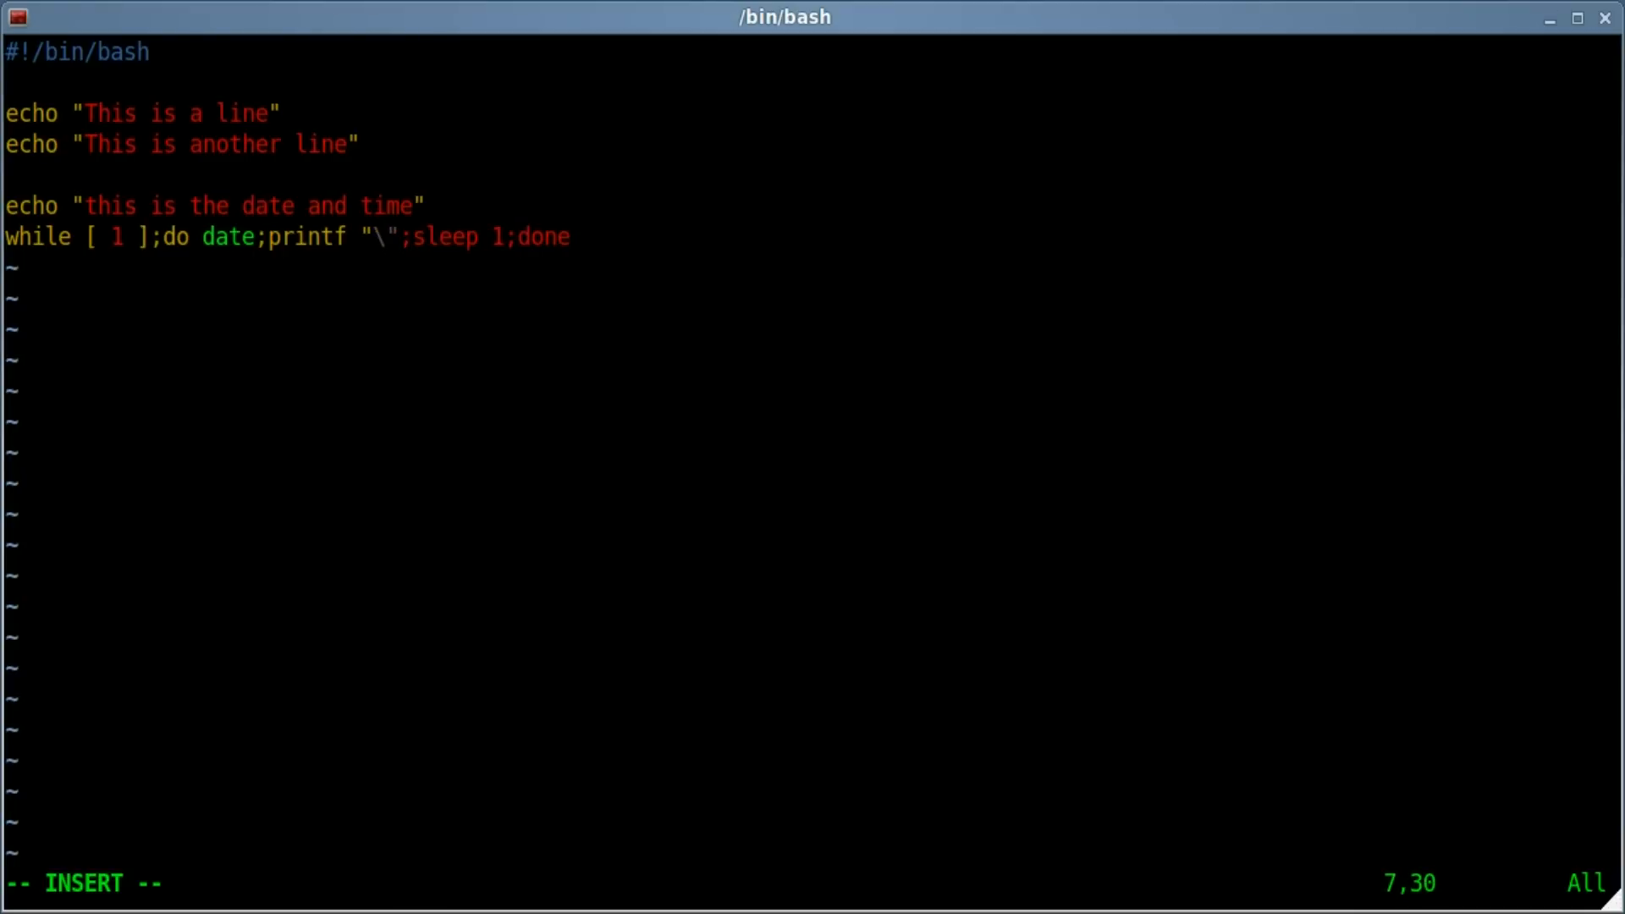
pyautogui.write('033')
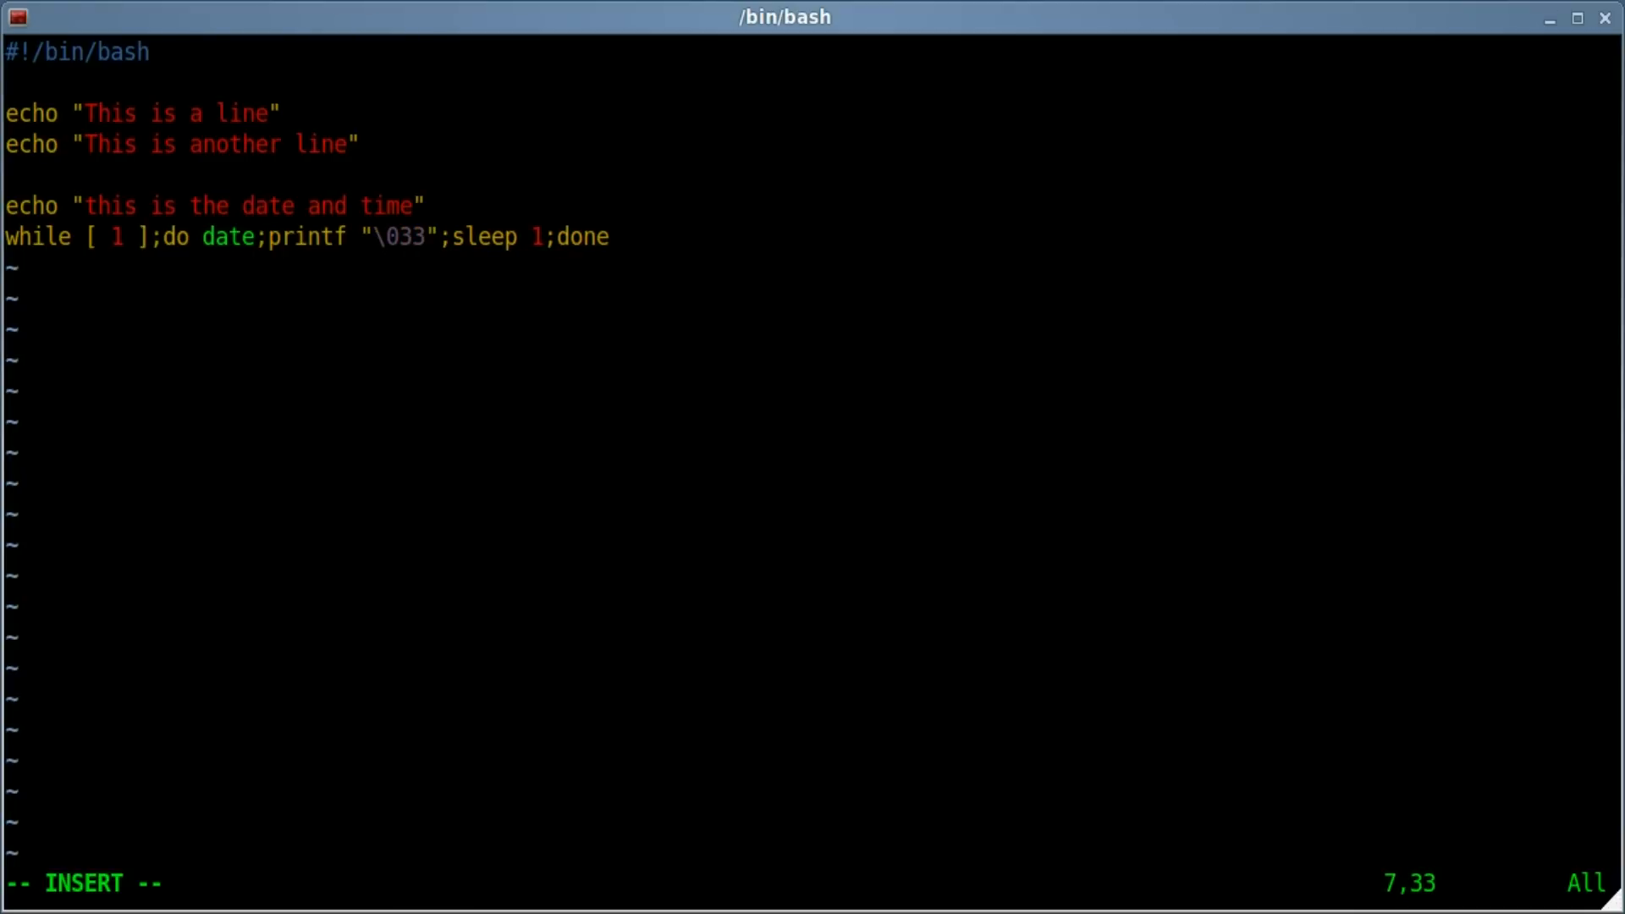
pyautogui.write('{')
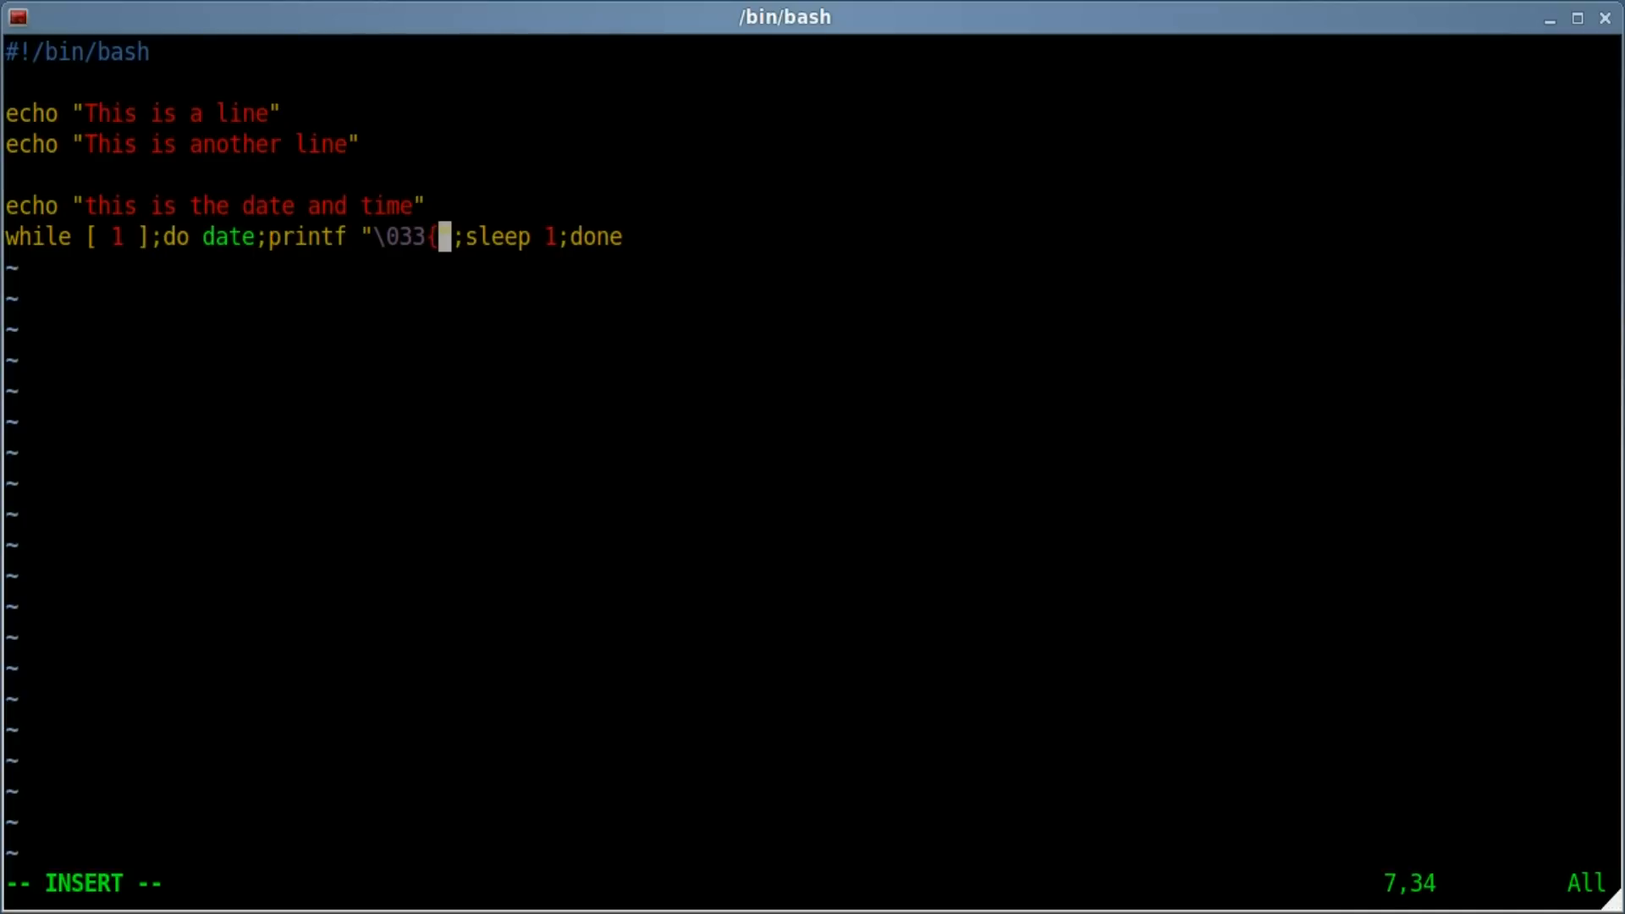
pyautogui.write('[')
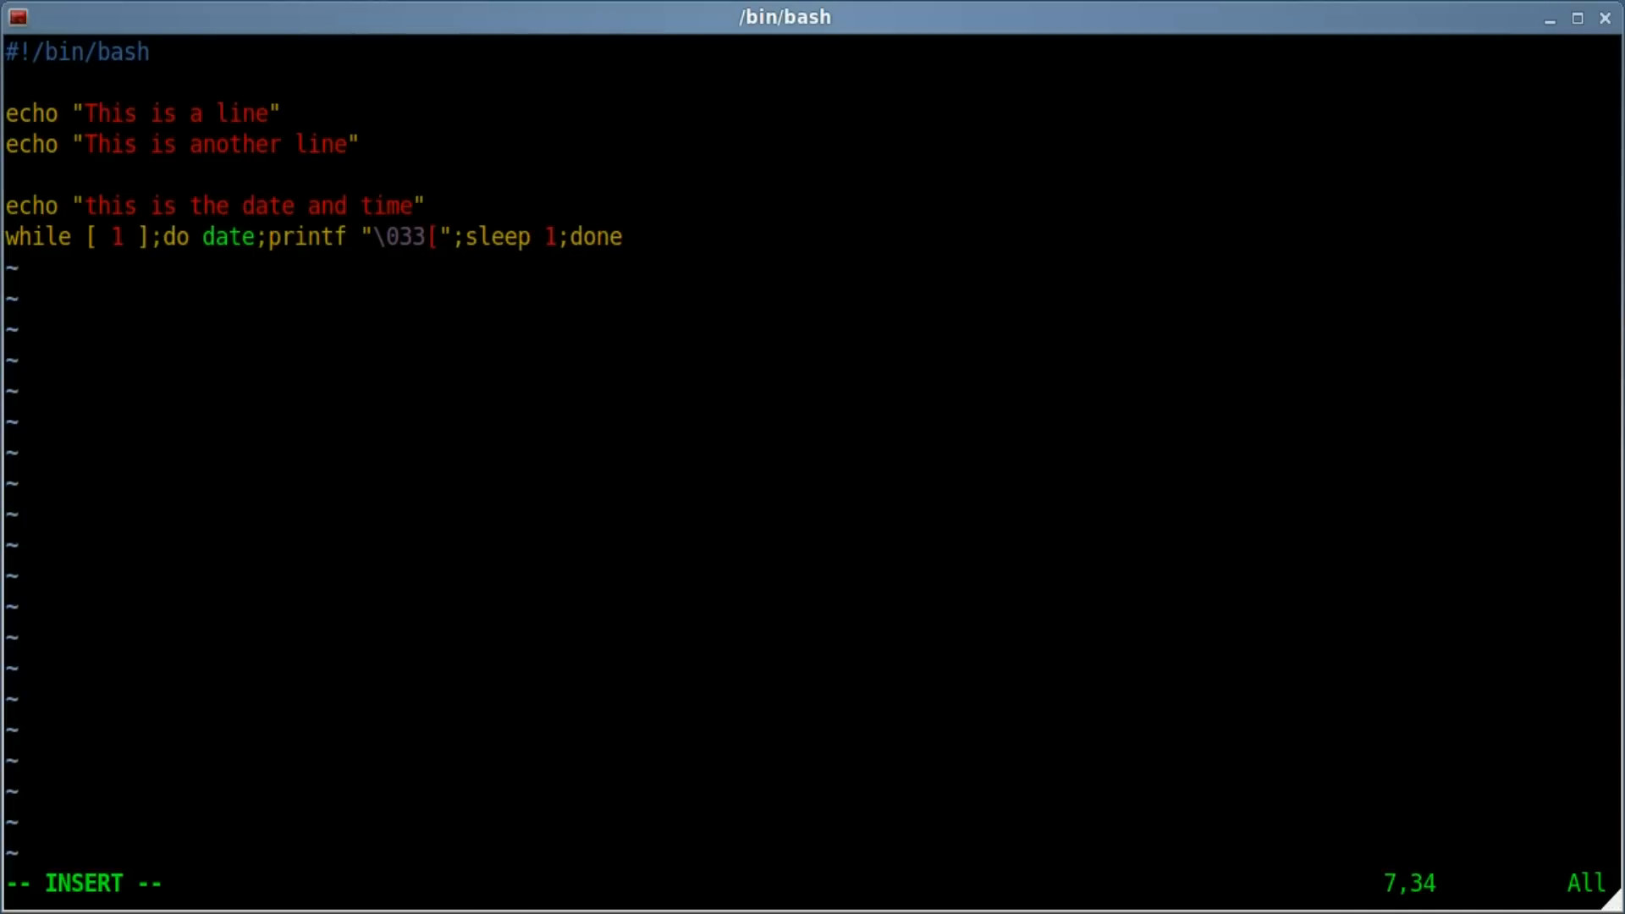
pyautogui.write('A')
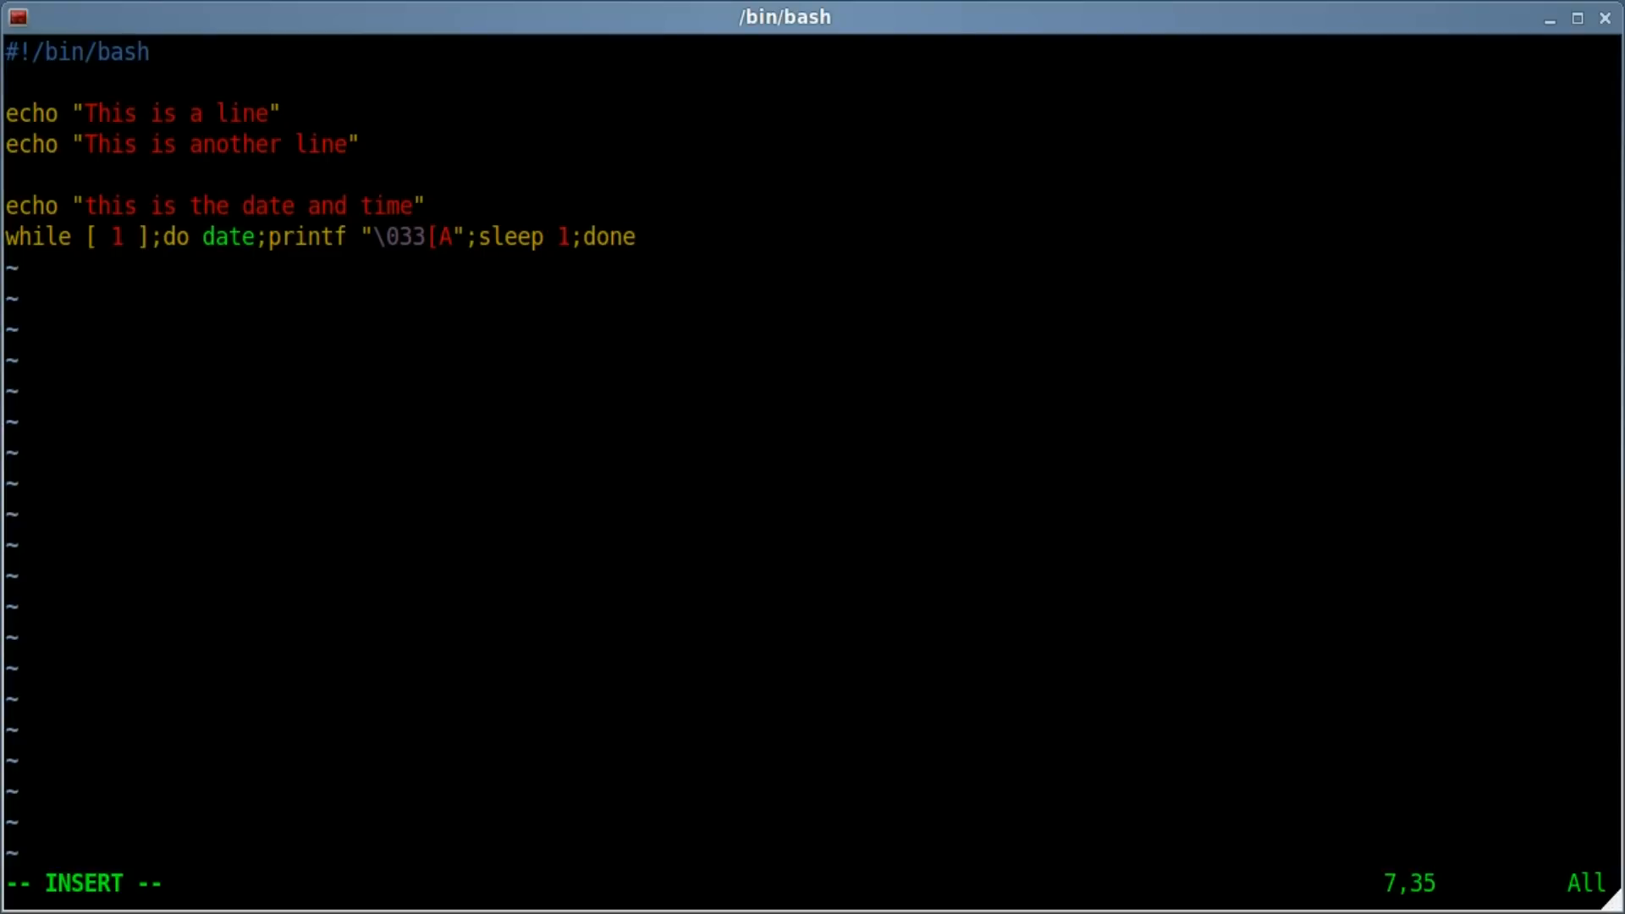
pyautogui.press('Escape')
pyautogui.write('vim mytime.sh')
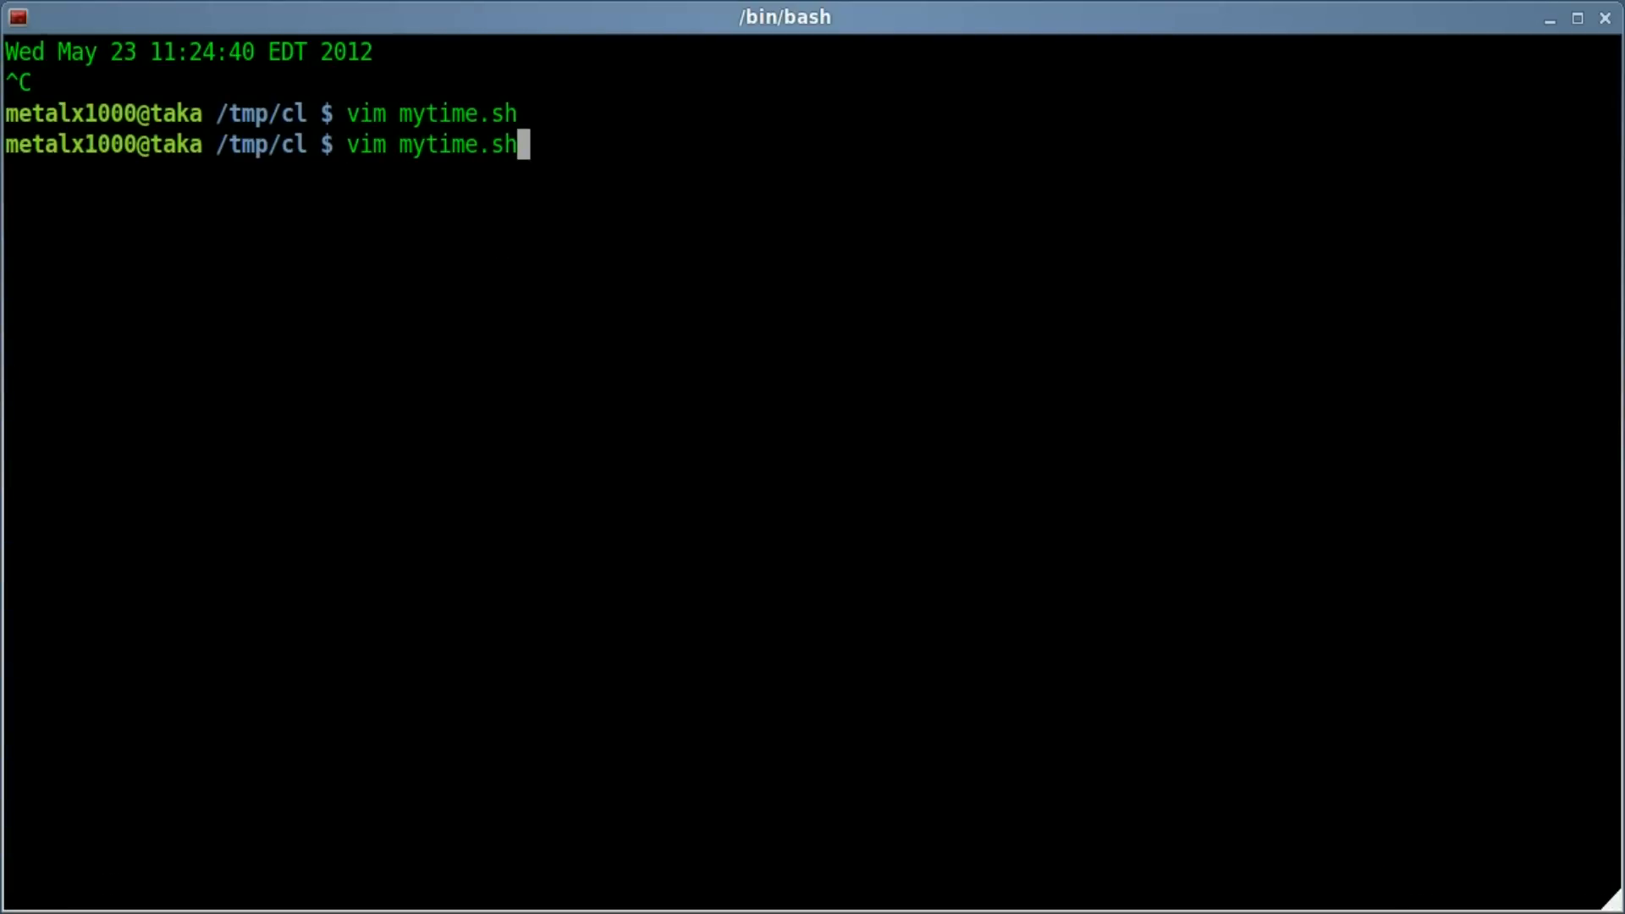
# - Run ./mytime.sh, watch the single date line update in place, then stop it
pyautogui.write('./')
pyautogui.press('Return')
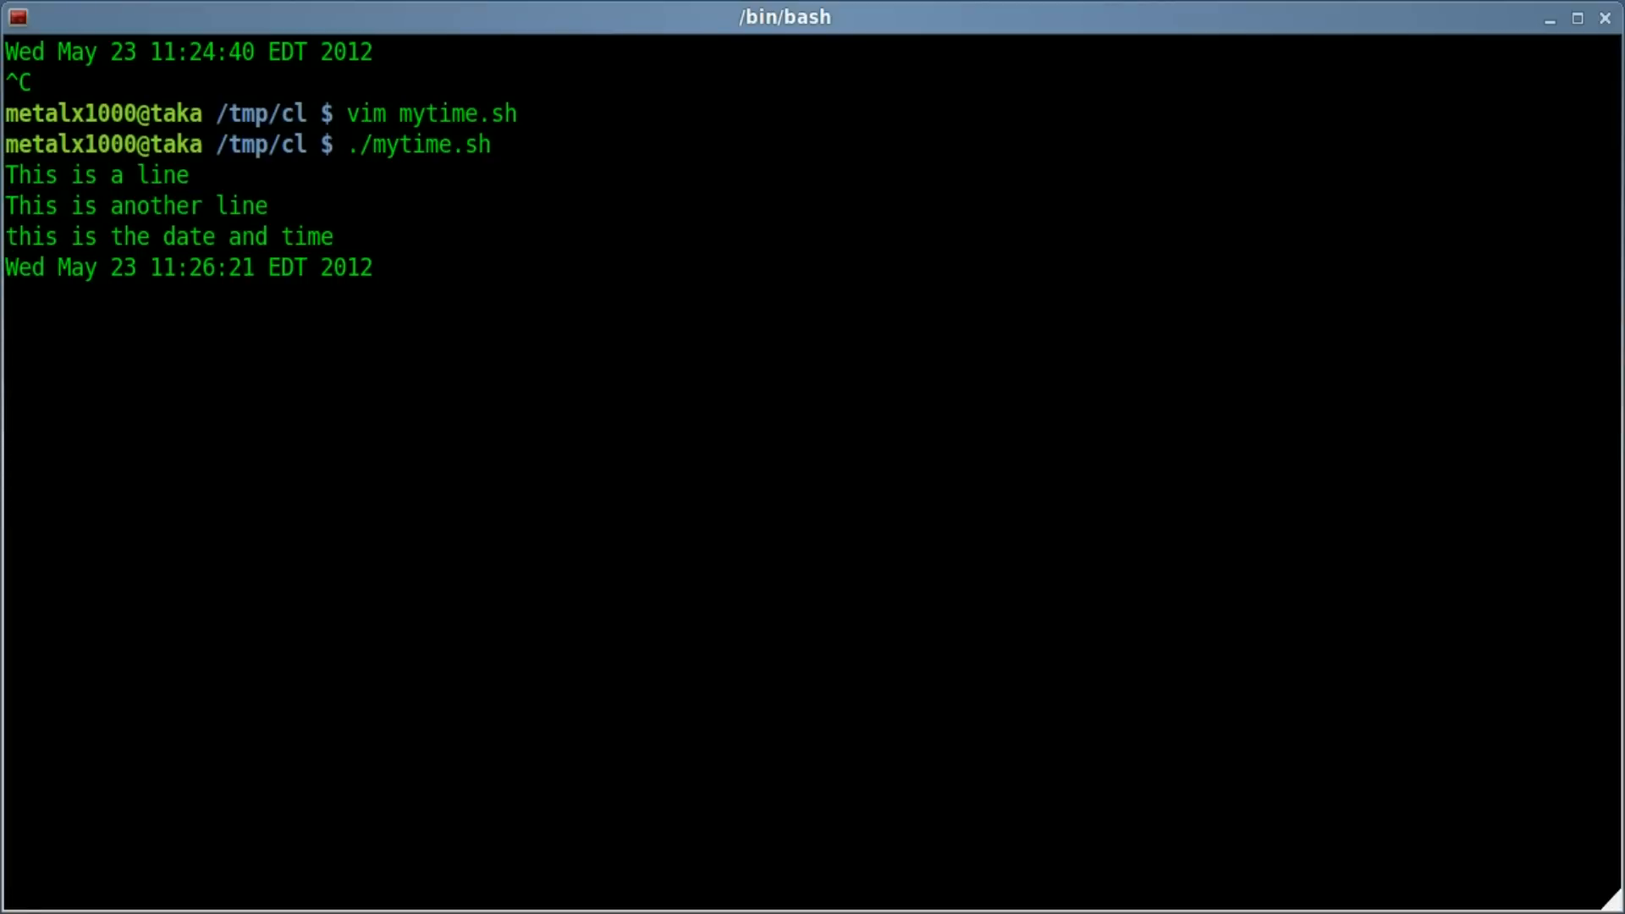
pyautogui.press('ctrl+c')
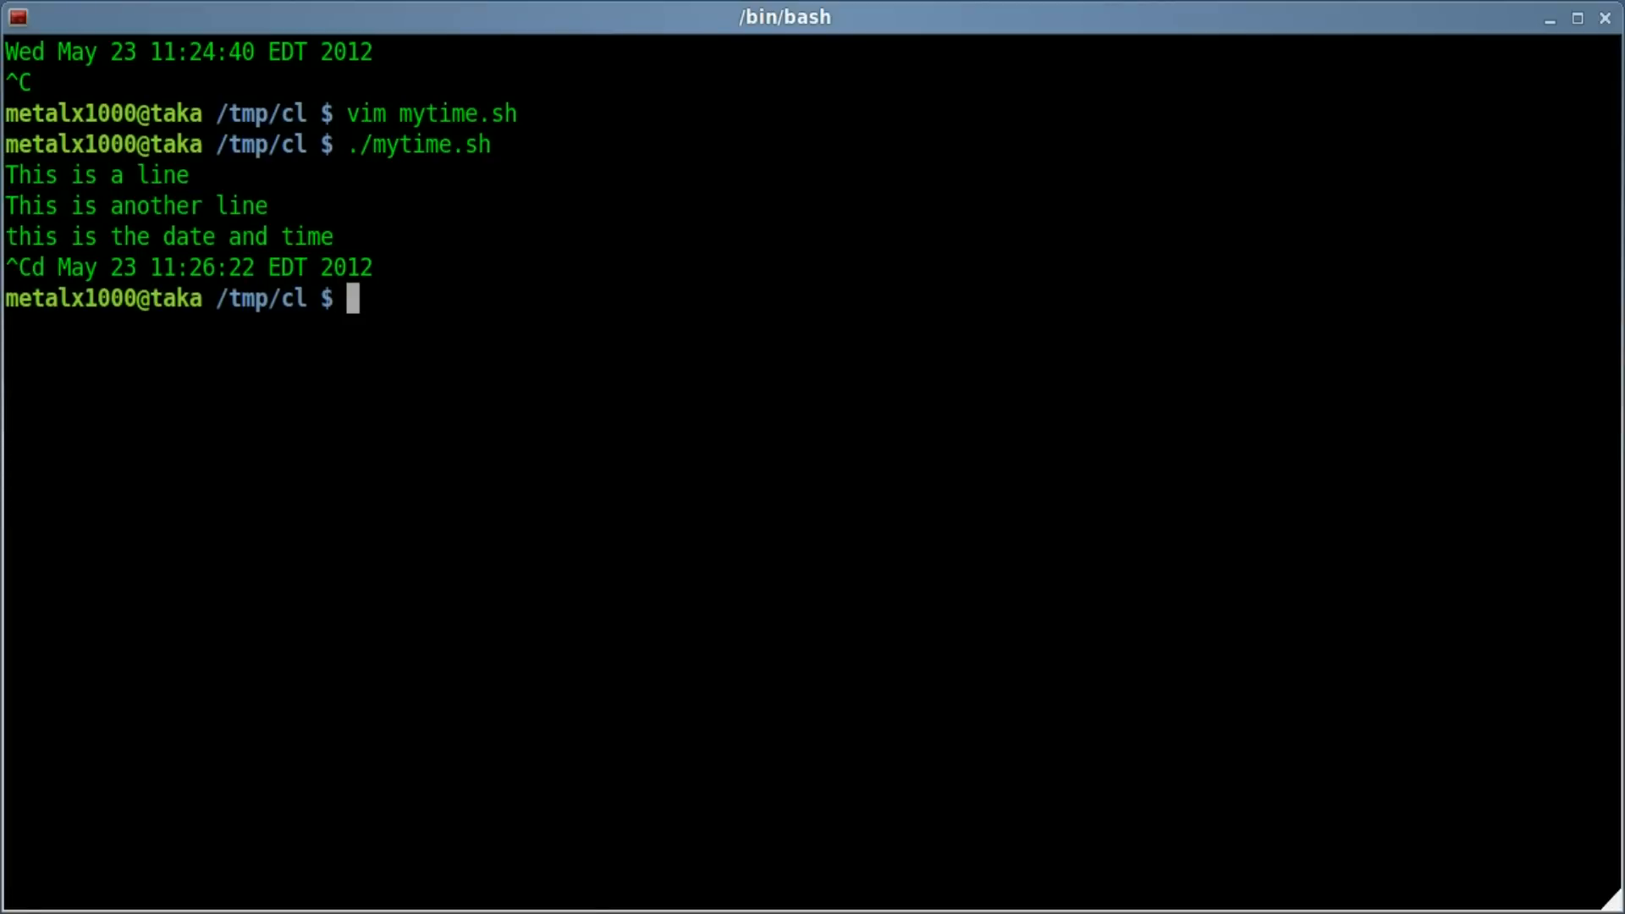
# - Reopen mytime.sh and split the loop so do, date, printf, sleep 1 and done sit on separate indented lines
pyautogui.write('vim mytime.sh')
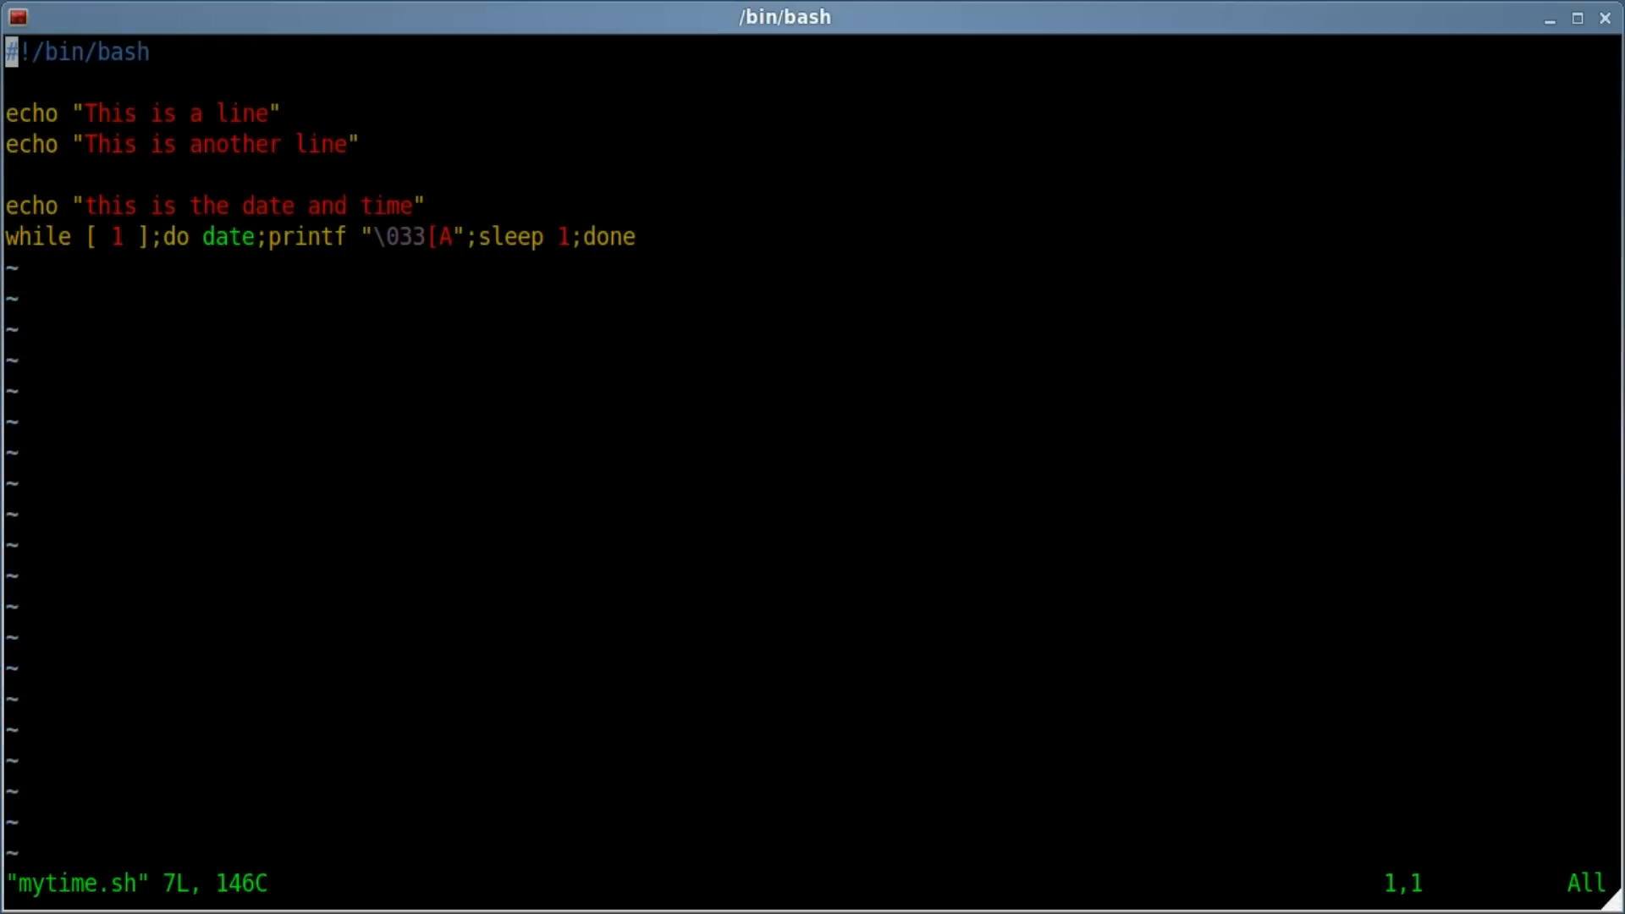
pyautogui.press('G')
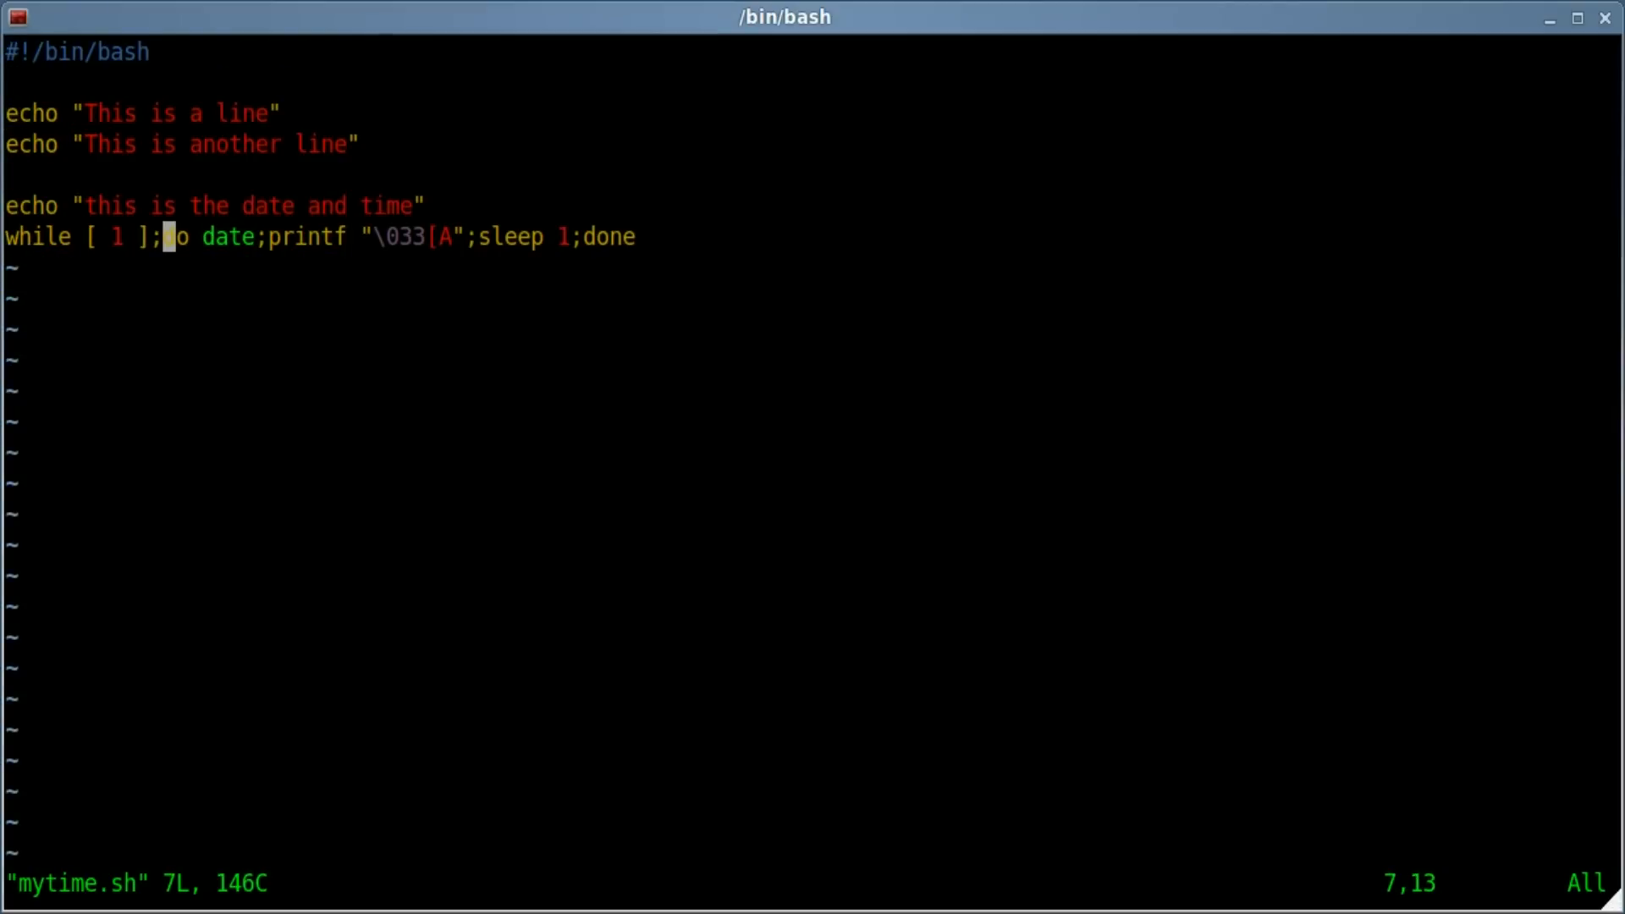
pyautogui.press('i')
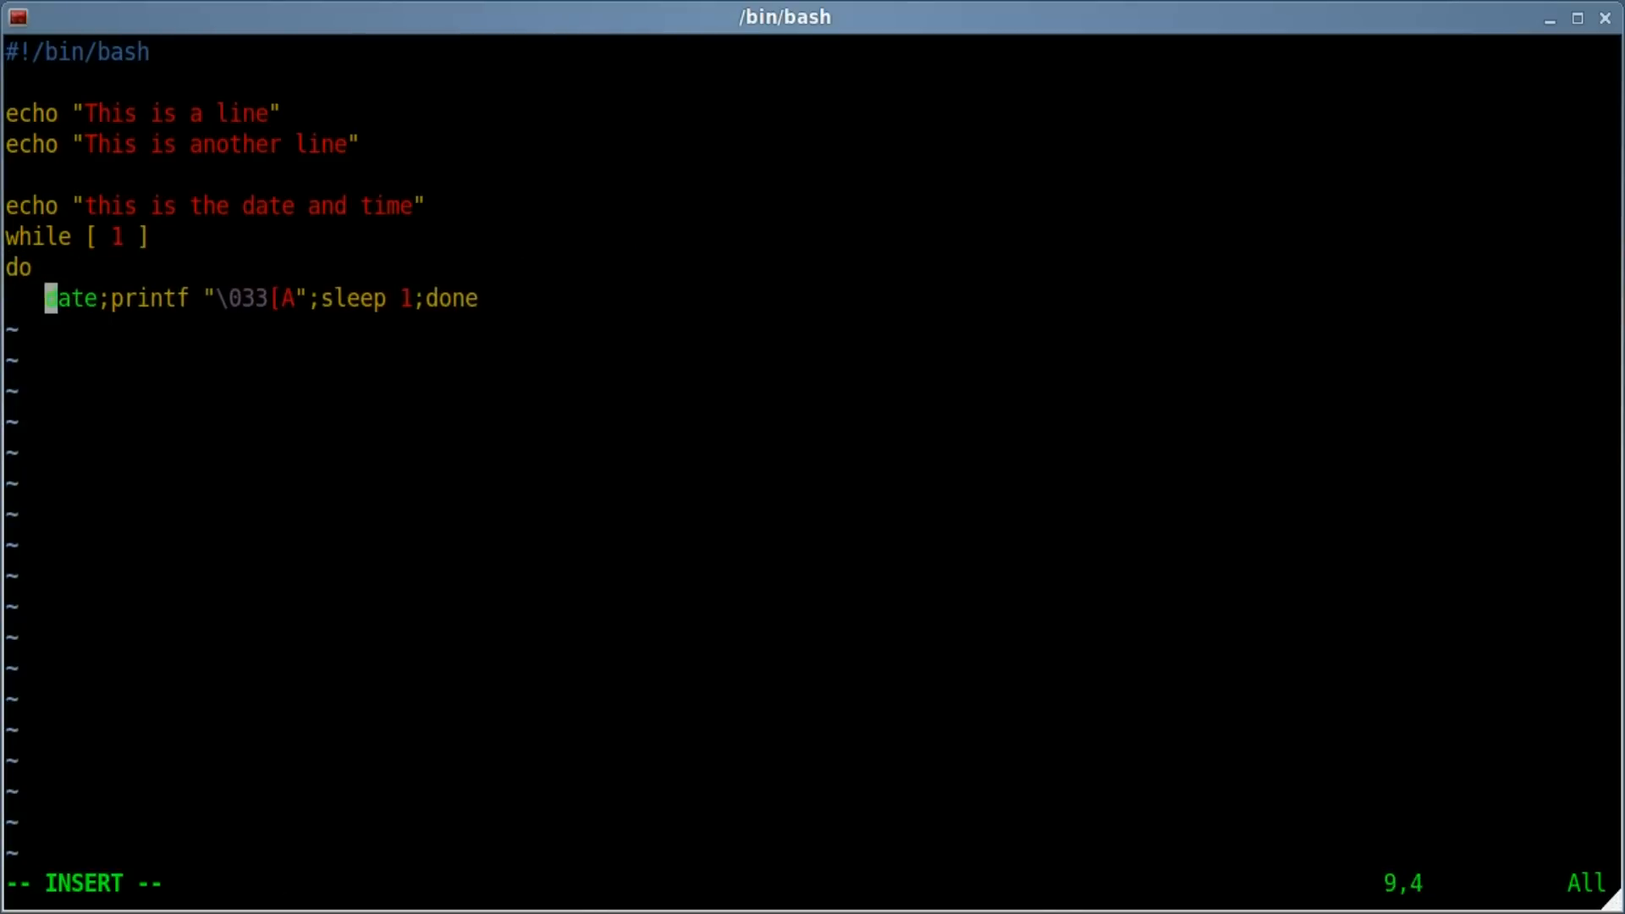
pyautogui.press('Return')
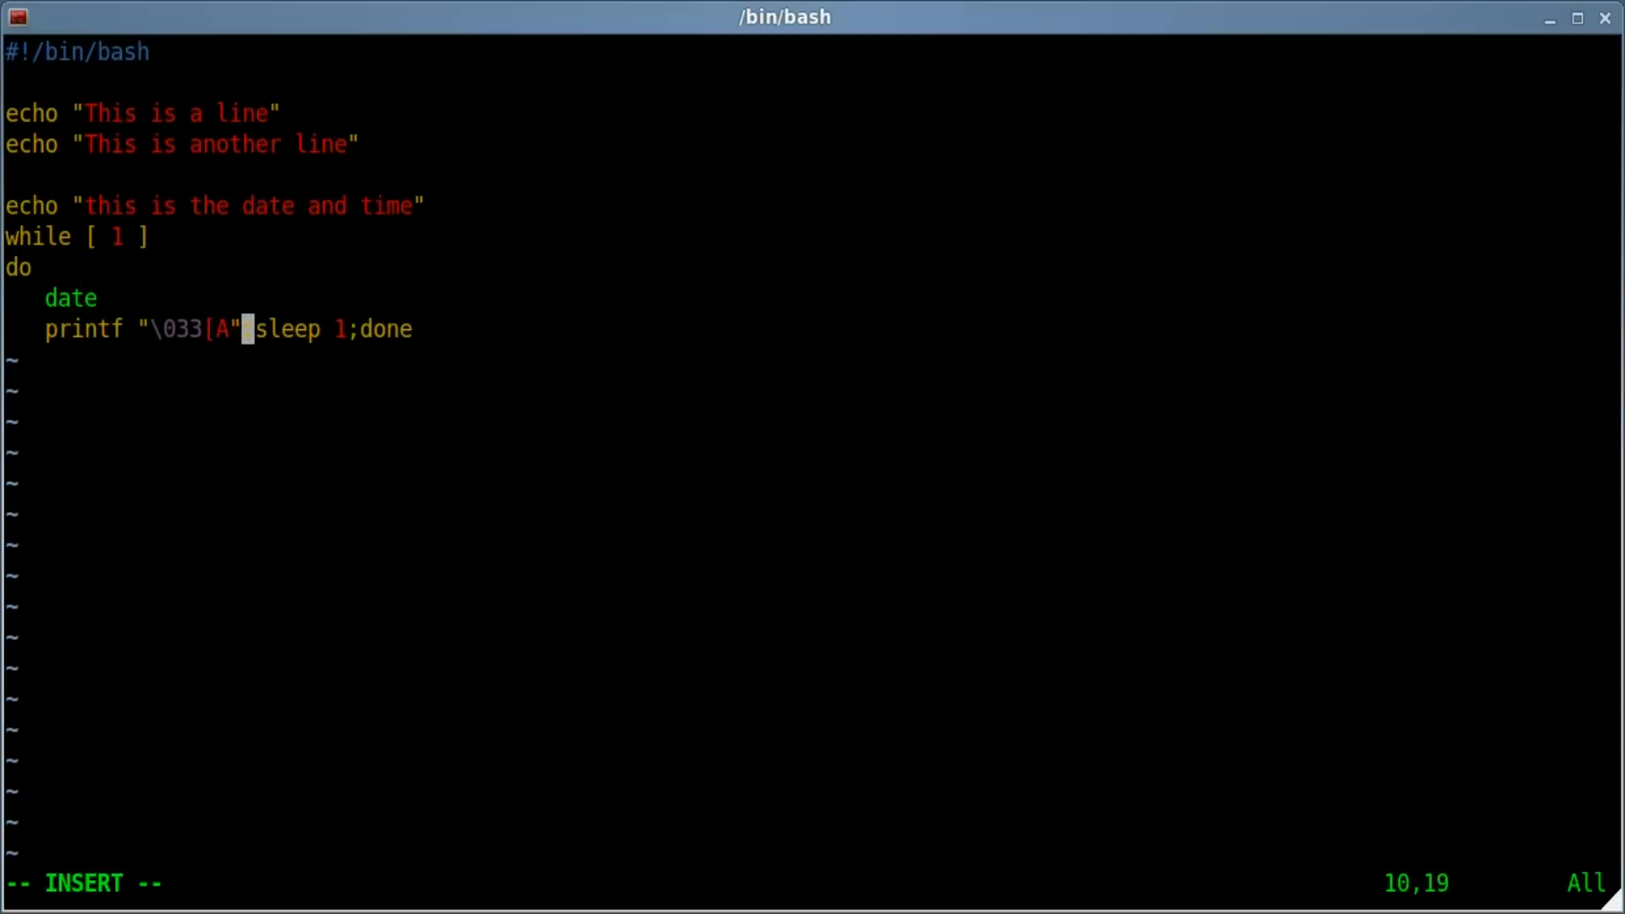
pyautogui.press('Return')
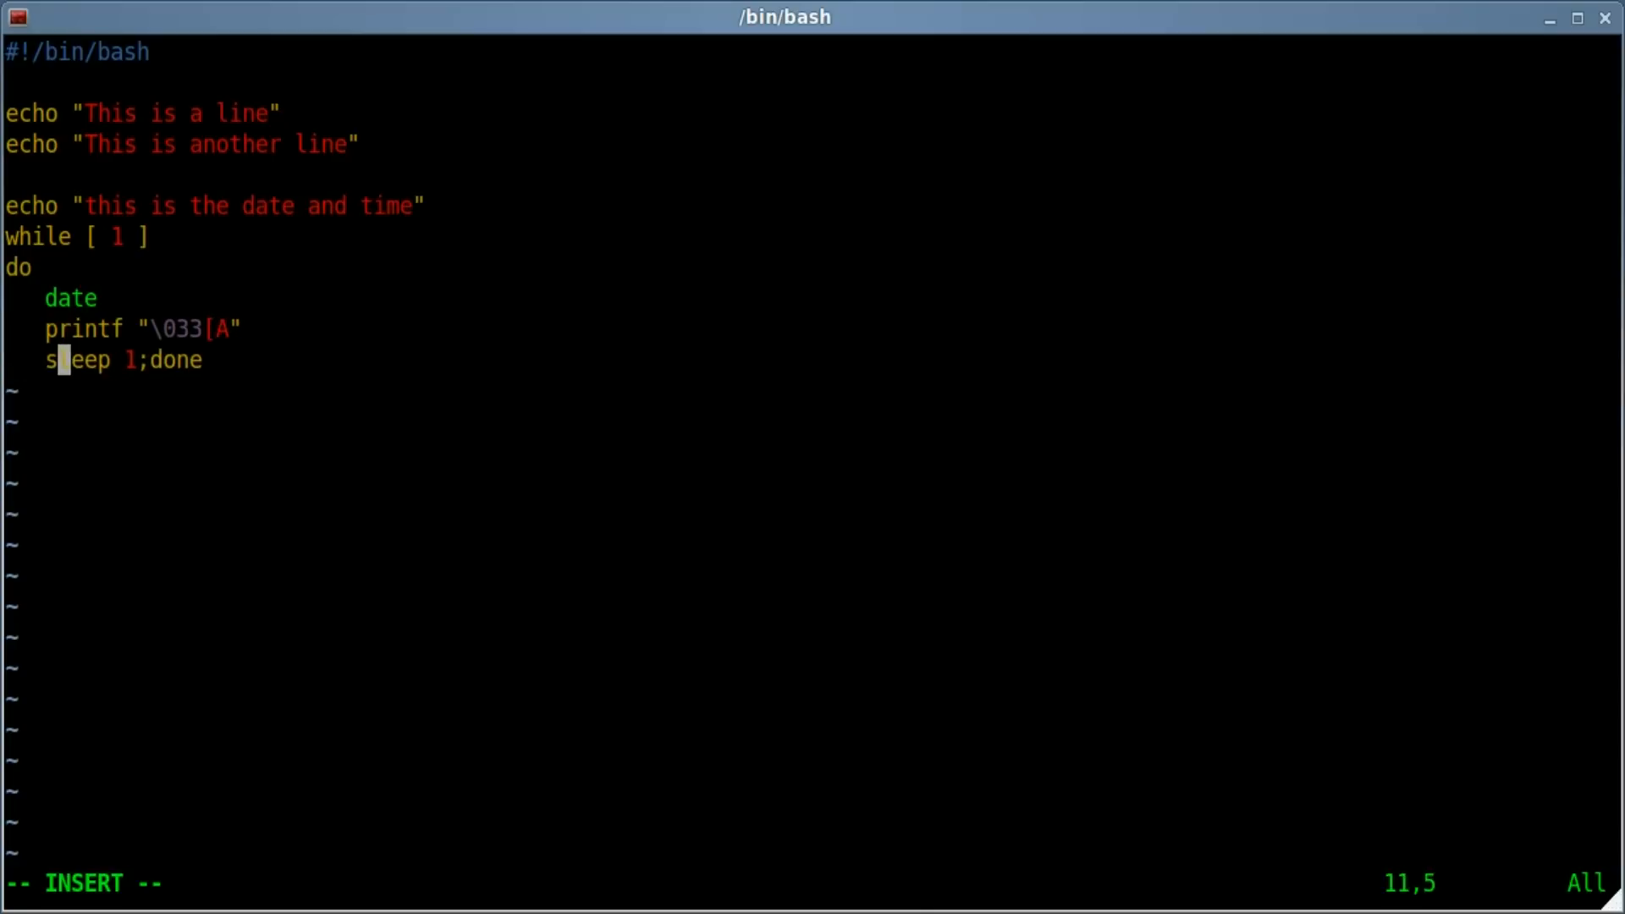
pyautogui.press('Enter')
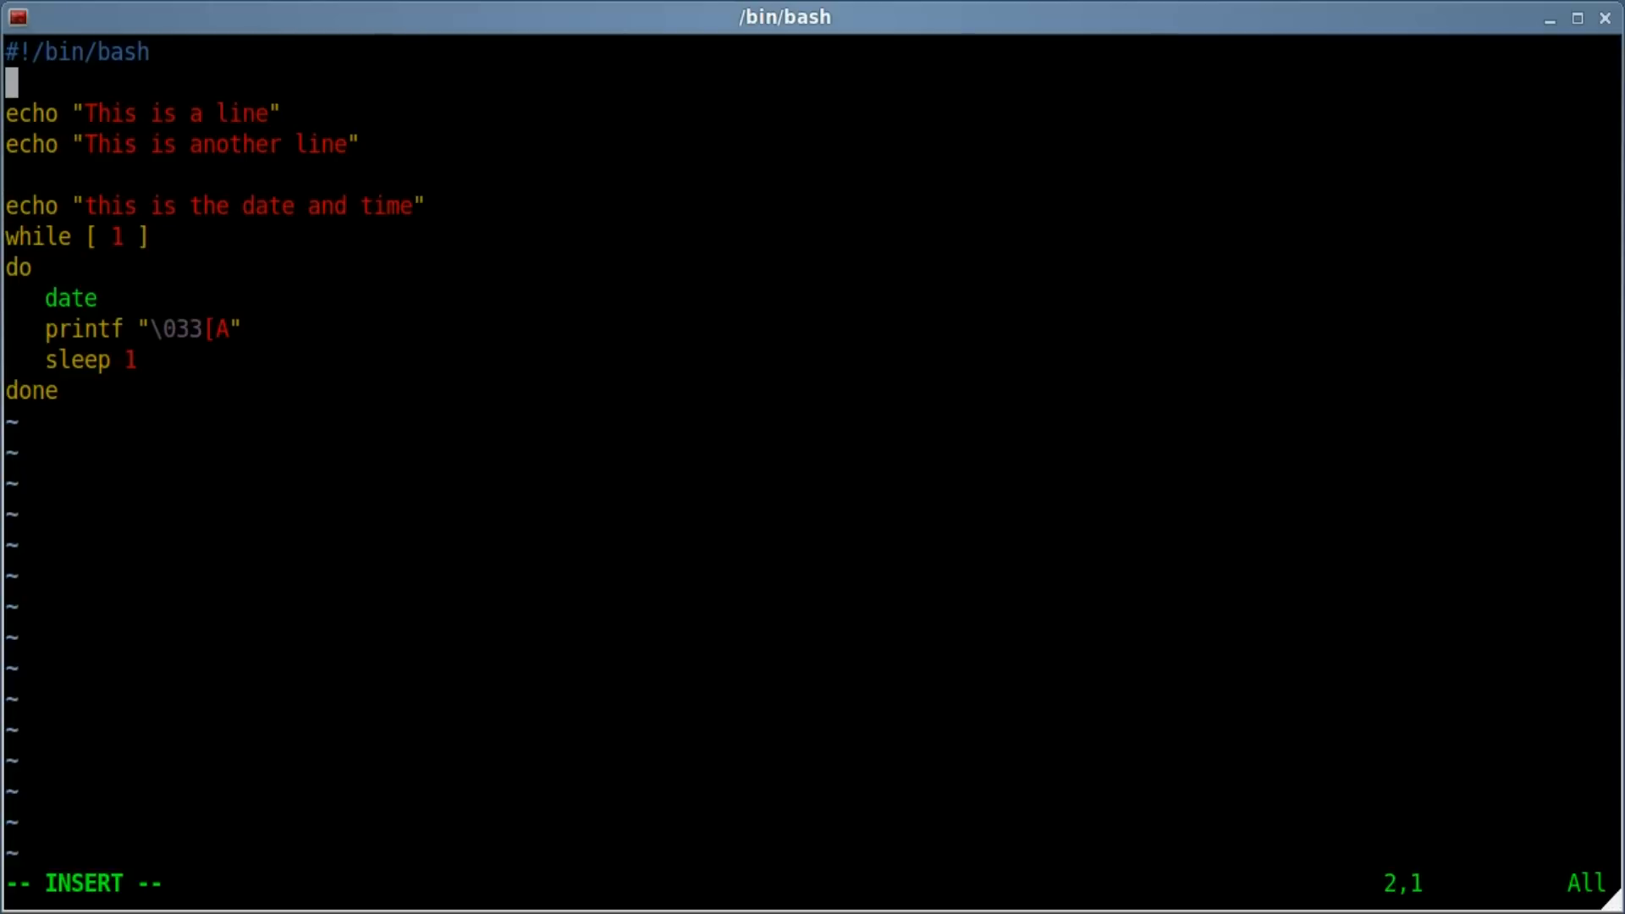
# - Move through the rewritten loop lines to review the layout
pyautogui.press('down')
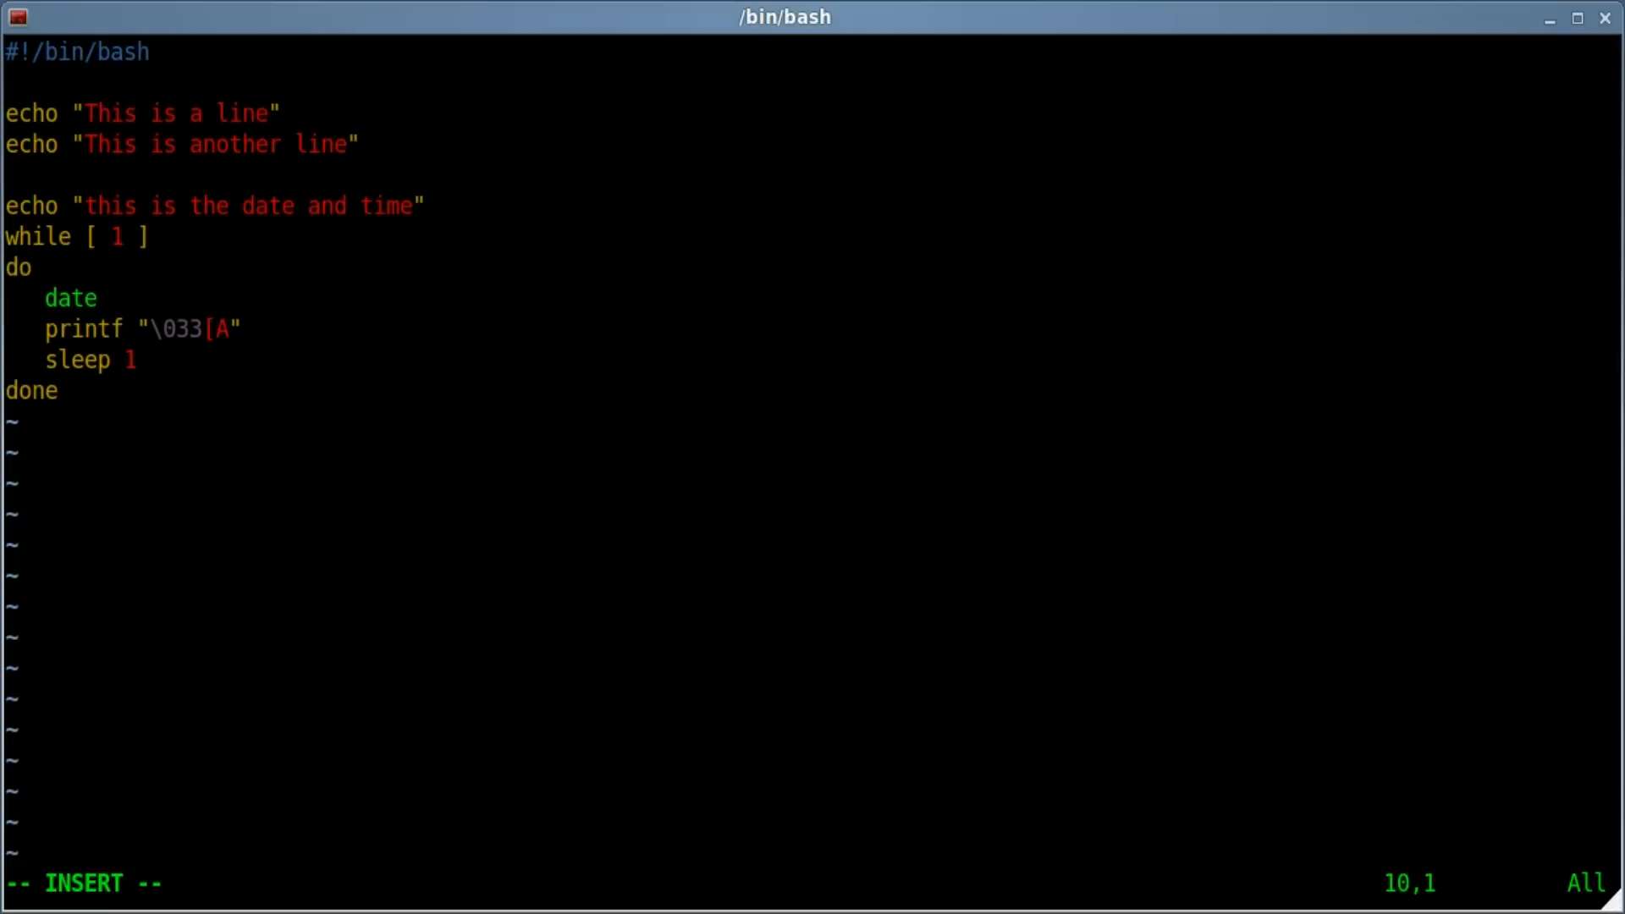
pyautogui.press('Down')
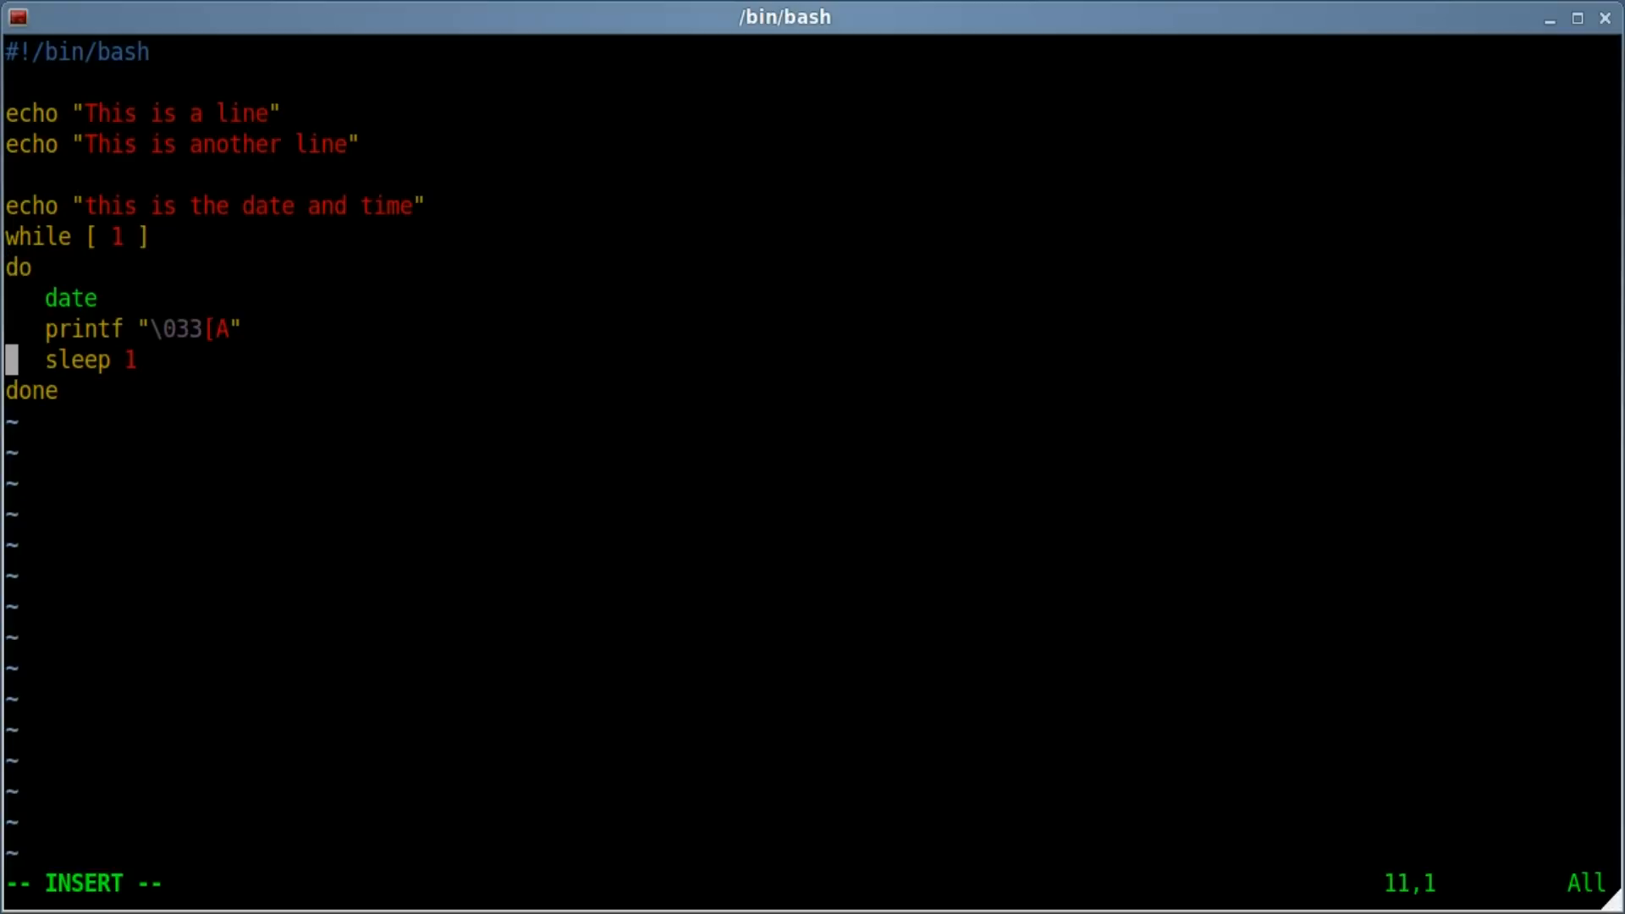
pyautogui.press('Up')
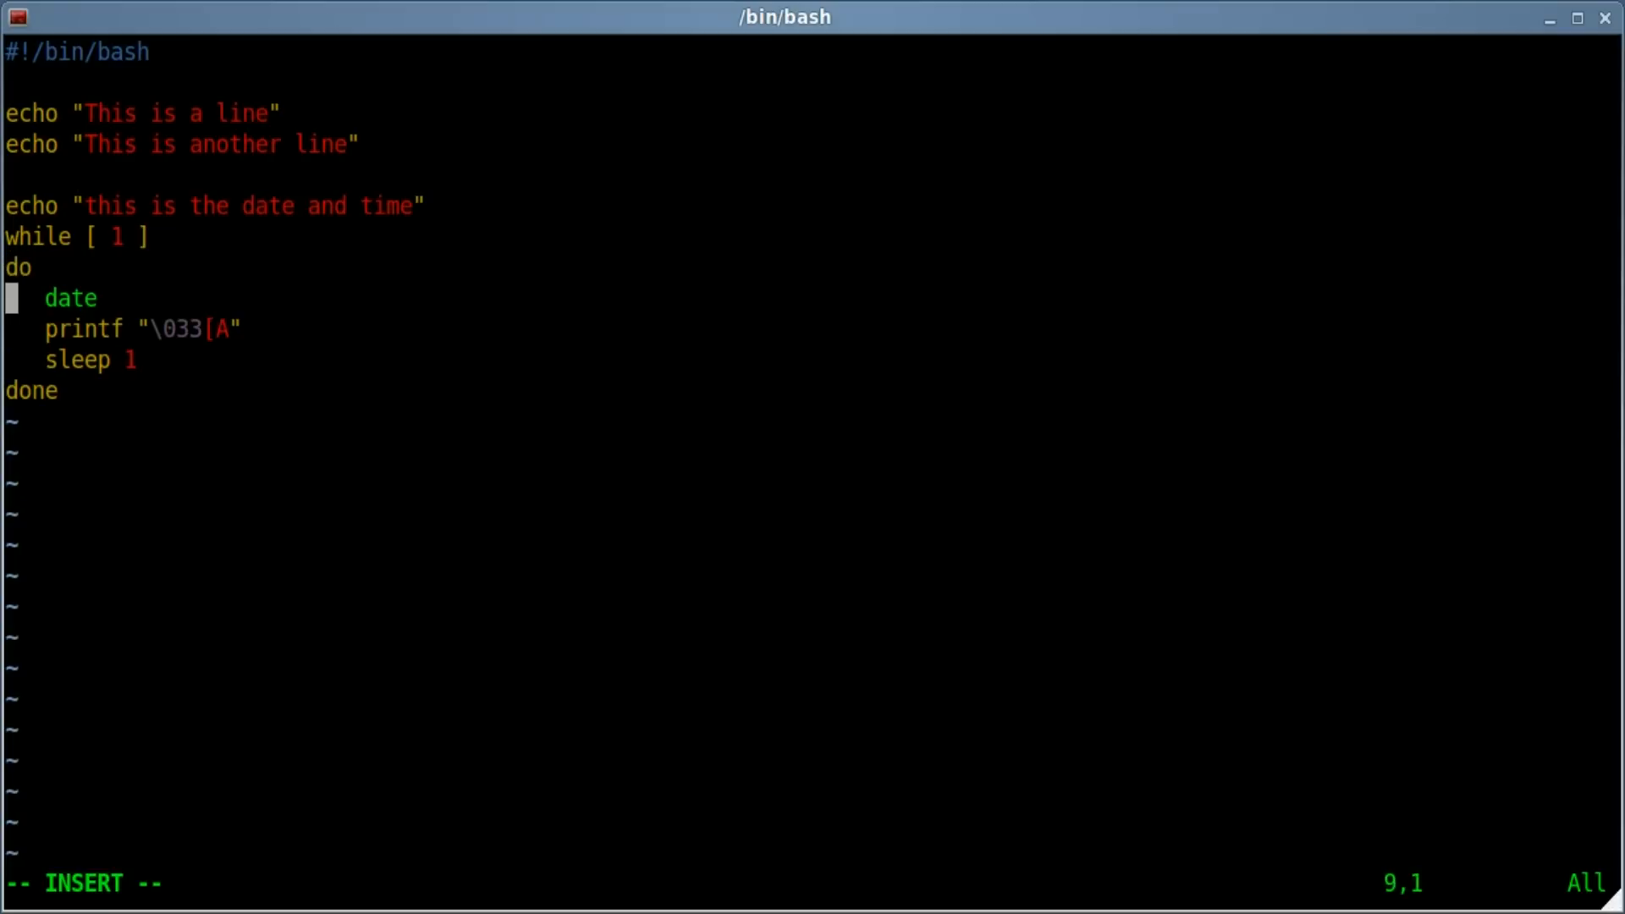
pyautogui.press('Down')
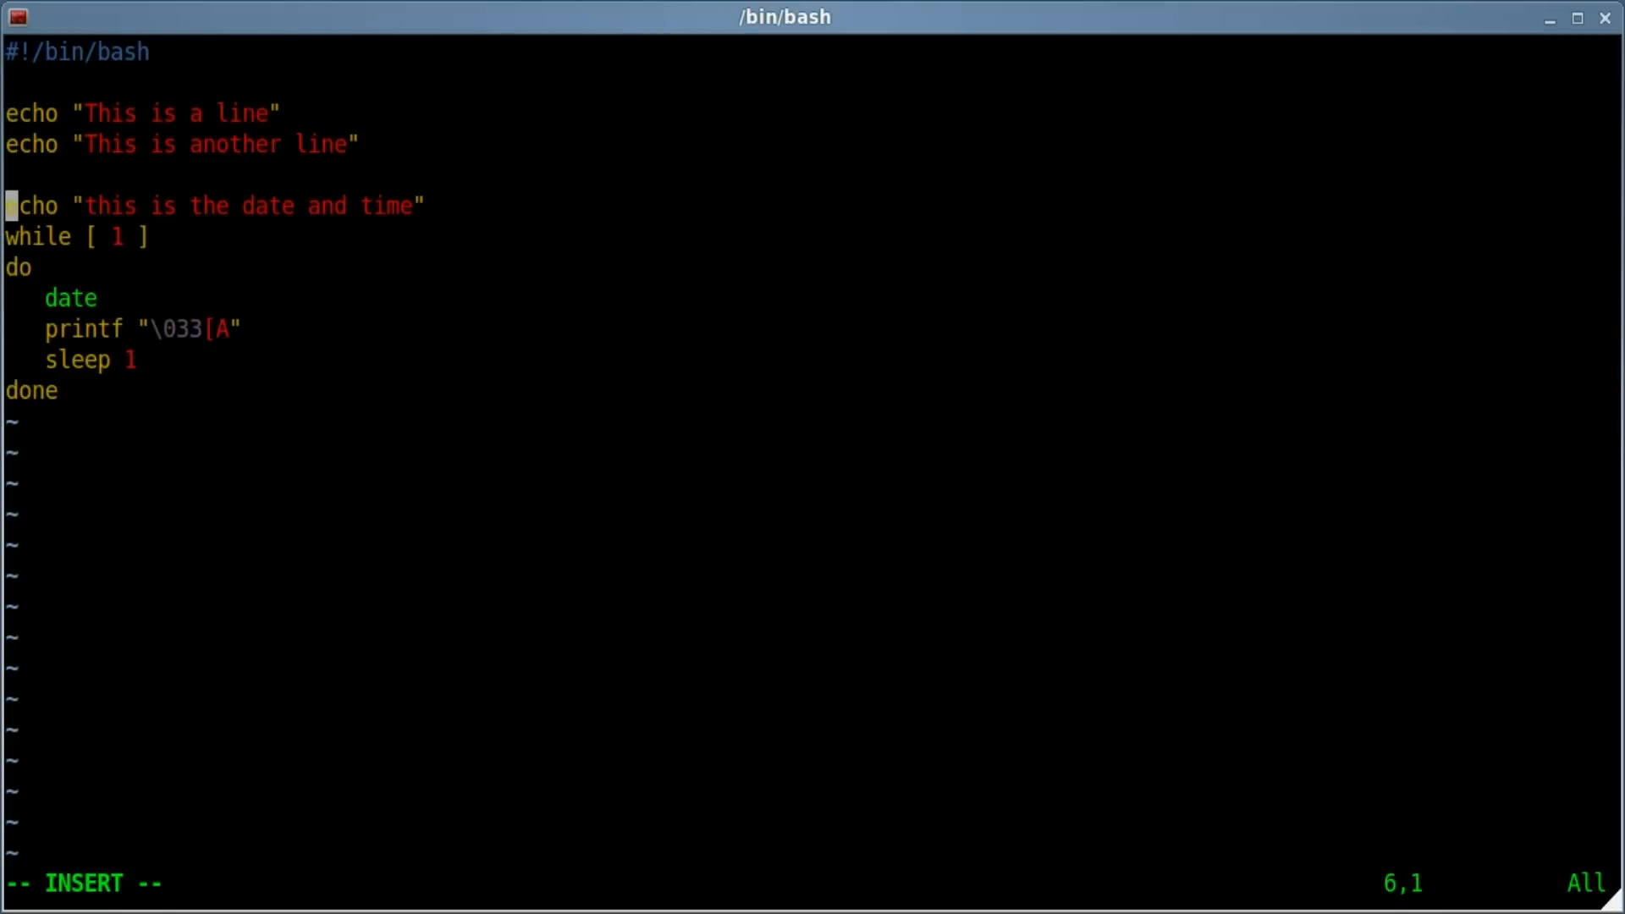
pyautogui.moveTo(89, 329)
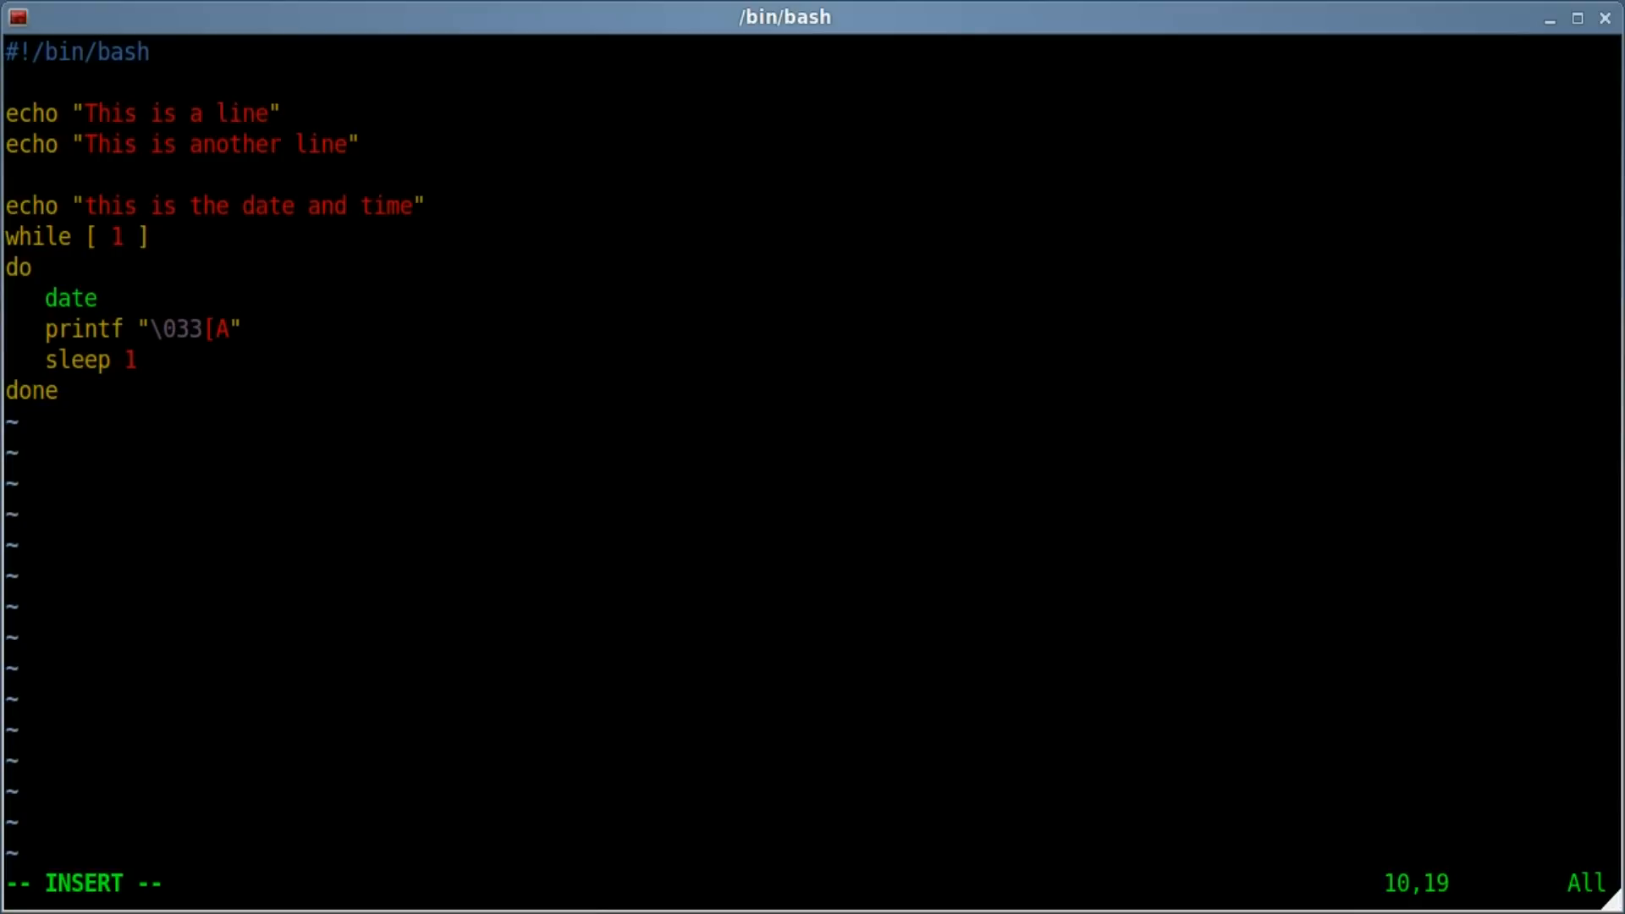
pyautogui.moveTo(606, 646)
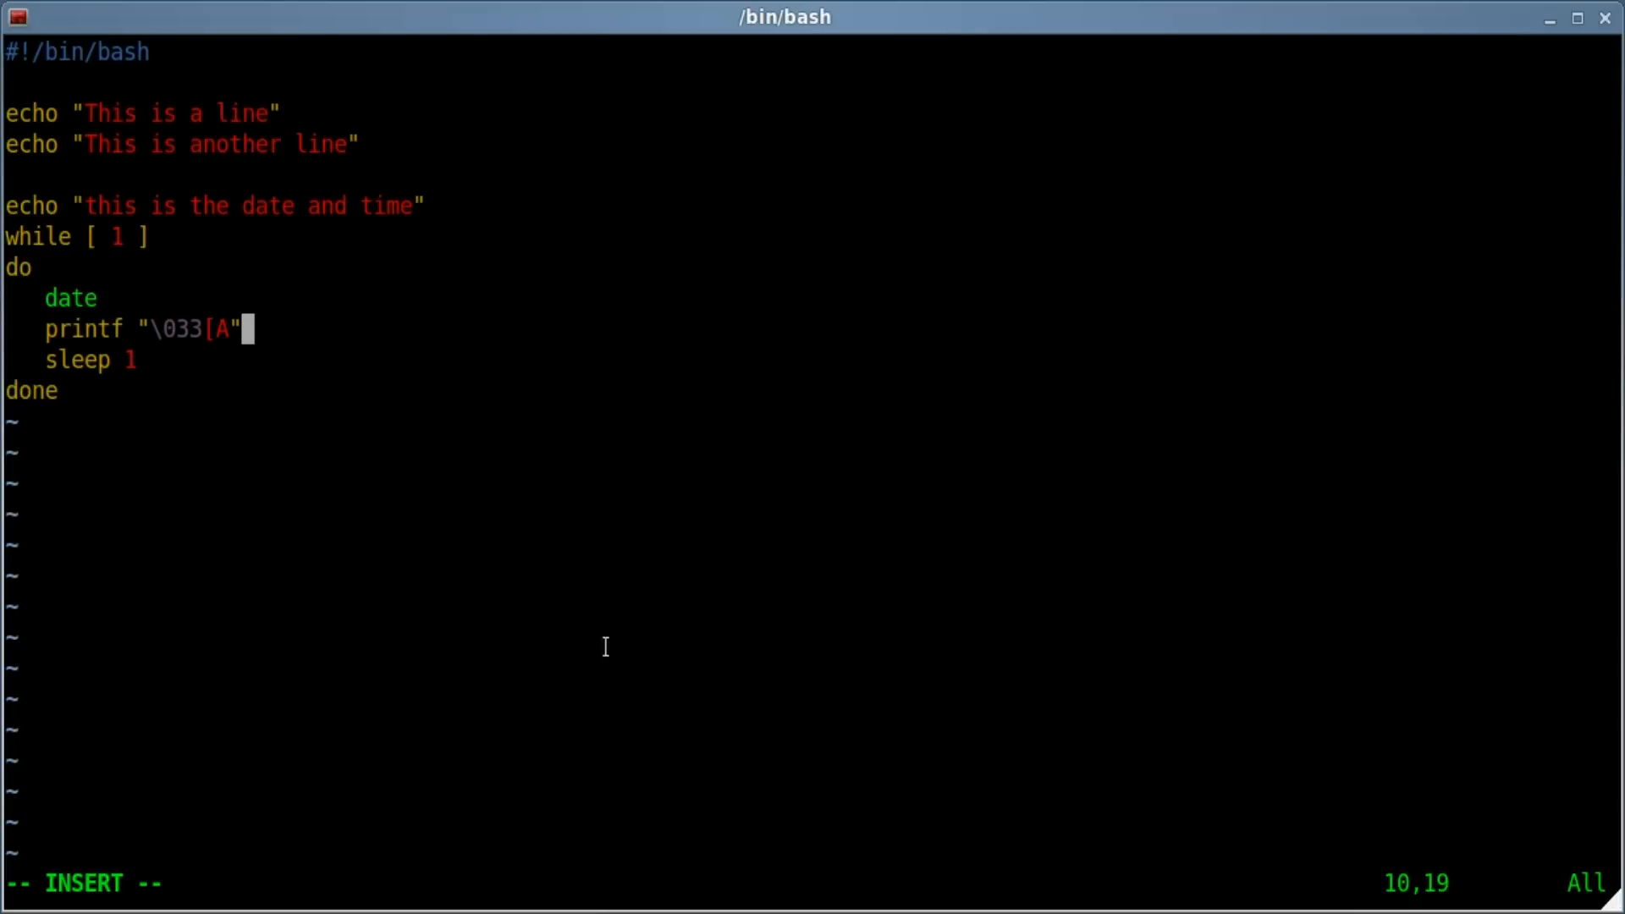